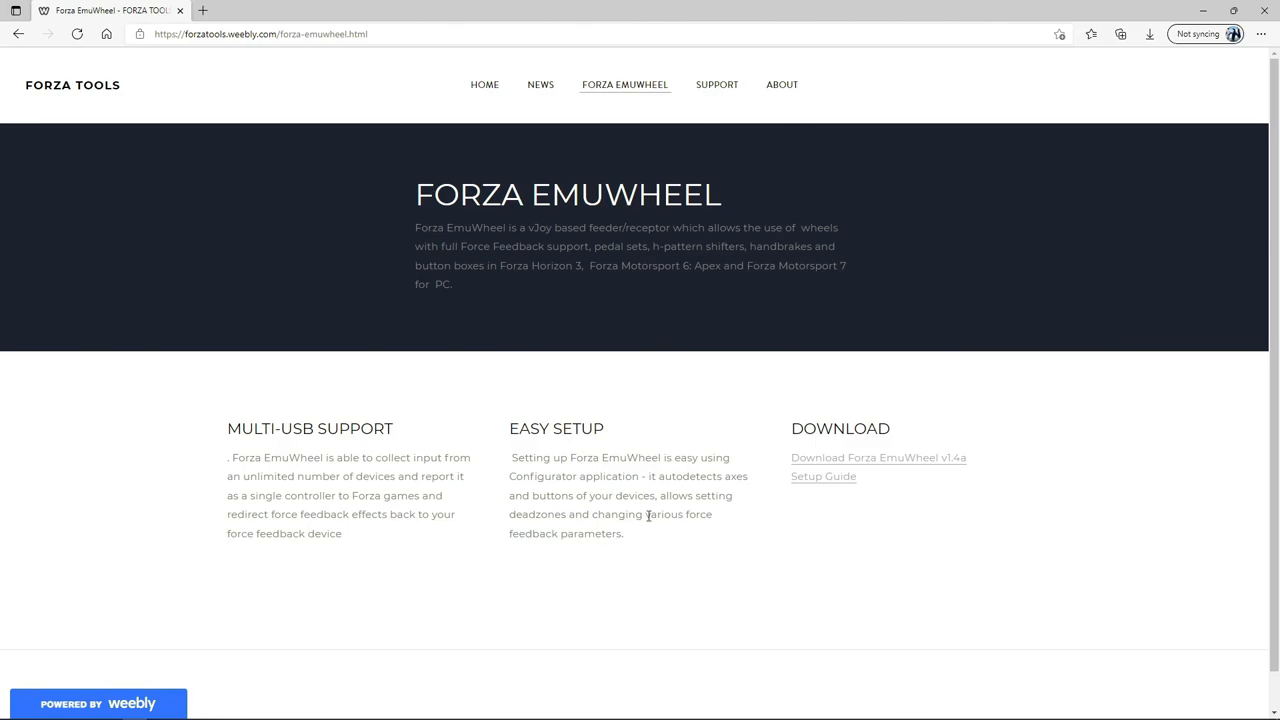
mouse_move(558, 300)
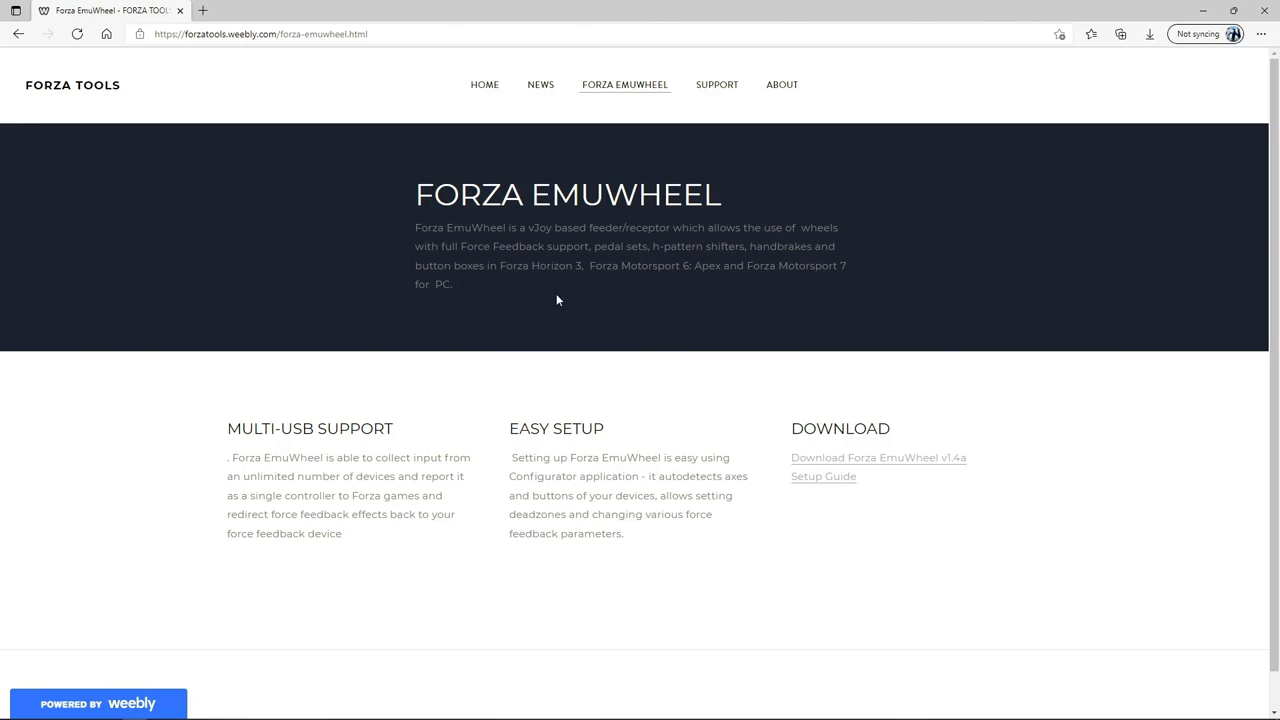
mouse_move(600, 368)
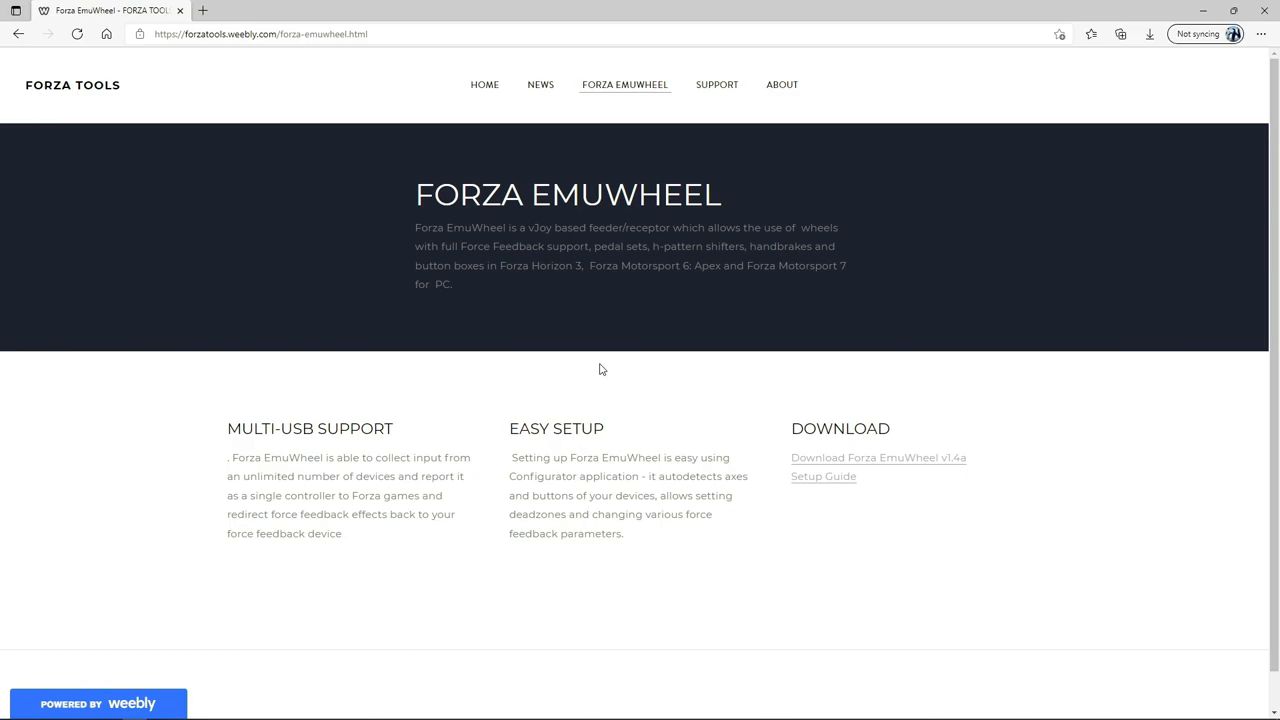
mouse_move(596, 356)
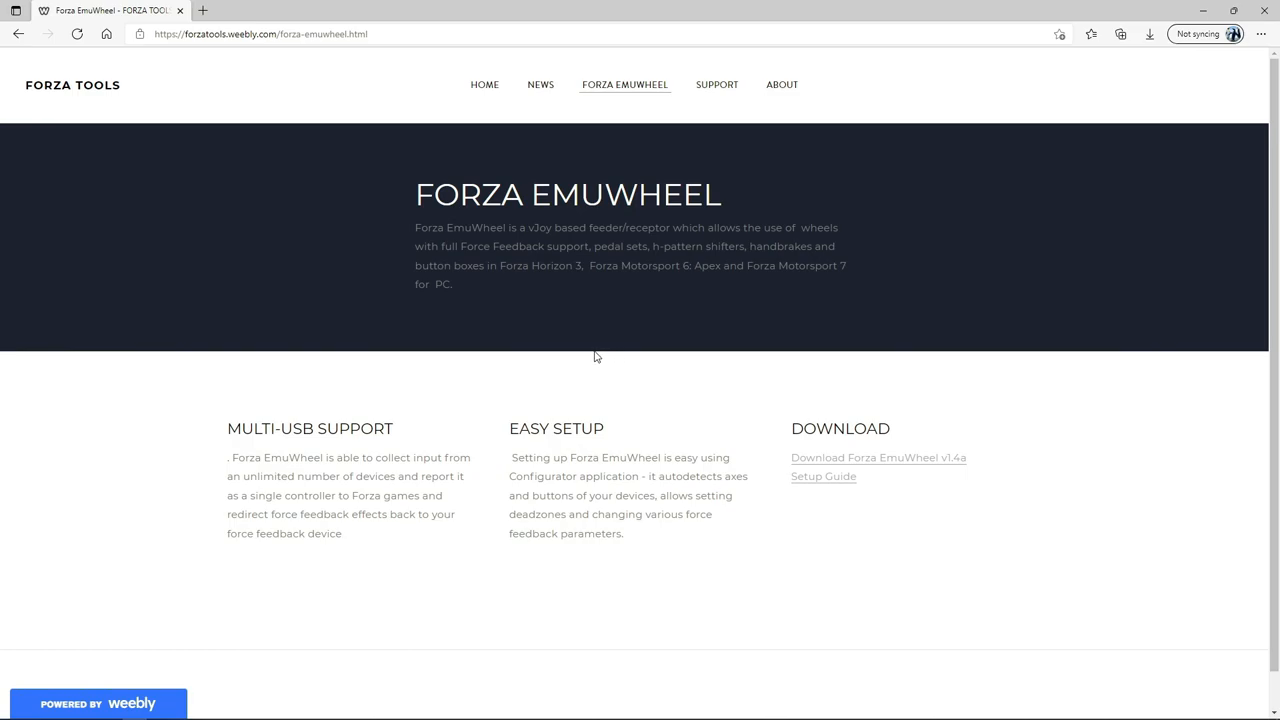
mouse_move(592, 360)
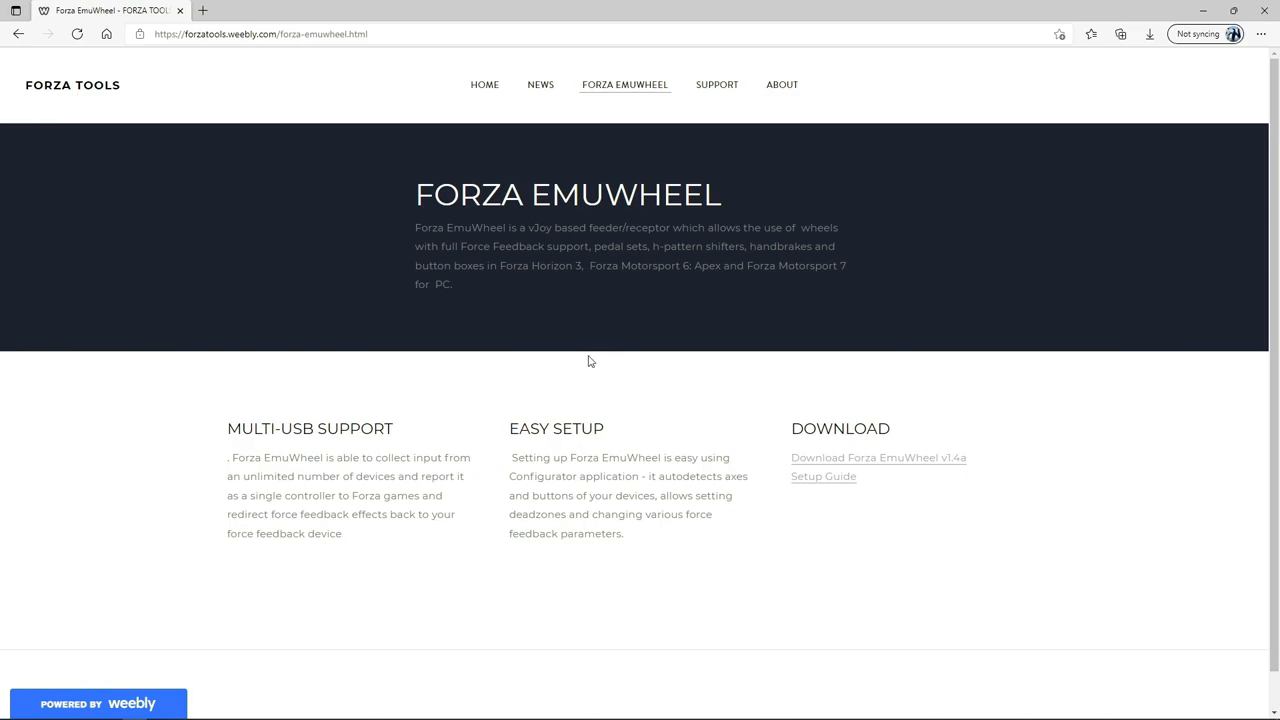
mouse_move(608, 364)
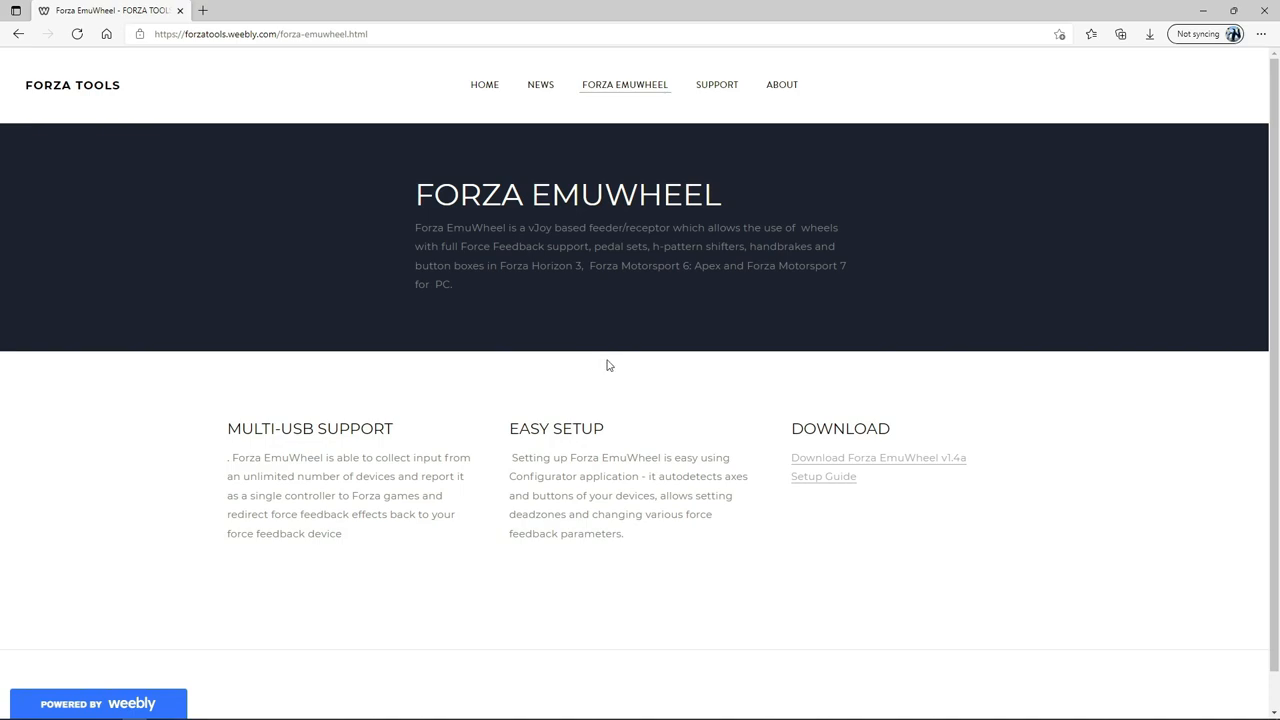
mouse_move(632, 360)
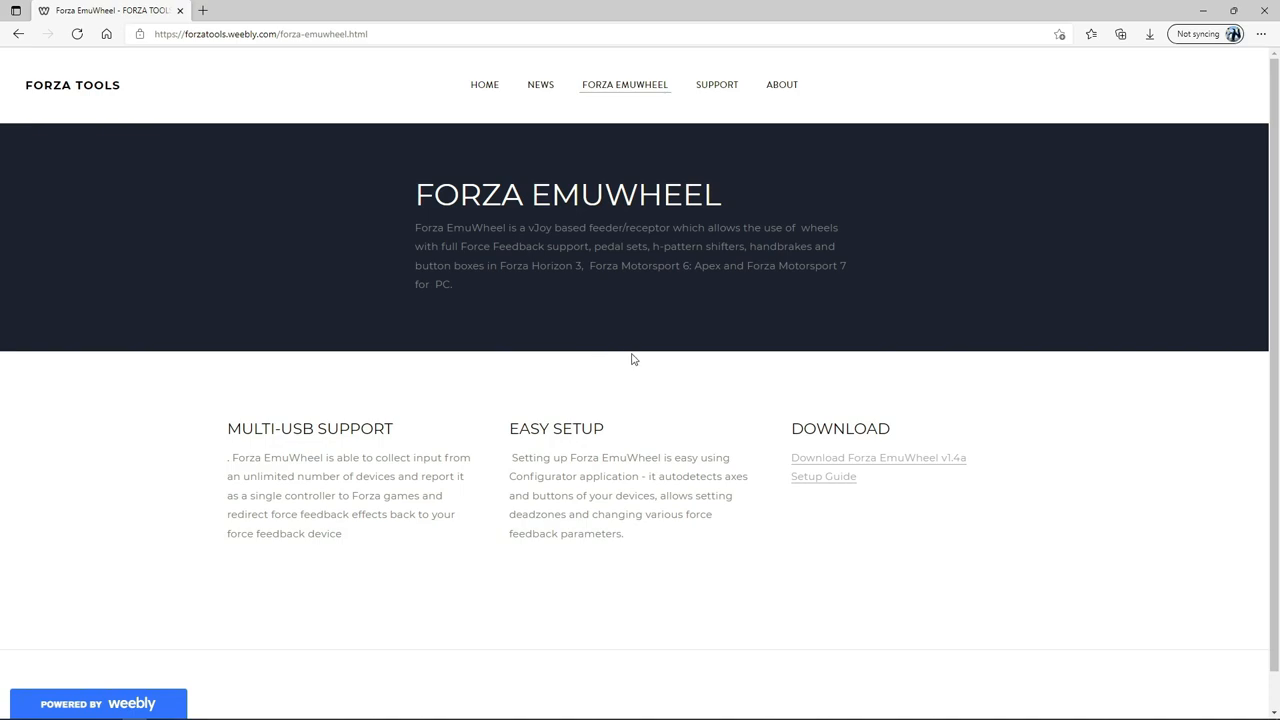
mouse_move(614, 366)
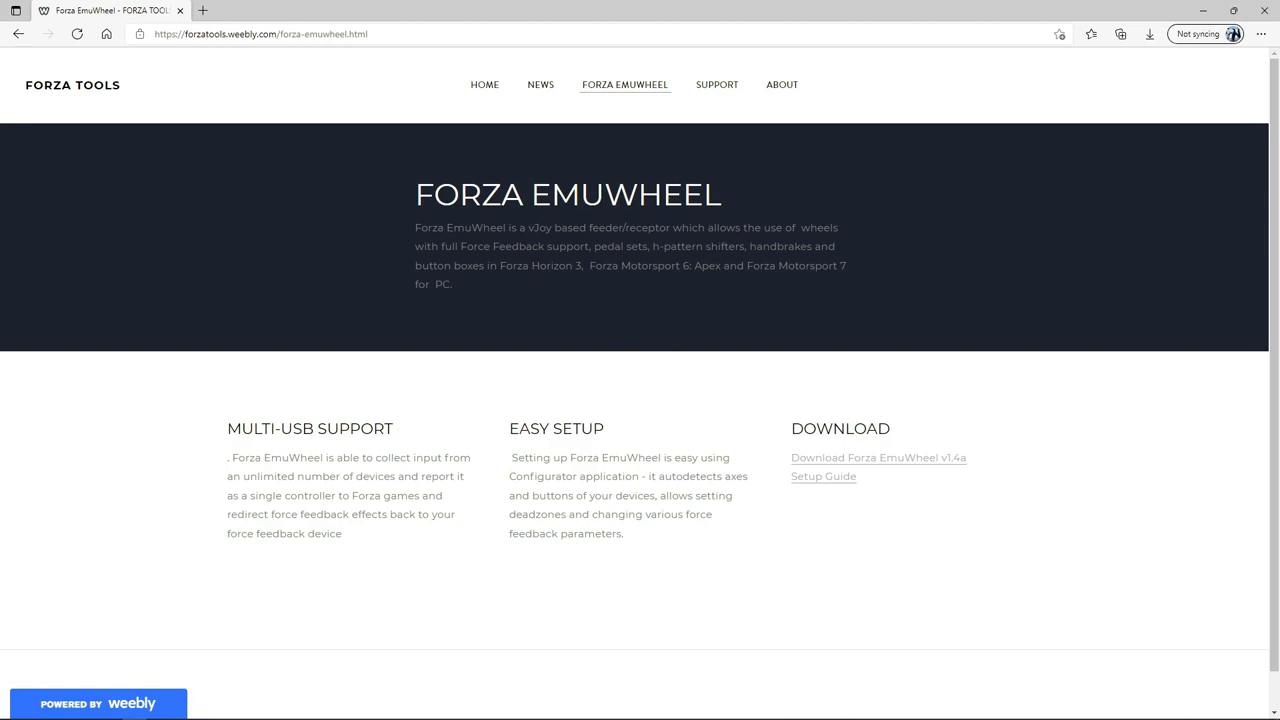
mouse_move(782, 84)
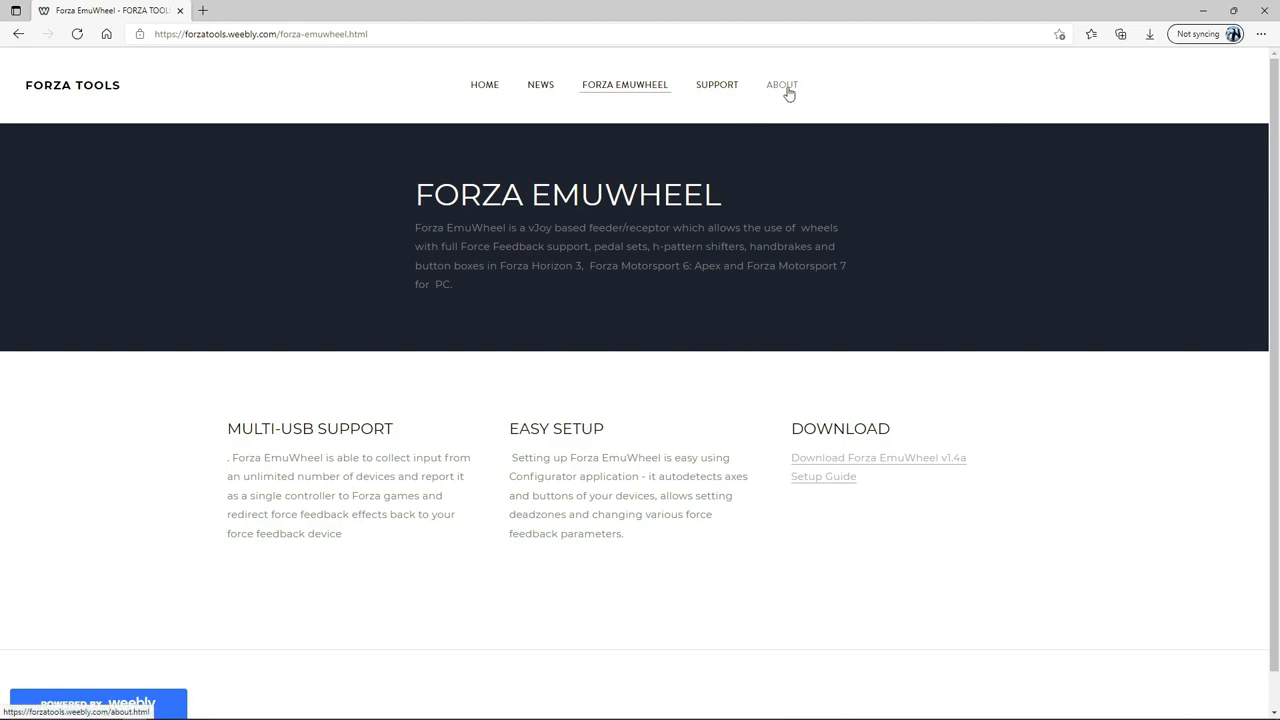
Step: Browse the Forza Tools site's About and Support pages, returning to the Forza EmuWheel page
click(782, 84)
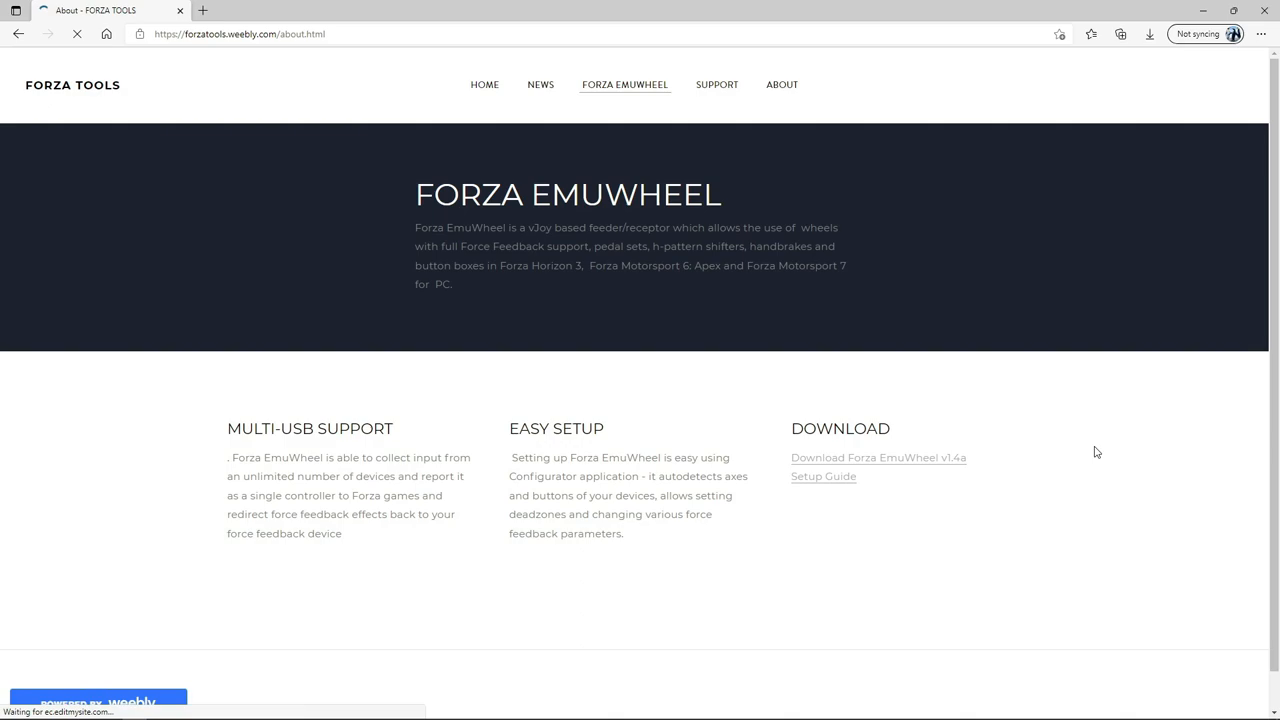
click(782, 84)
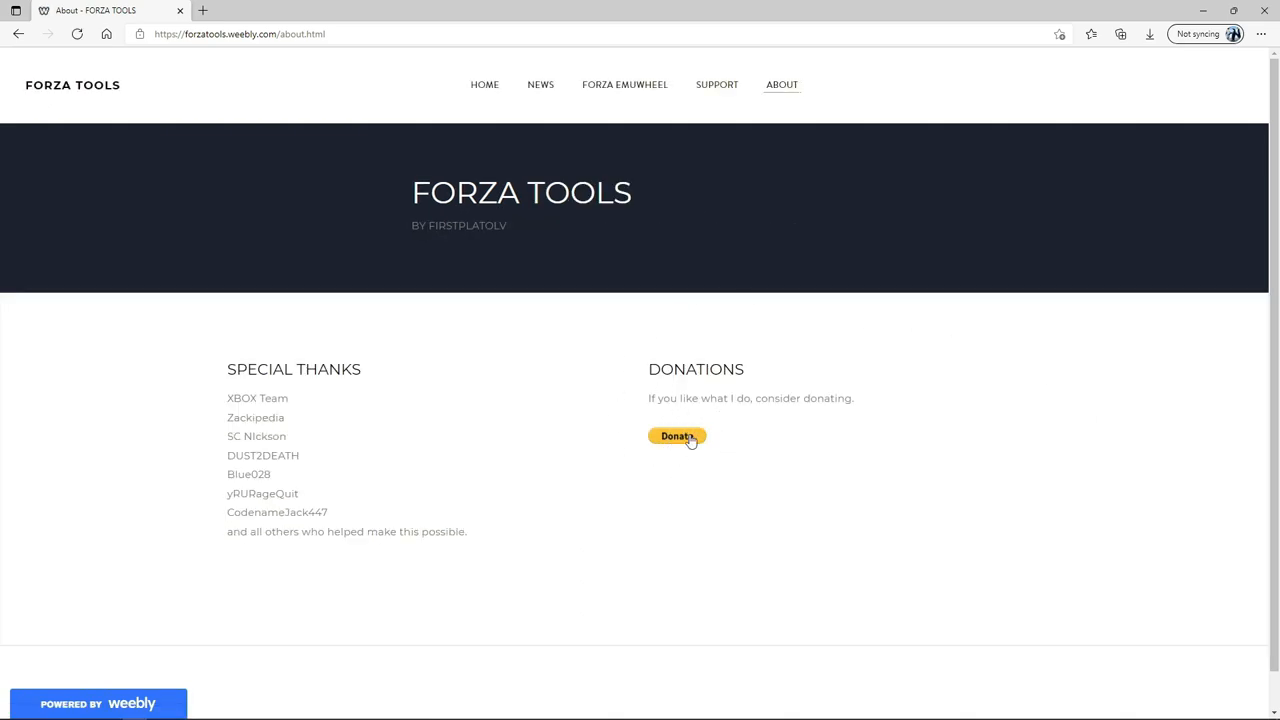
mouse_move(680, 448)
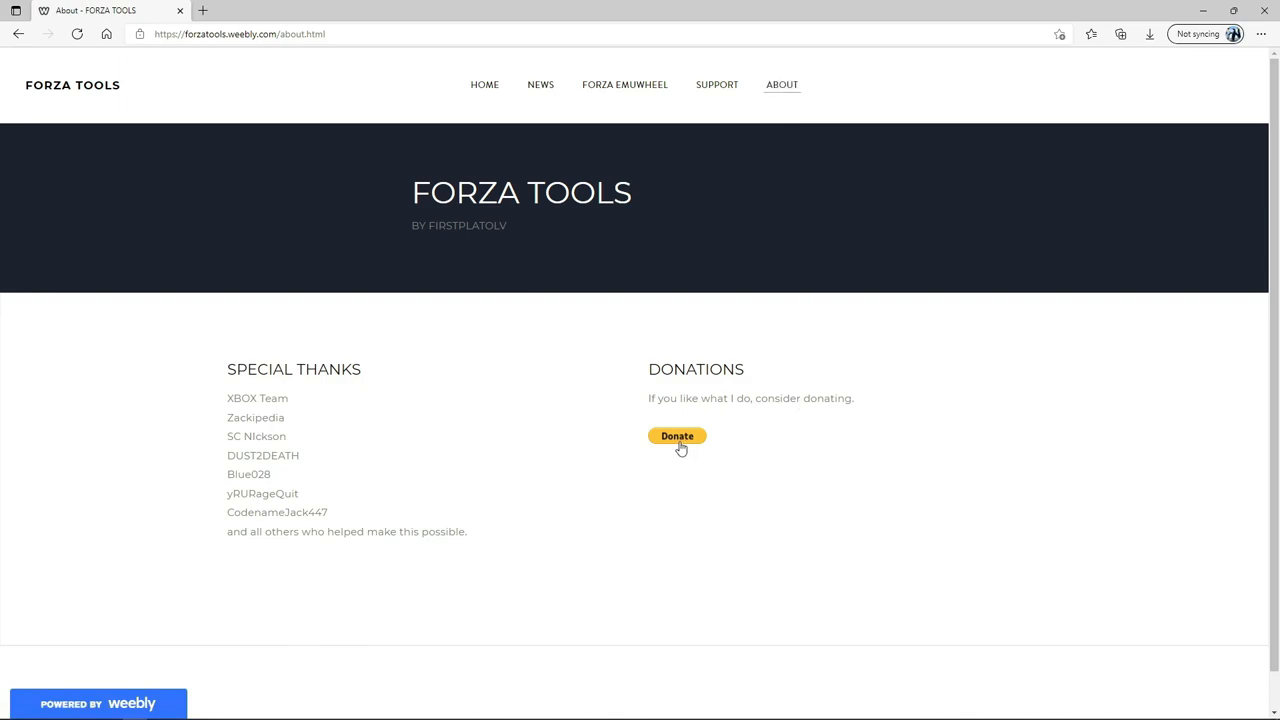
mouse_move(624, 84)
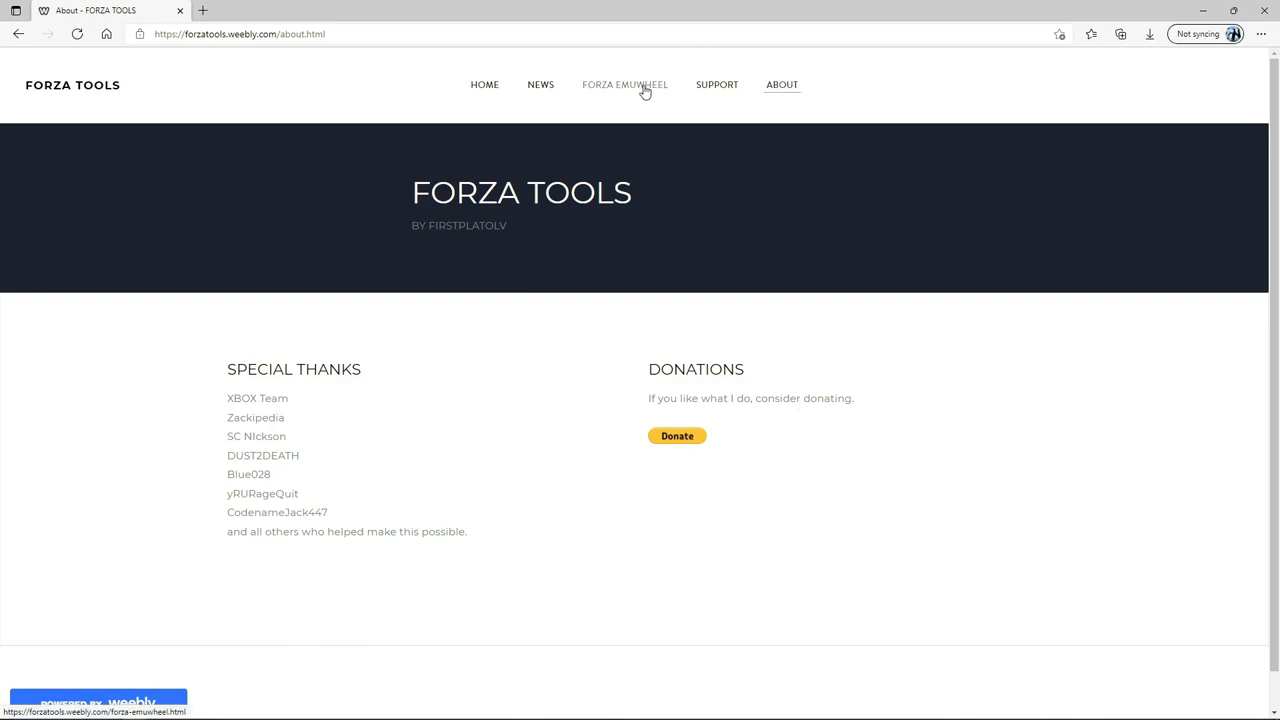
click(624, 84)
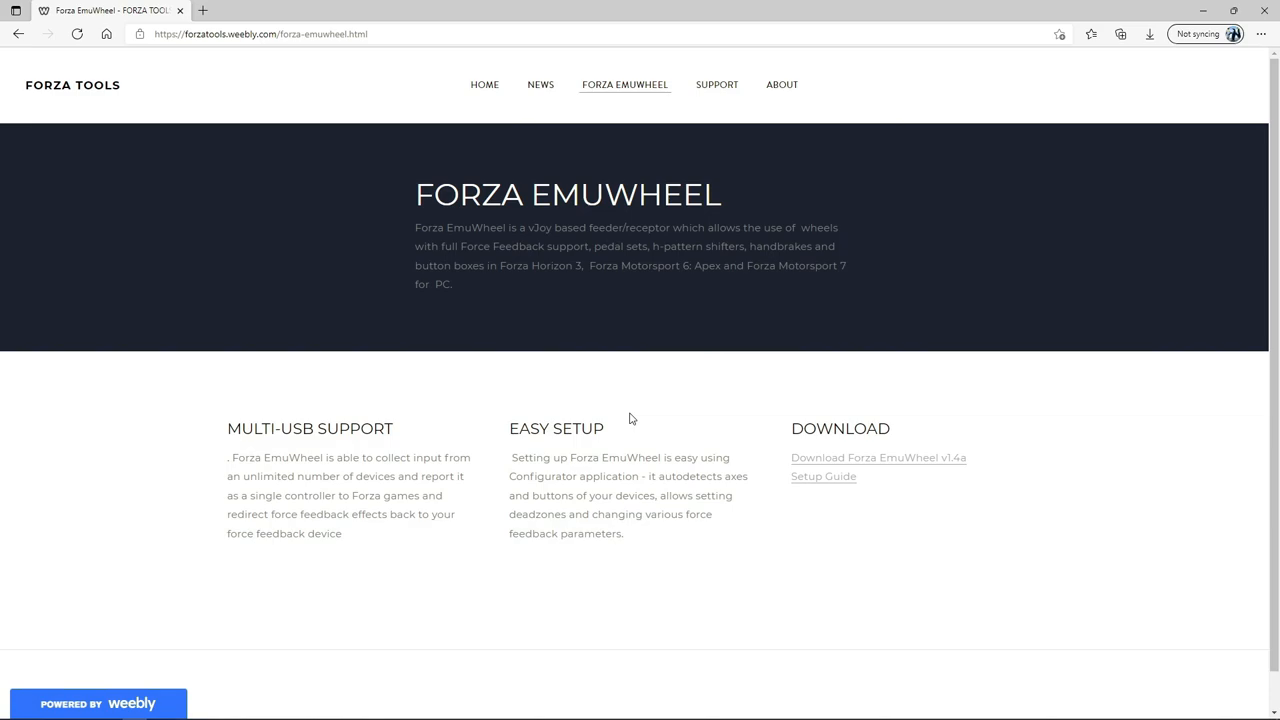
click(716, 84)
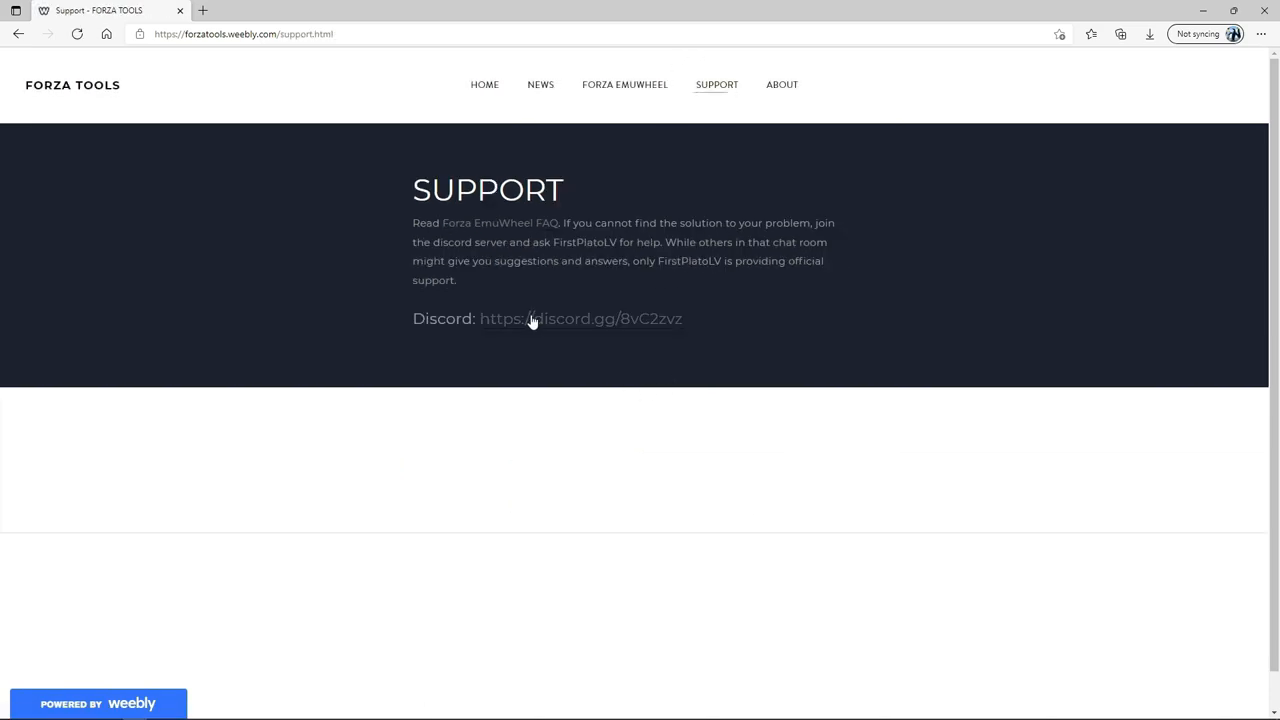
mouse_move(624, 470)
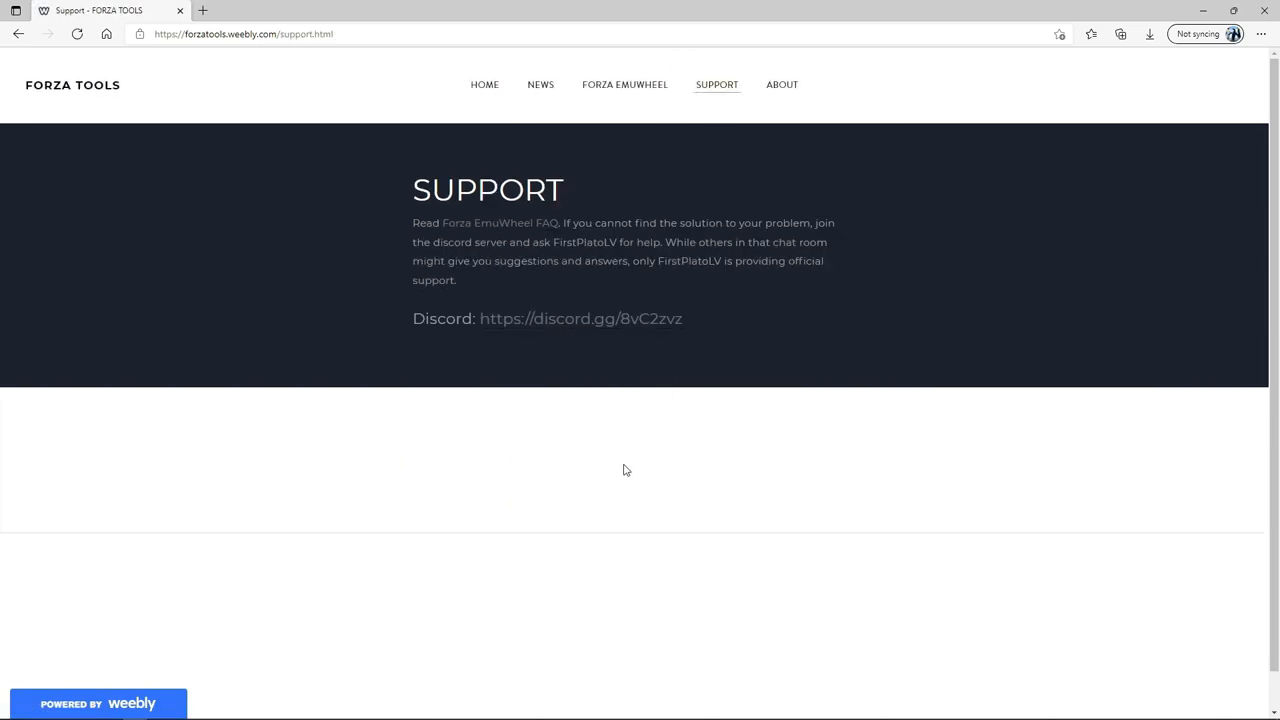
mouse_move(604, 320)
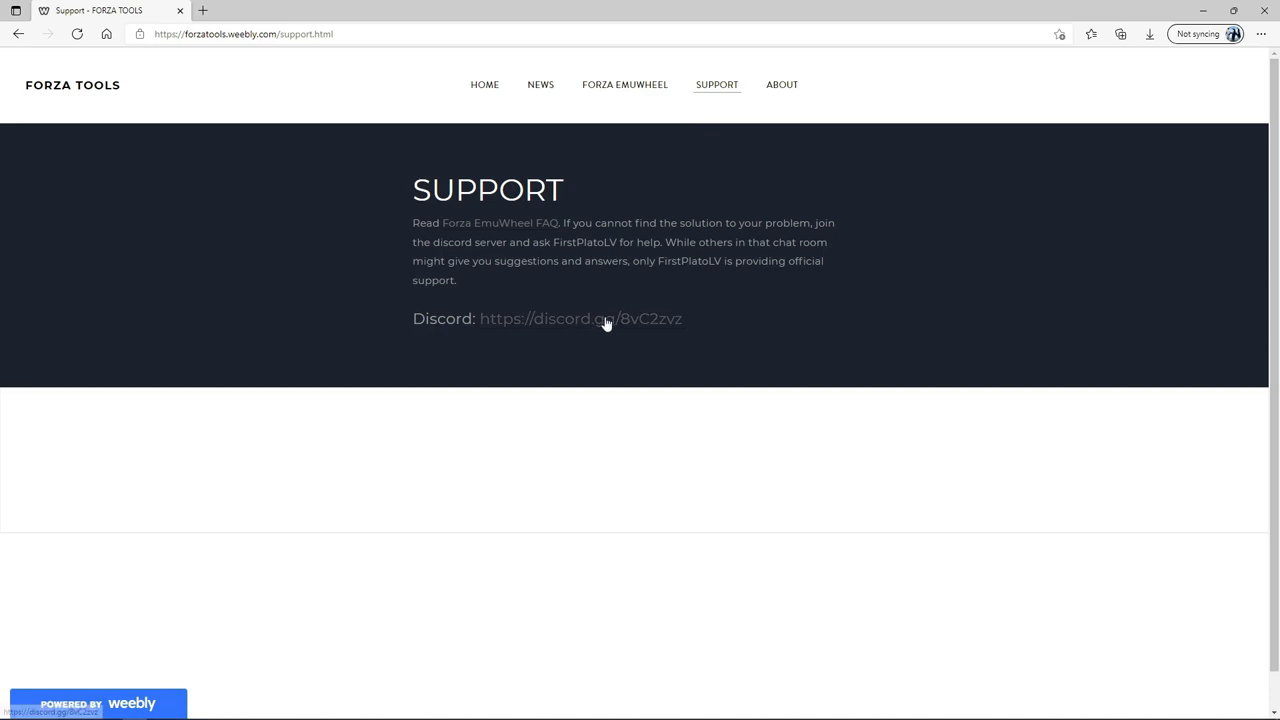
mouse_move(612, 328)
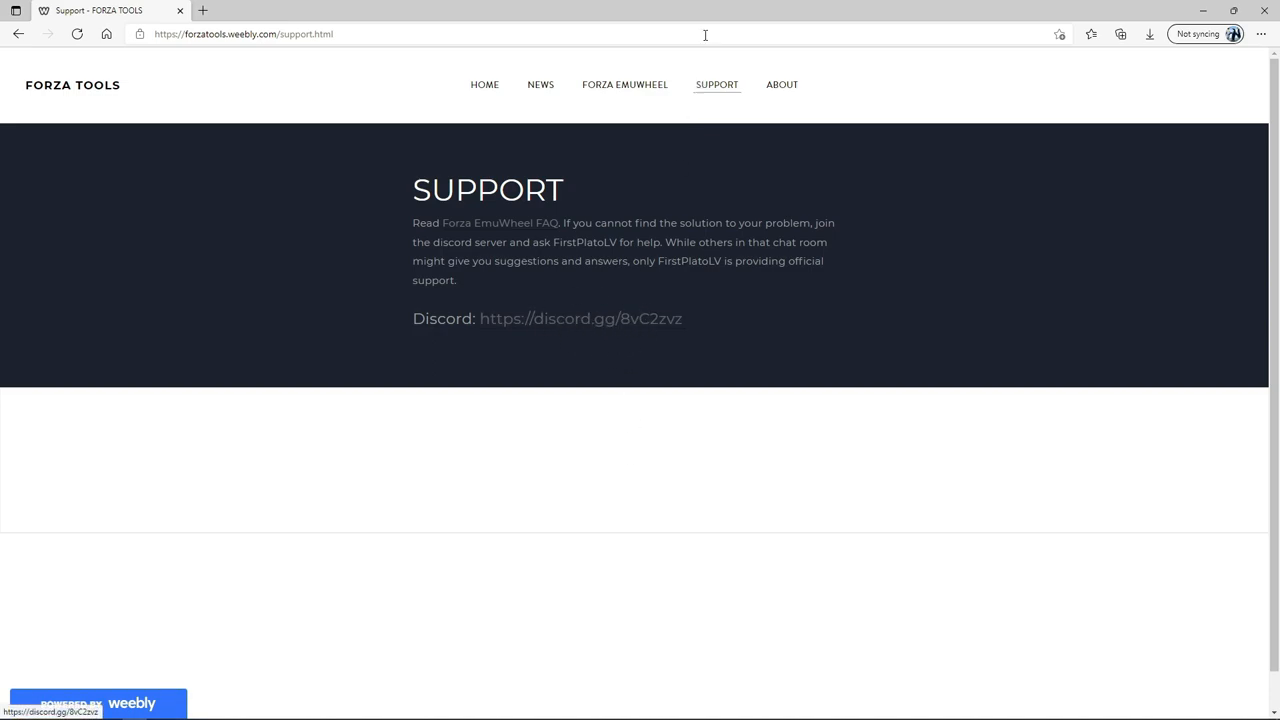
click(624, 84)
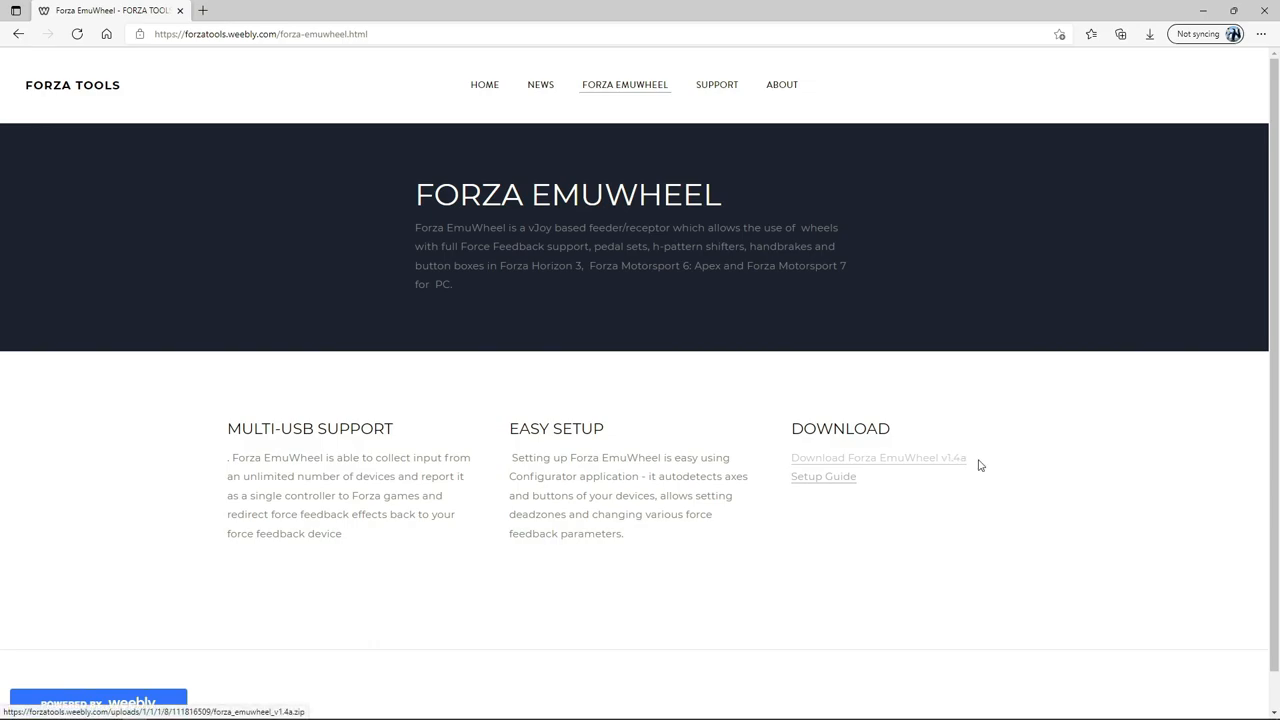
mouse_move(824, 476)
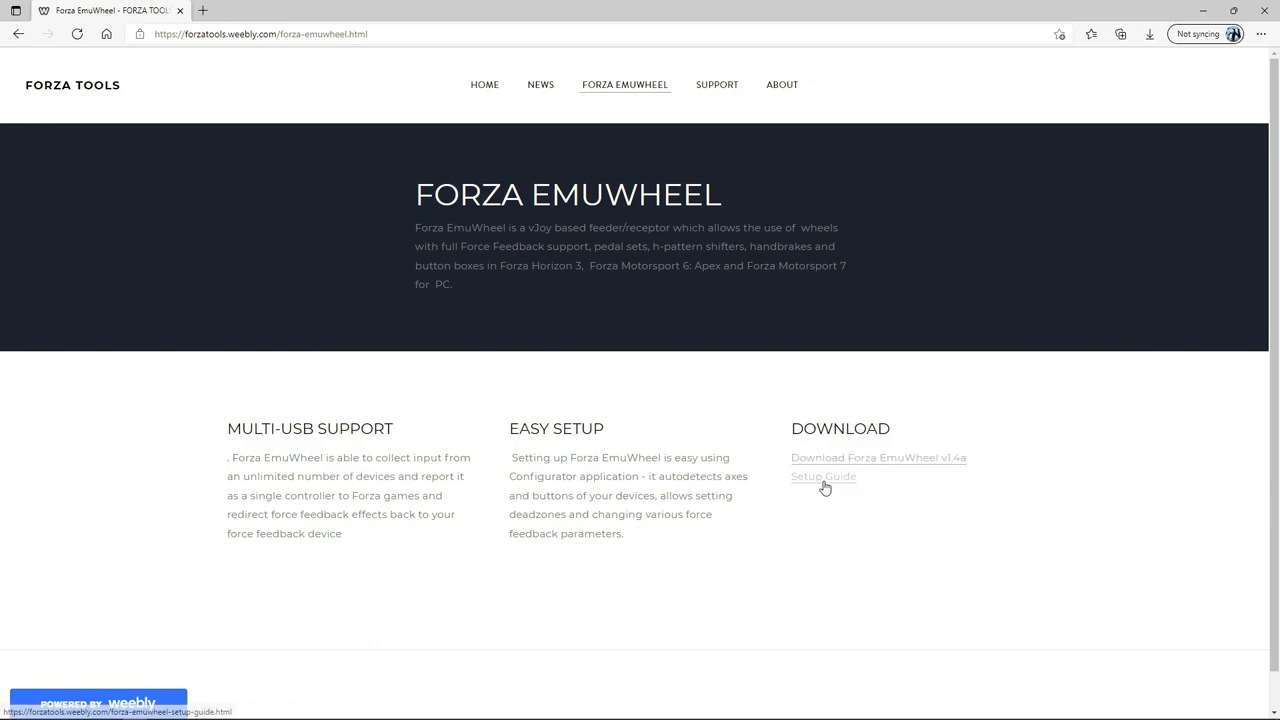
Step: Bring up the Forza EmuWheel setup guide and start selecting its first setup step
click(824, 476)
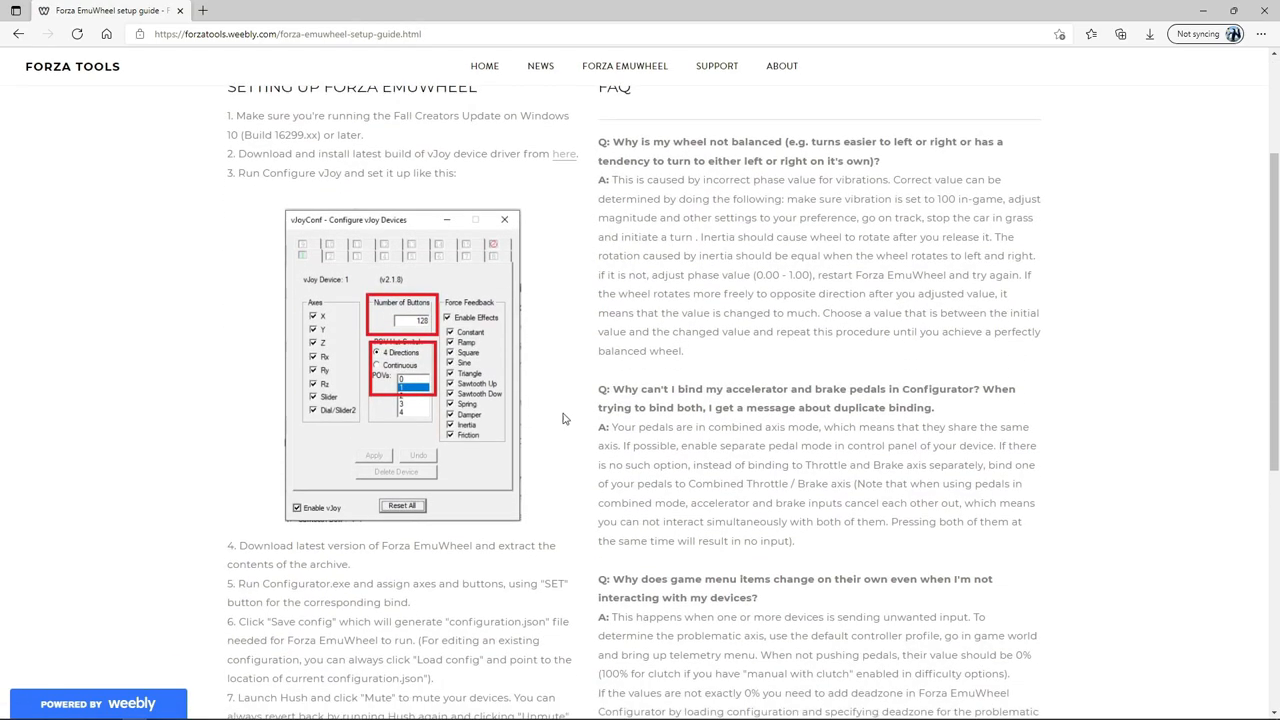
scroll(up, 3)
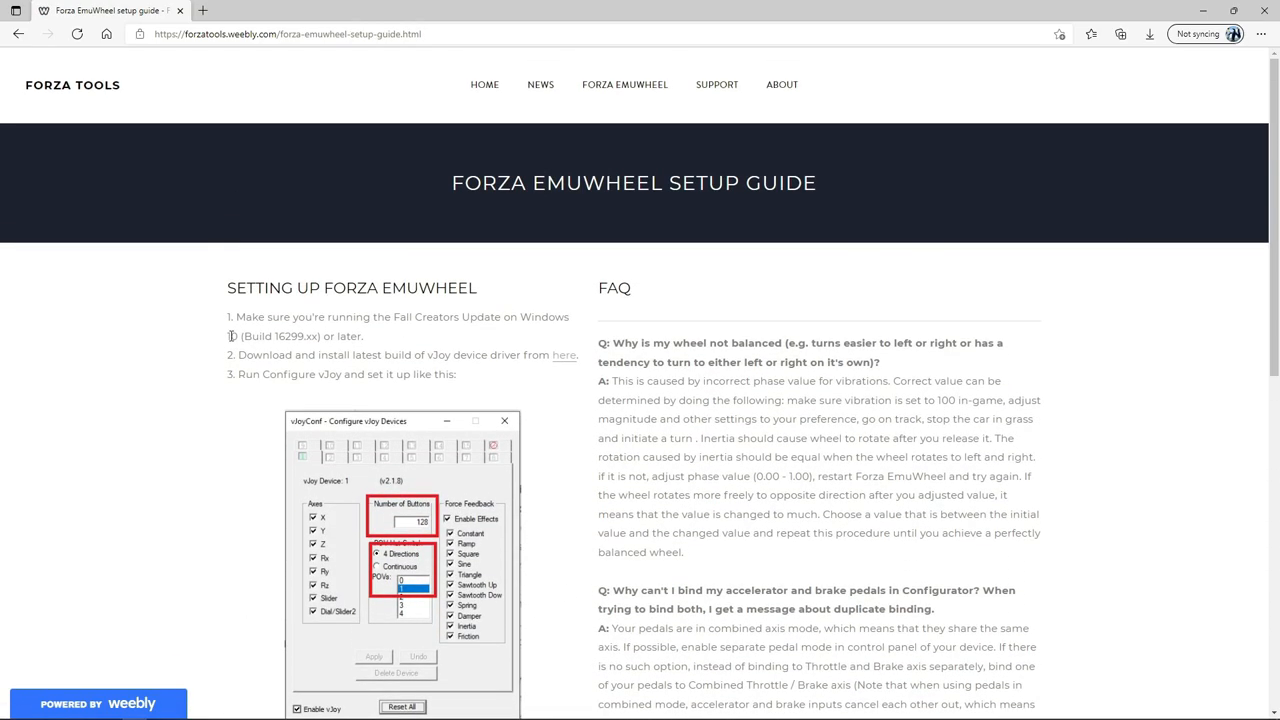
scroll(down, 3)
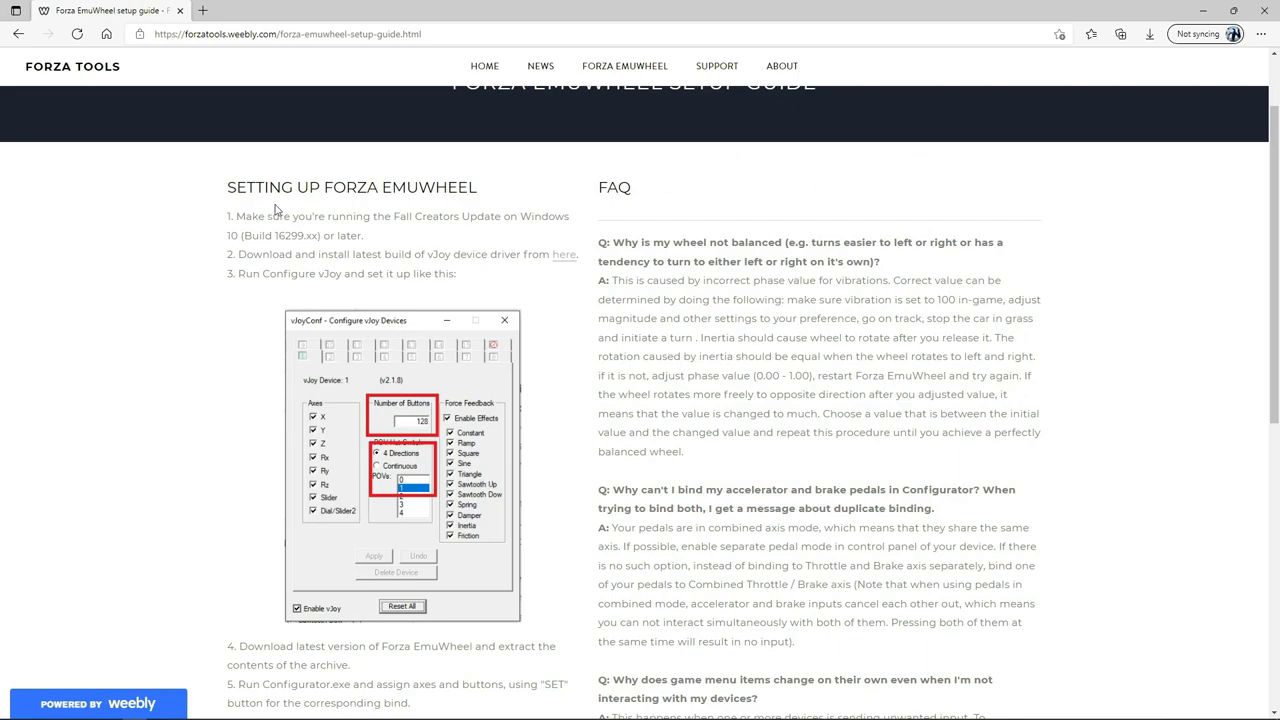
mouse_move(212, 218)
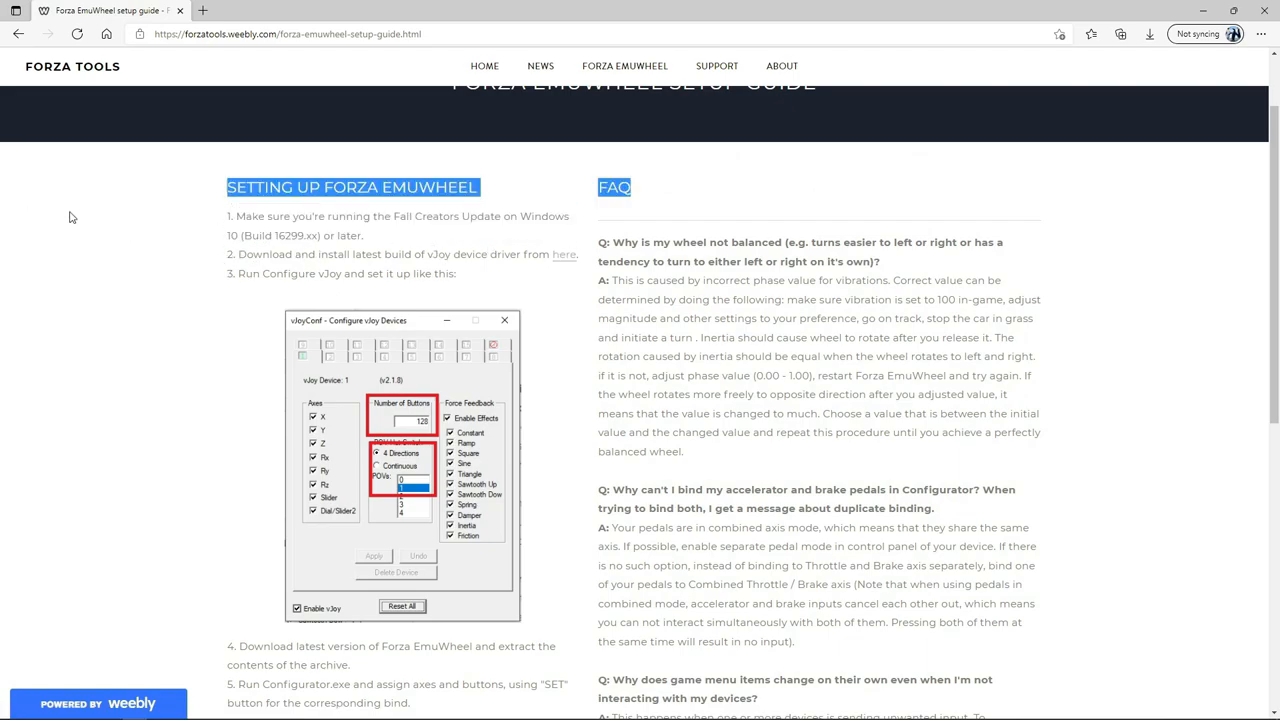
click(184, 216)
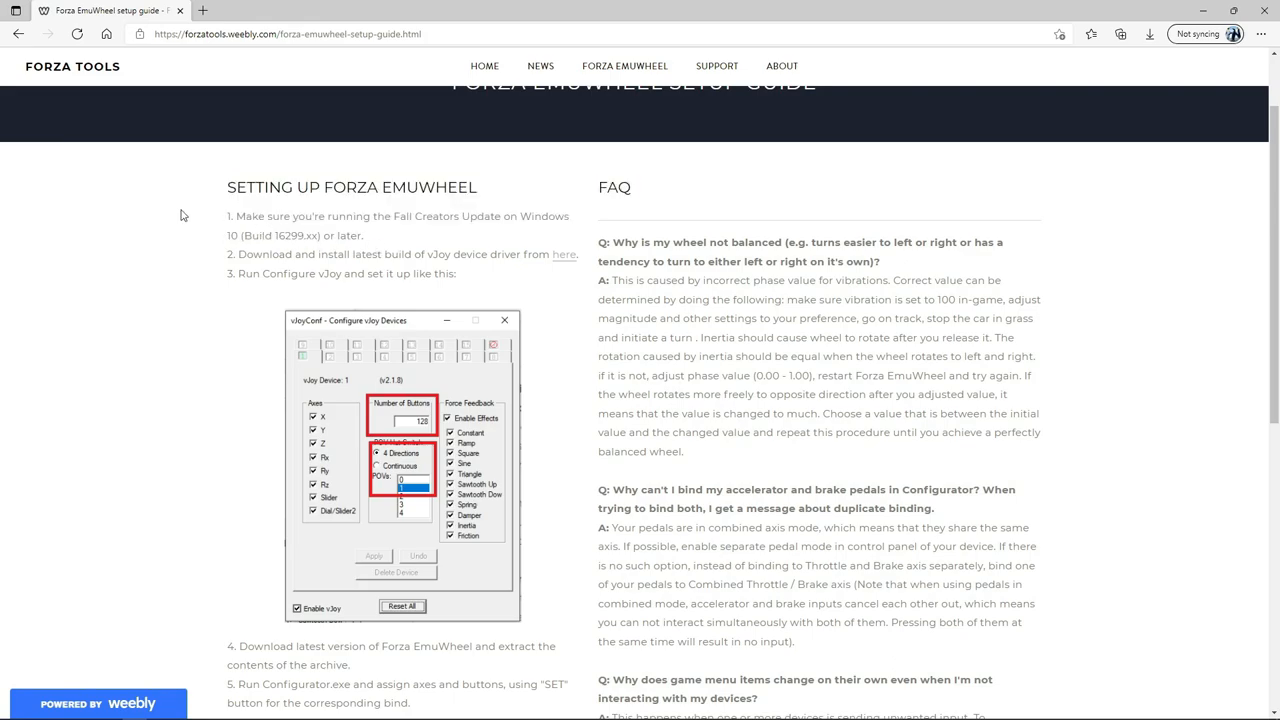
drag(228, 216, 364, 236)
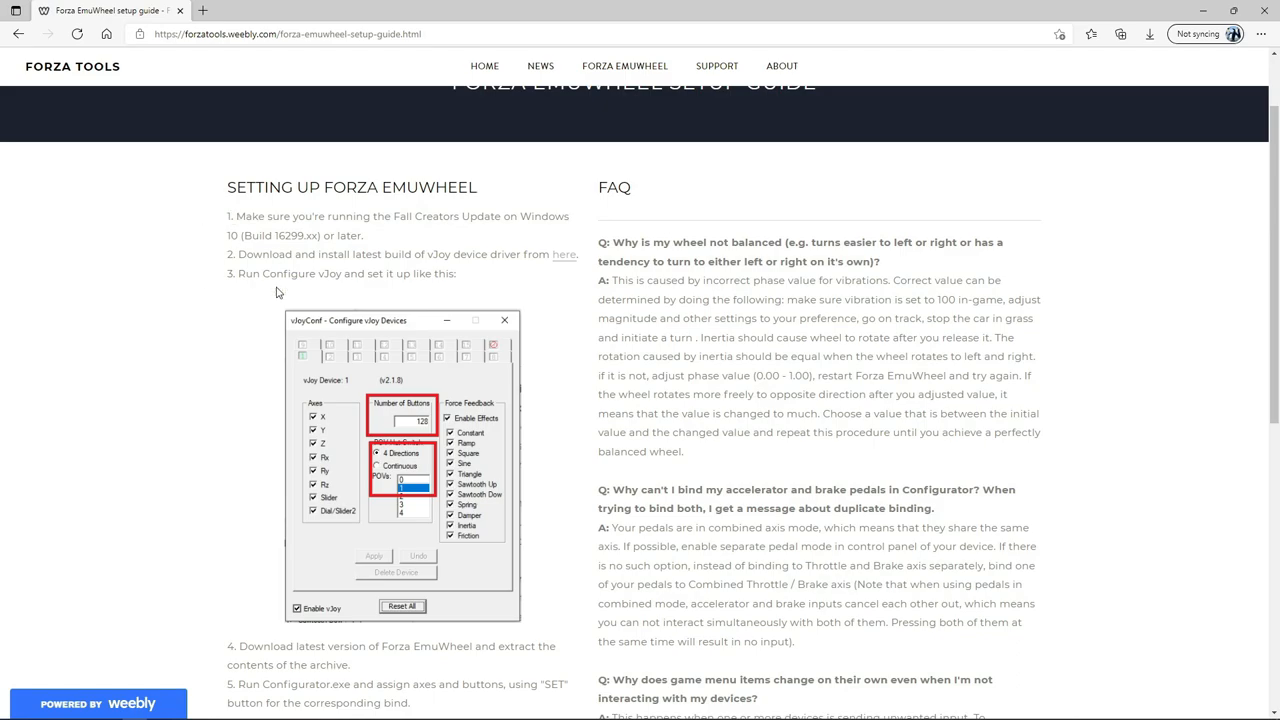
mouse_move(212, 304)
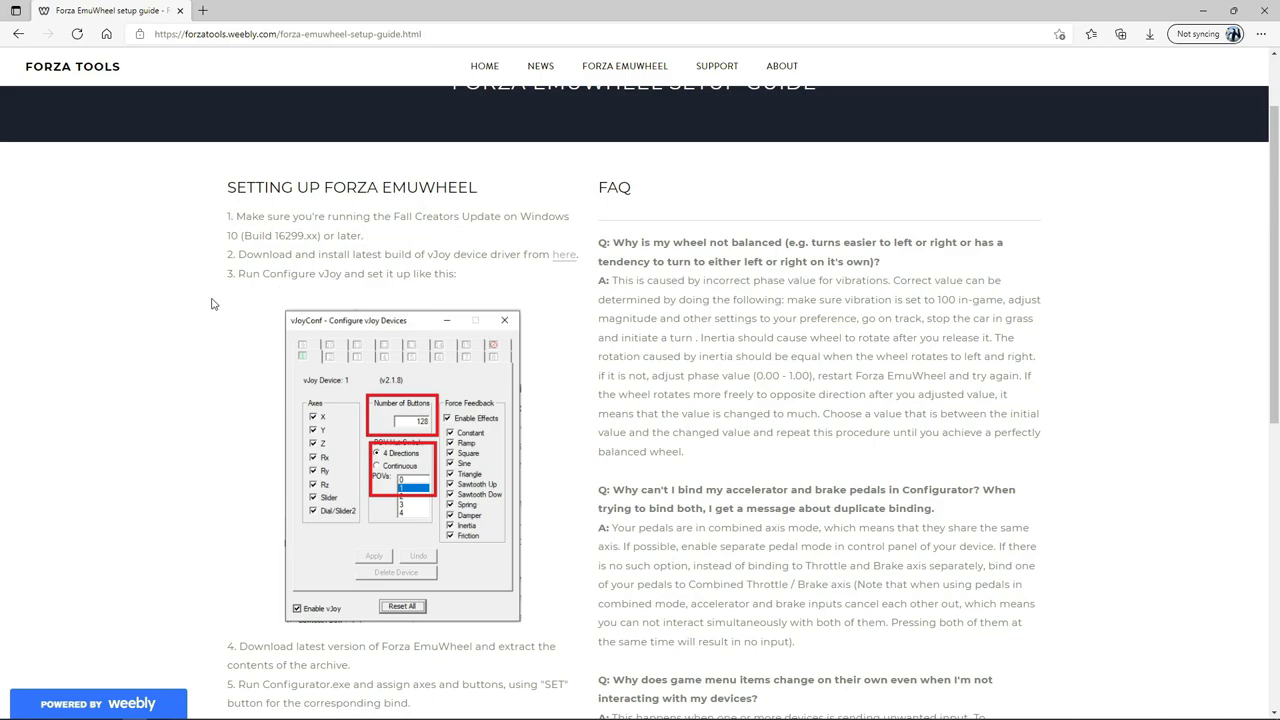
mouse_move(302, 270)
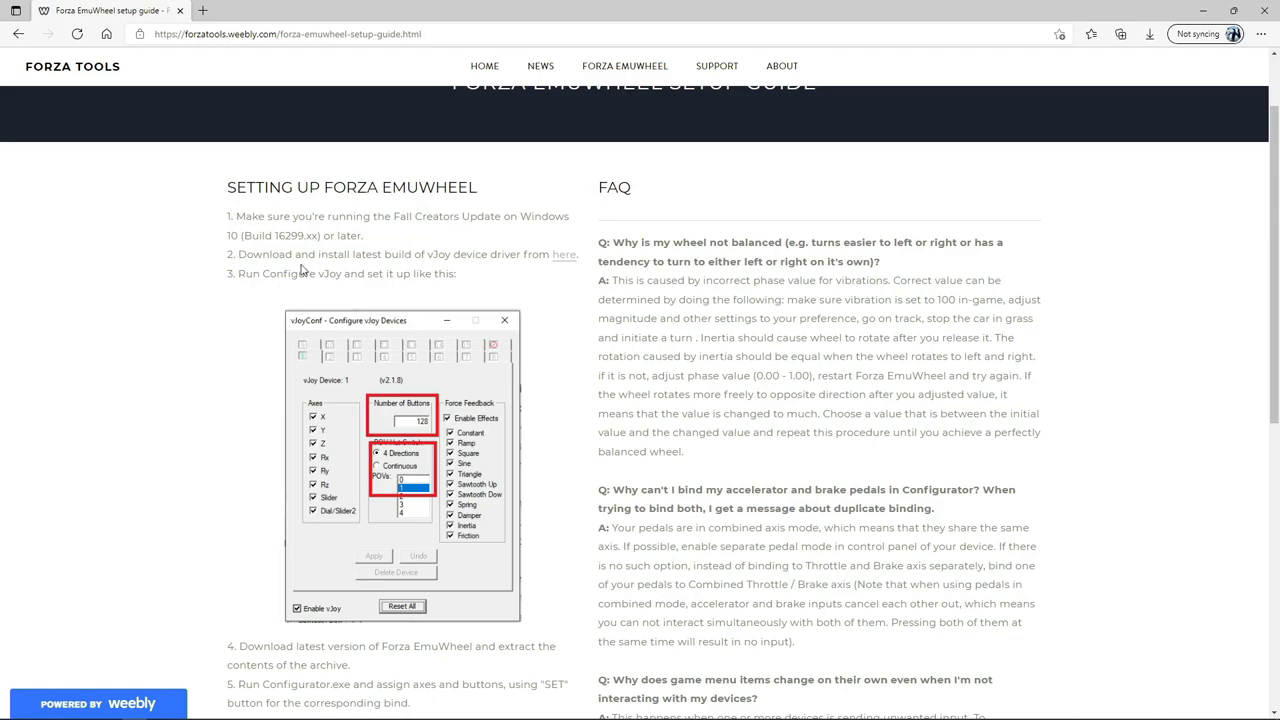
Step: Highlight setup steps 2–3, ending on step 3 about running Configure vJoy as pictured
drag(232, 254, 456, 274)
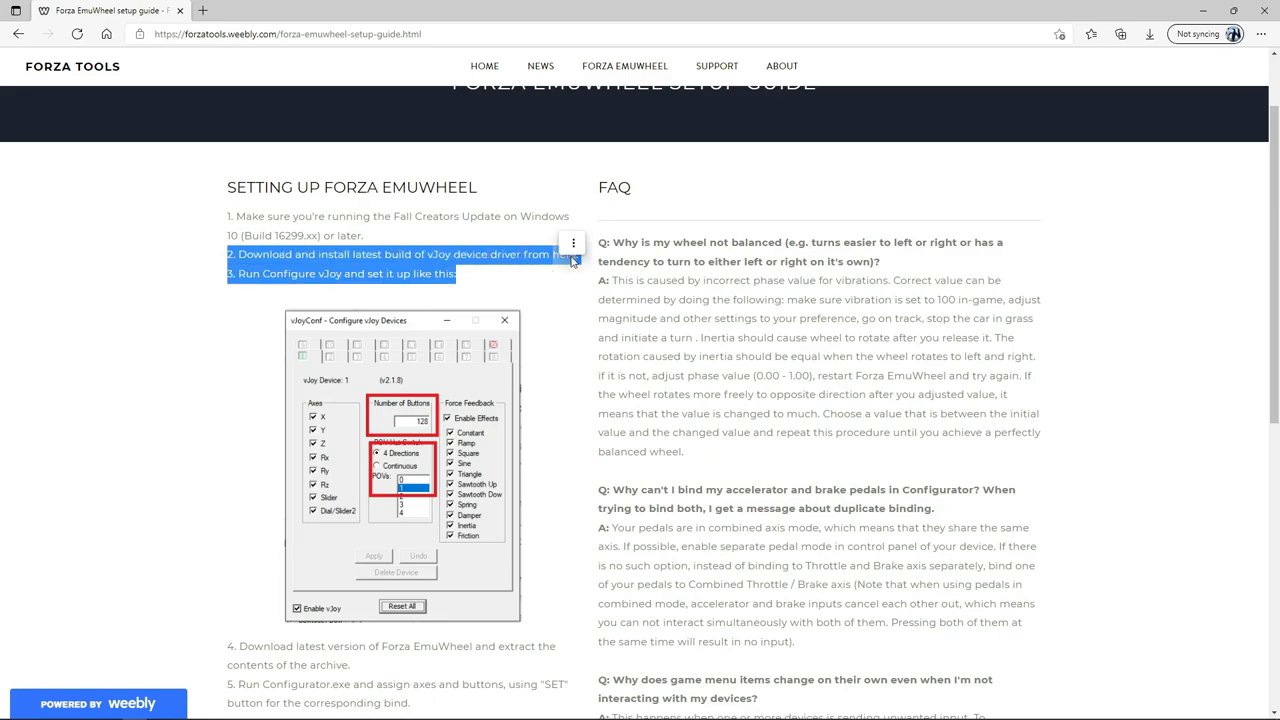
mouse_move(216, 264)
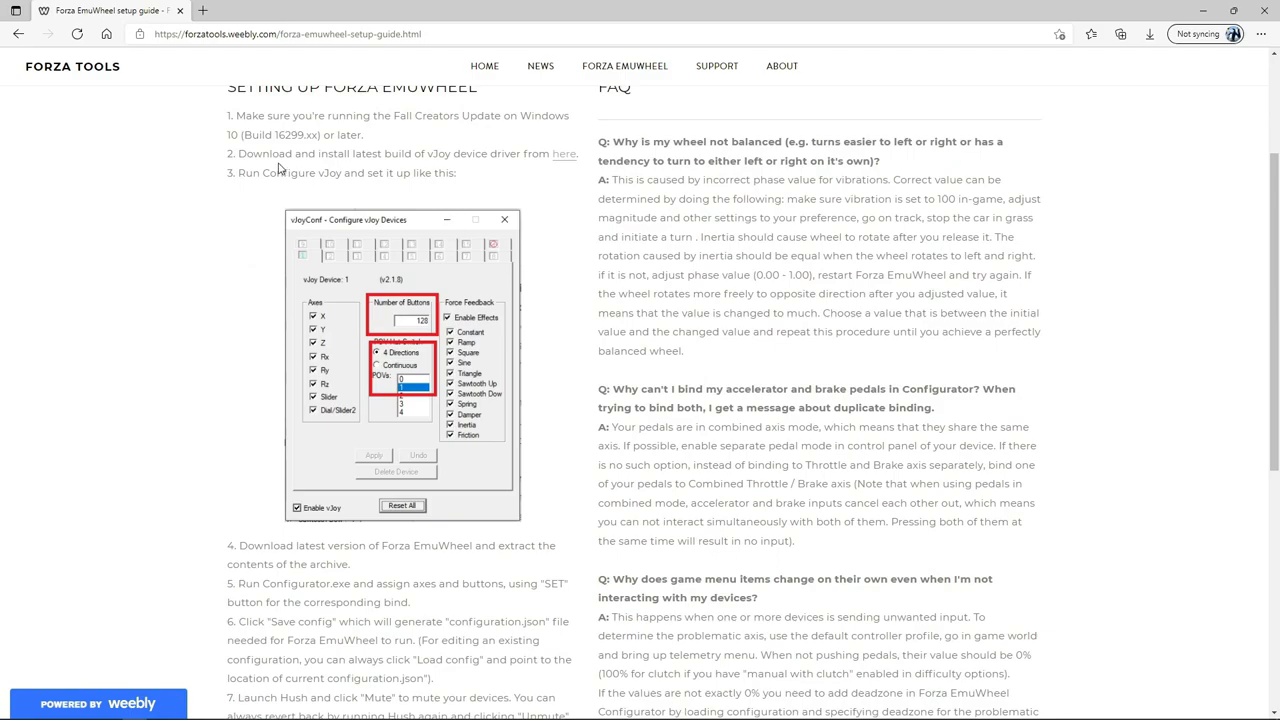
triple_click(340, 172)
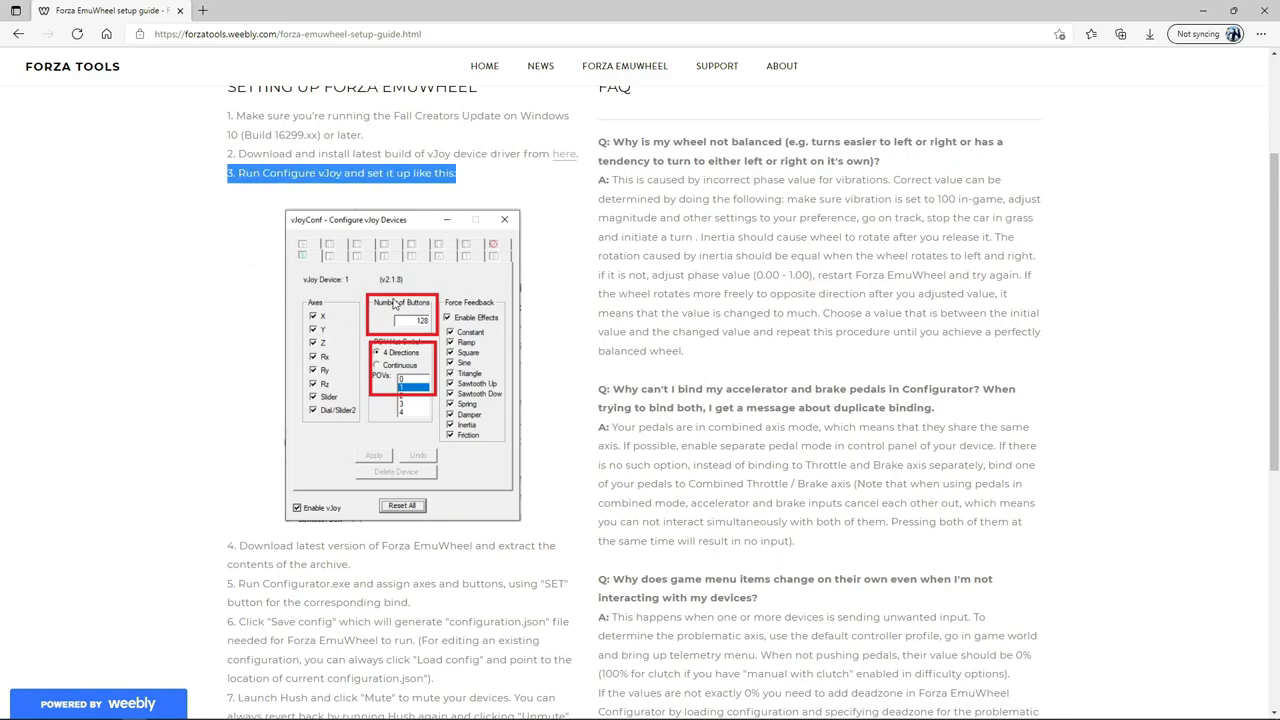
mouse_move(460, 352)
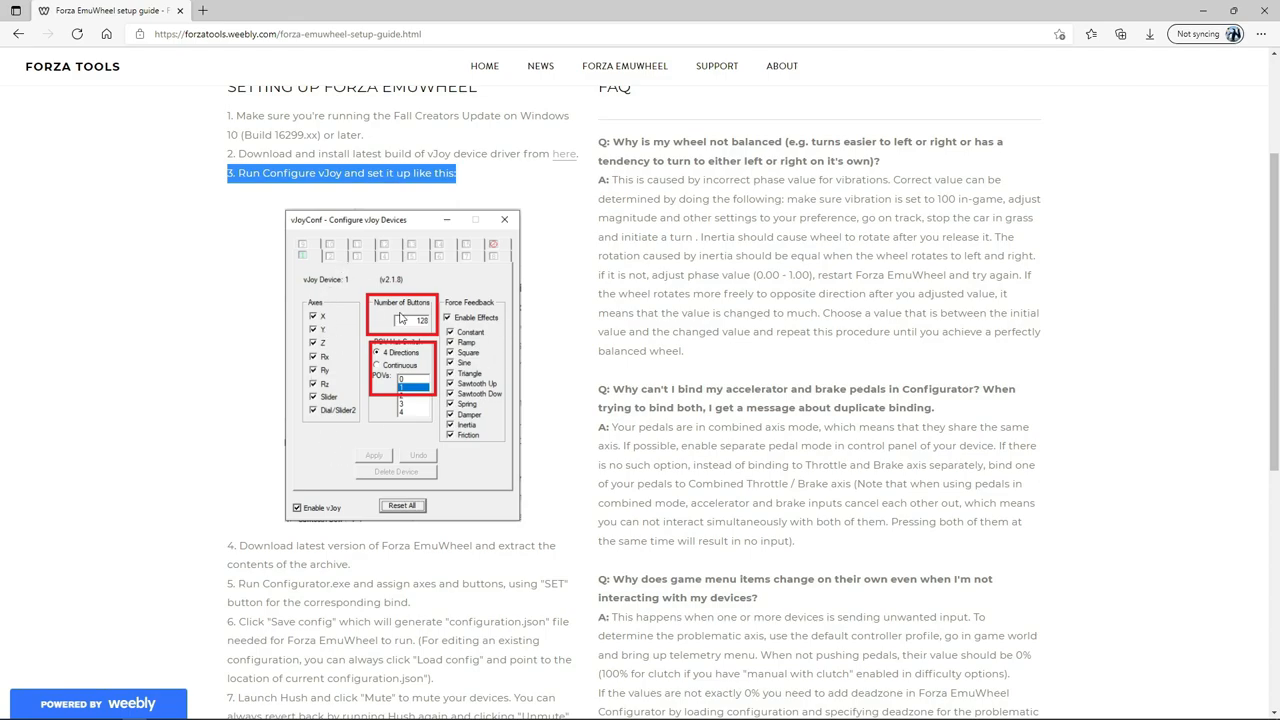
mouse_move(420, 492)
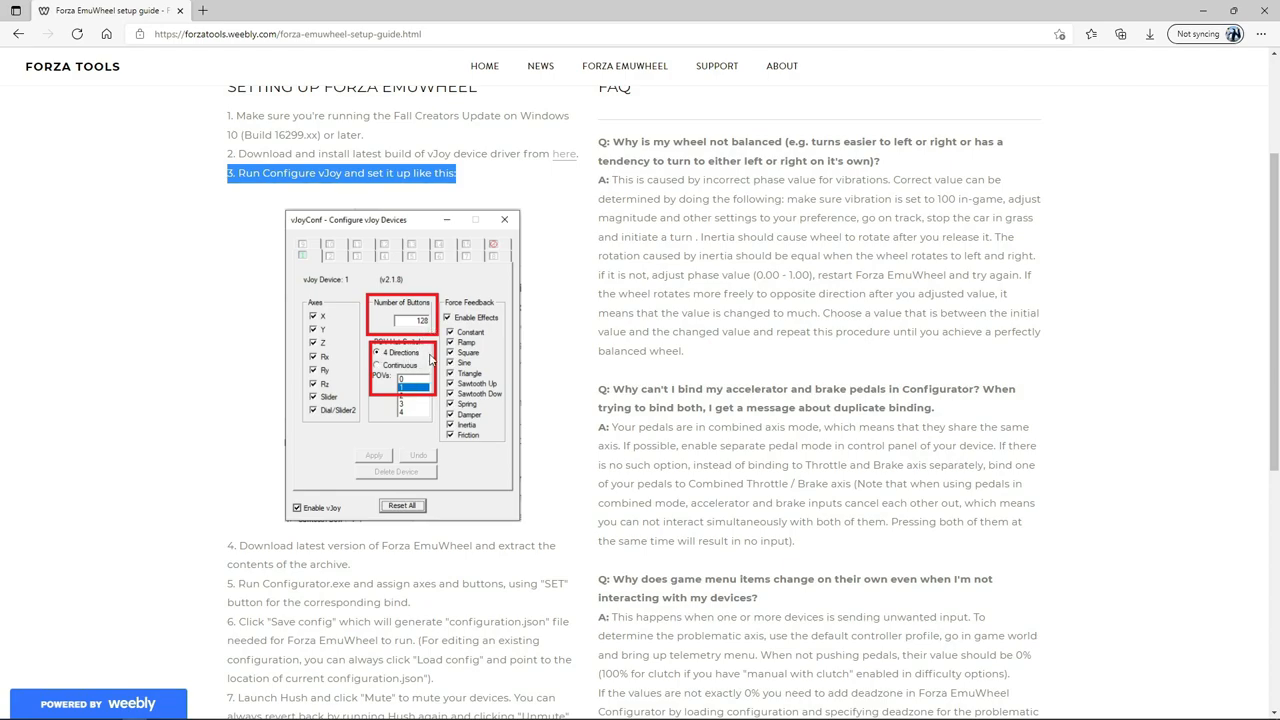
mouse_move(388, 376)
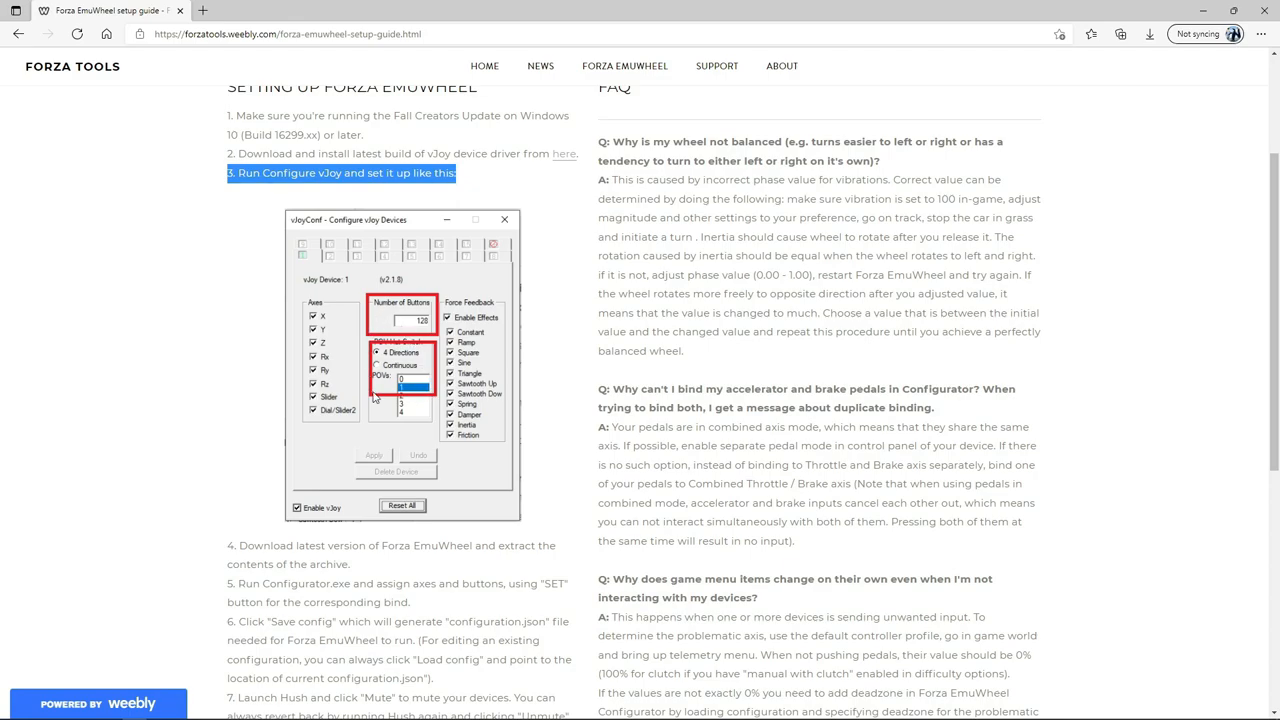
mouse_move(430, 416)
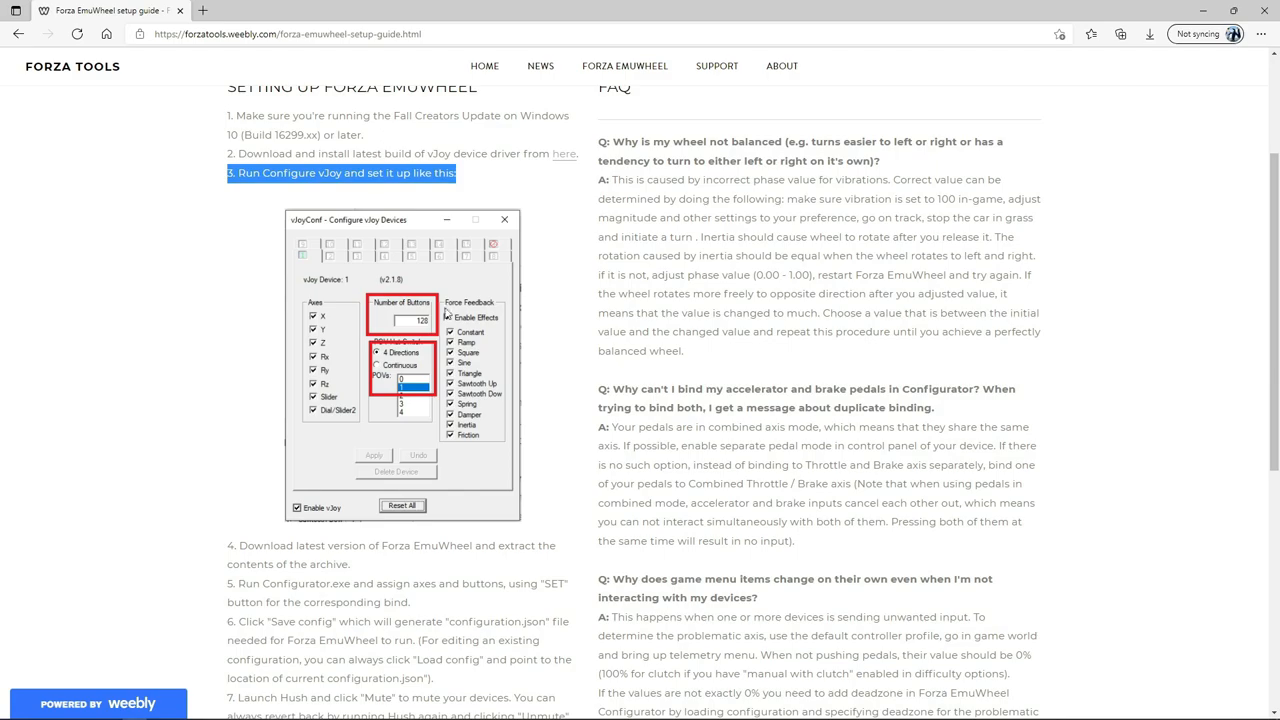
Step: Highlight guide steps 4–6, then switch to the extracted Forza EmuWheel folder
scroll(down, 3)
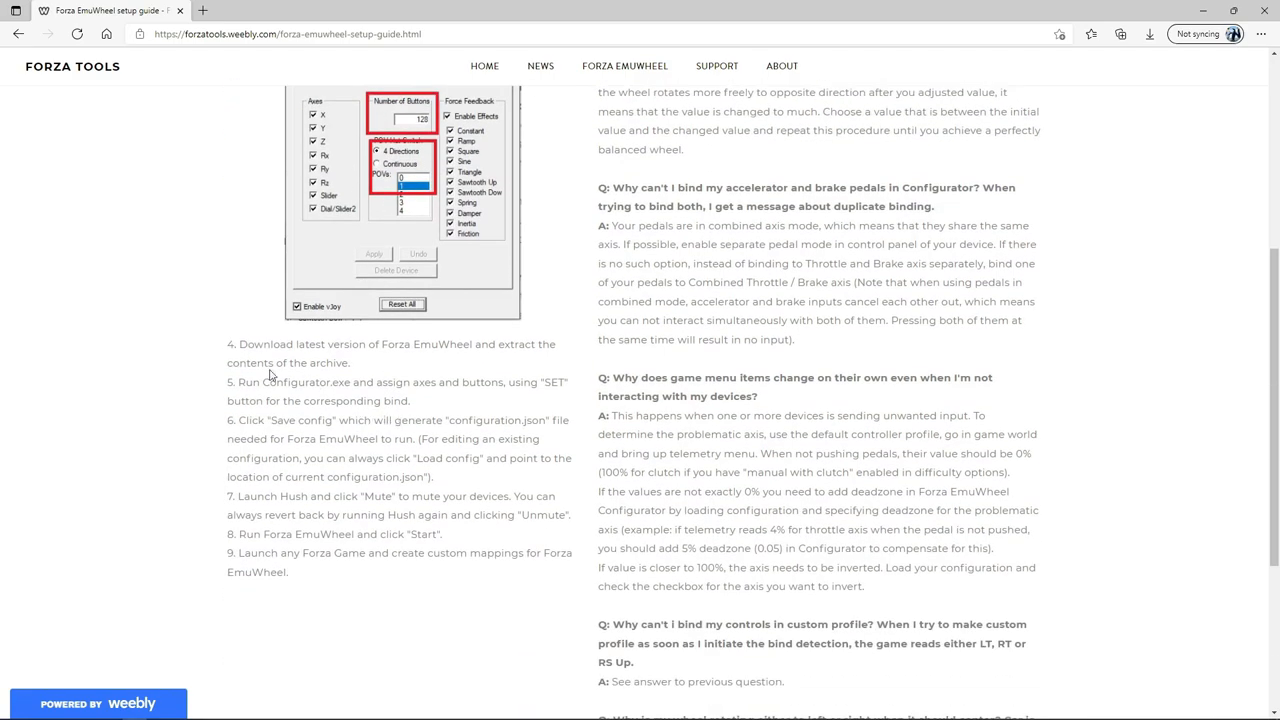
drag(228, 344, 280, 440)
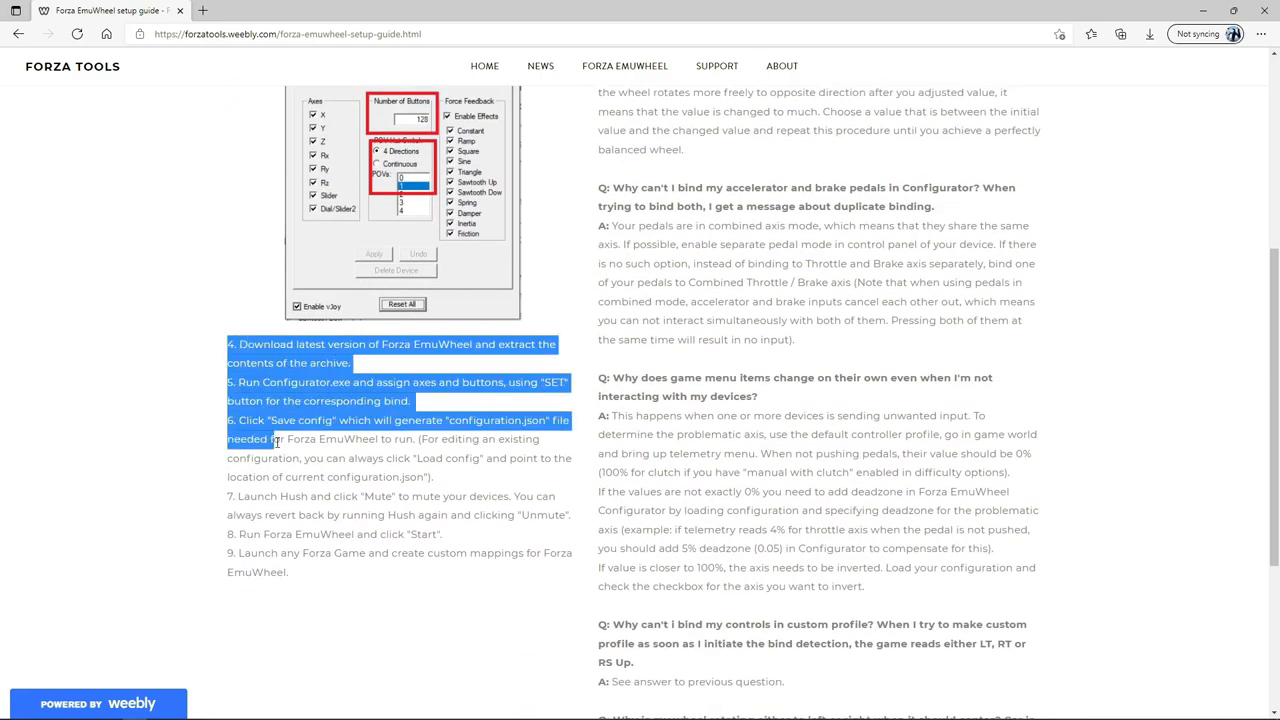
click(216, 524)
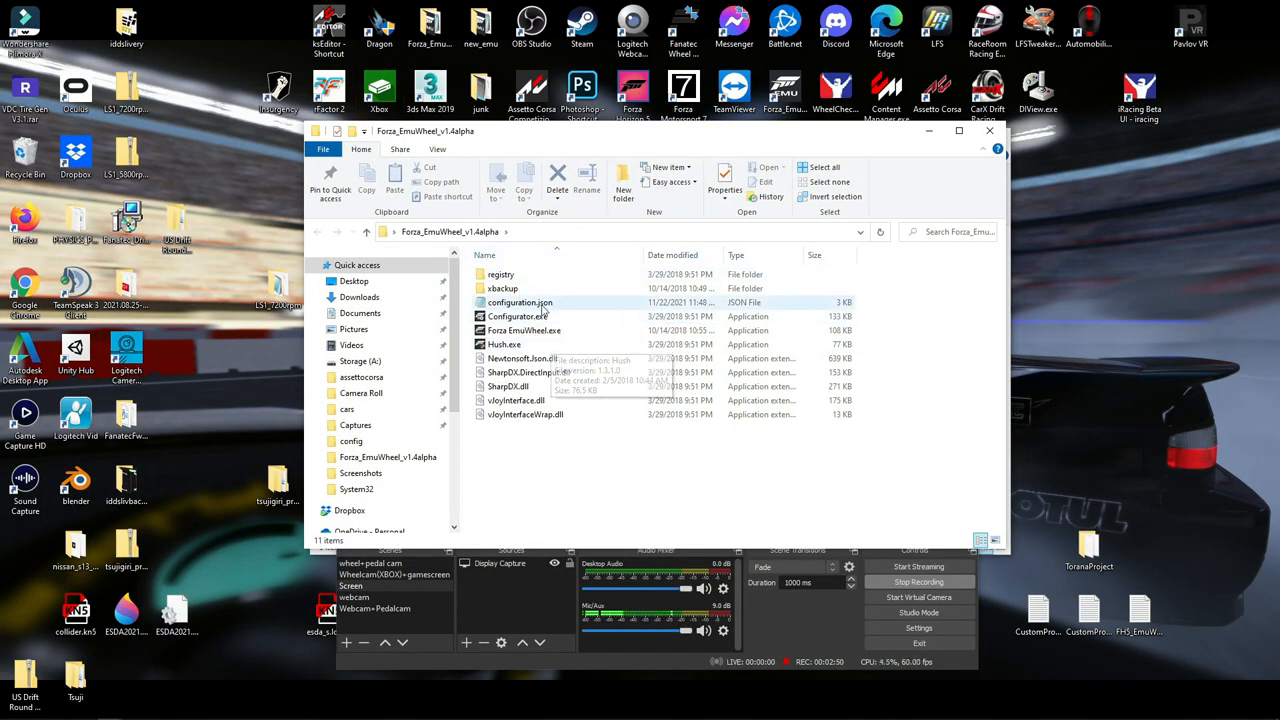
mouse_move(524, 330)
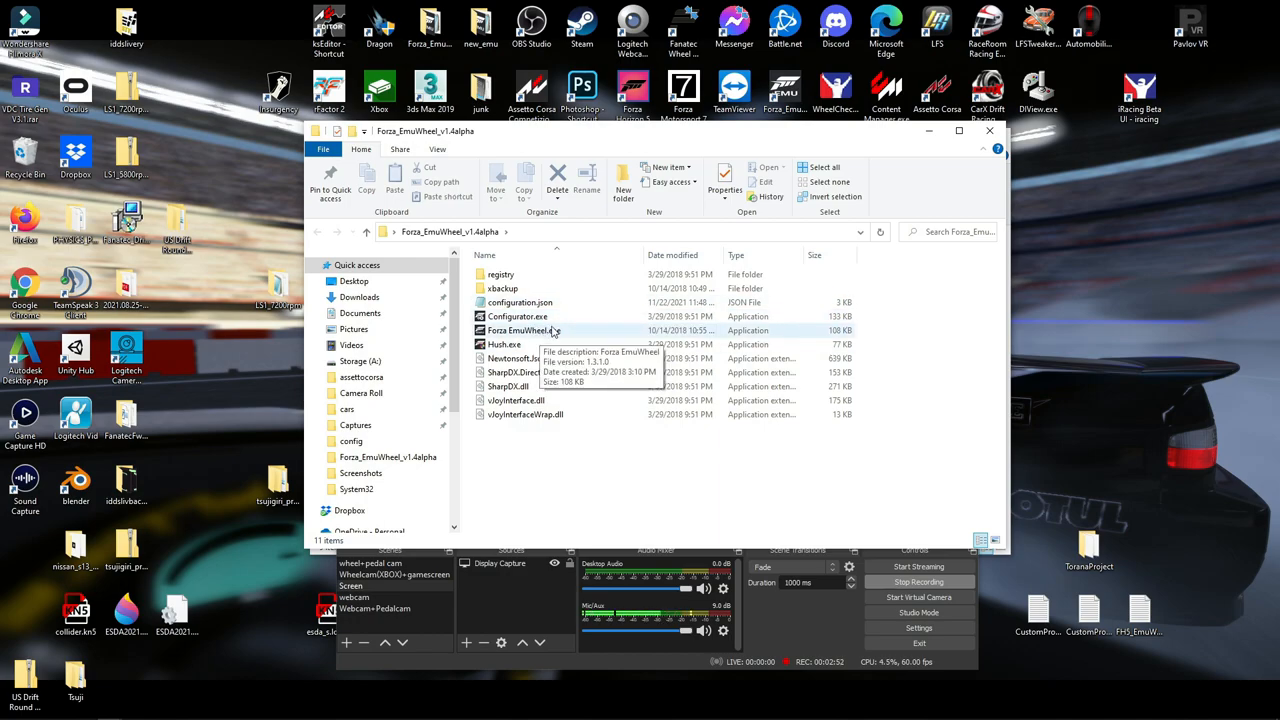
Step: Launch Configurator.exe and load configuration.json to list the wheel's axes and buttons
click(518, 316)
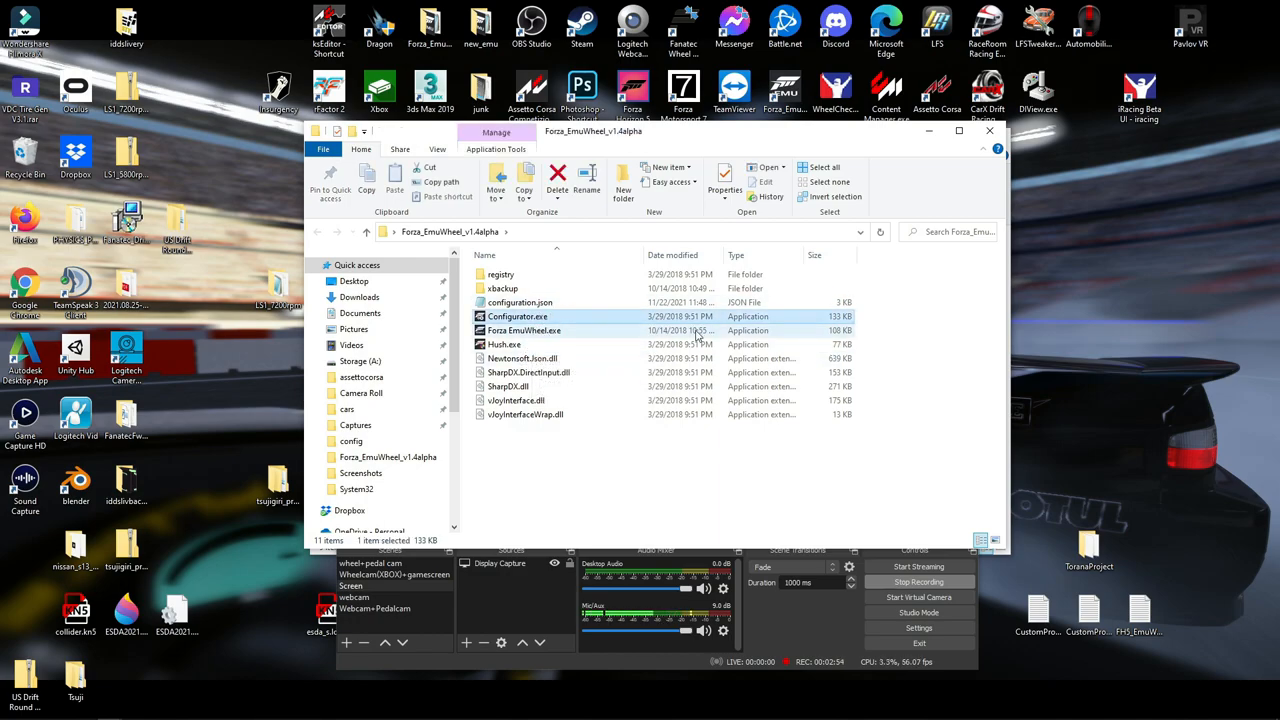
double_click(516, 316)
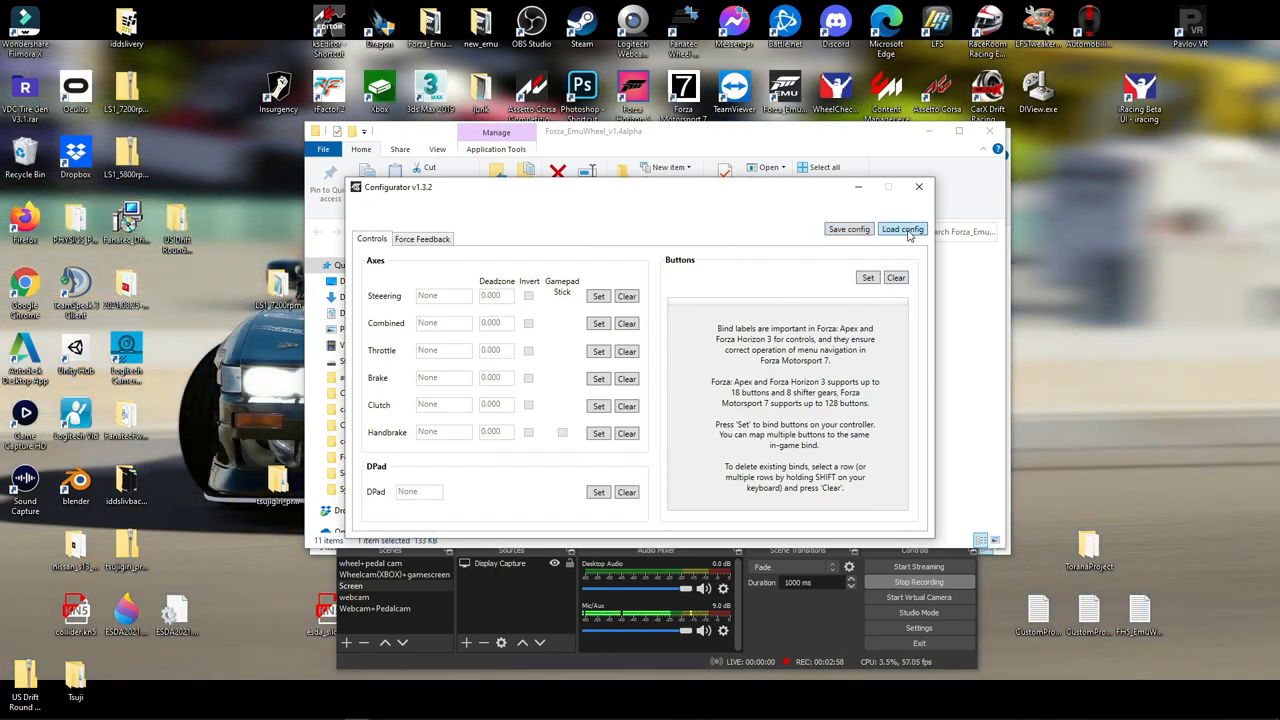
click(900, 228)
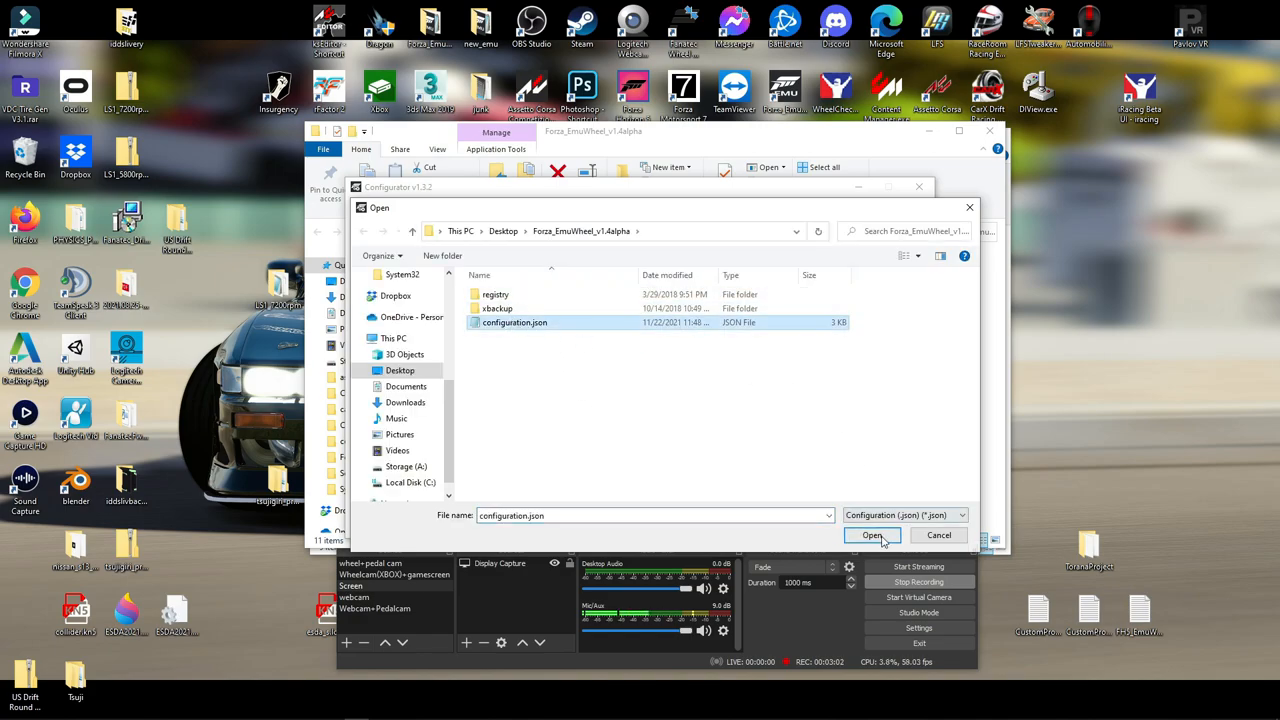
click(872, 536)
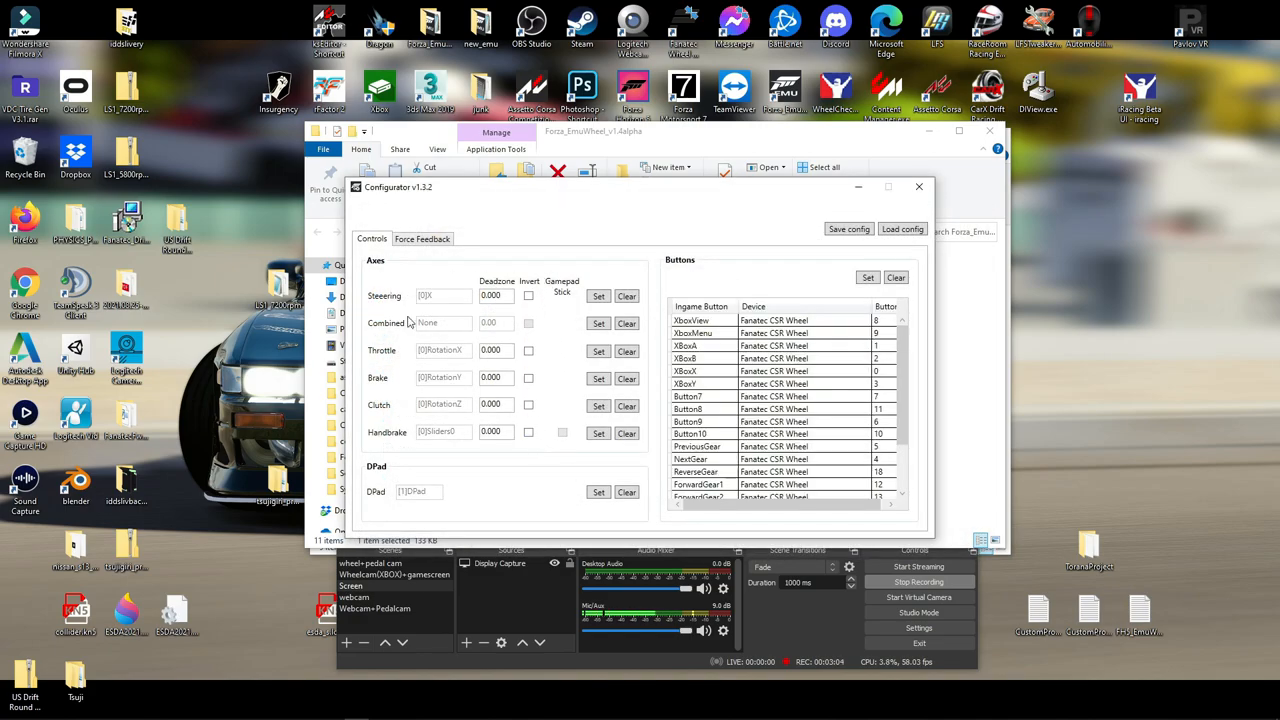
click(598, 296)
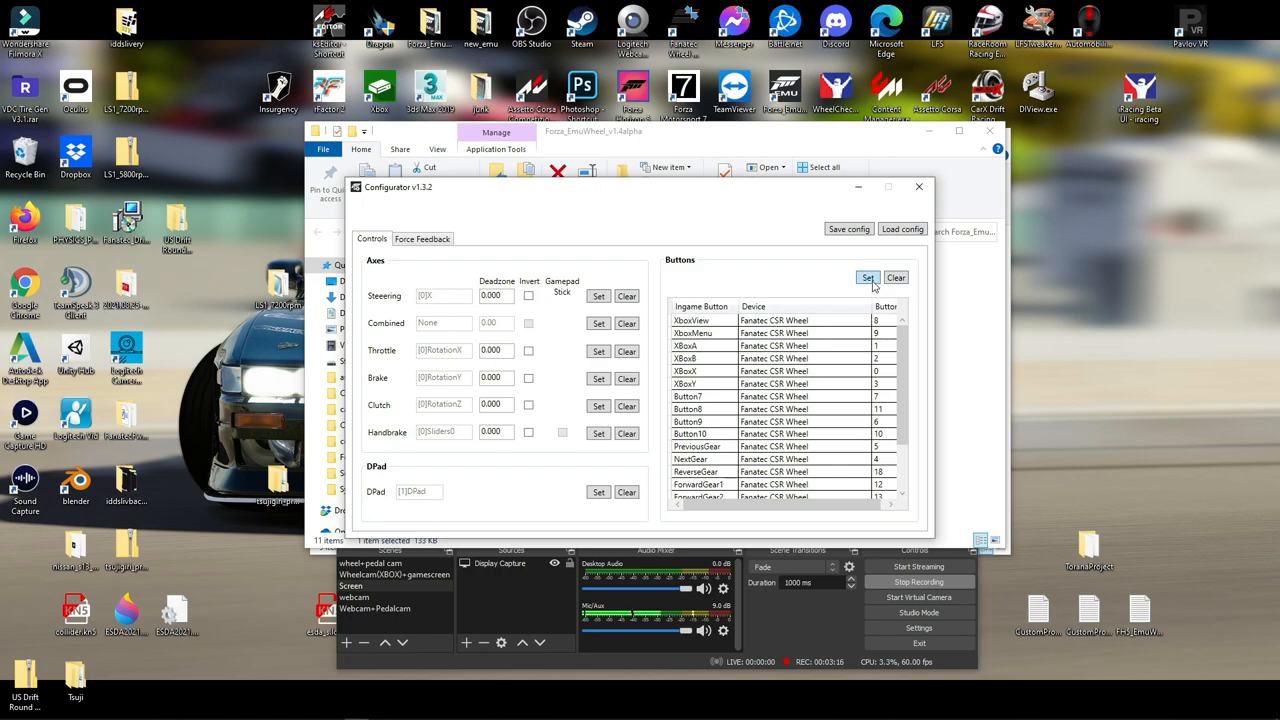
click(868, 276)
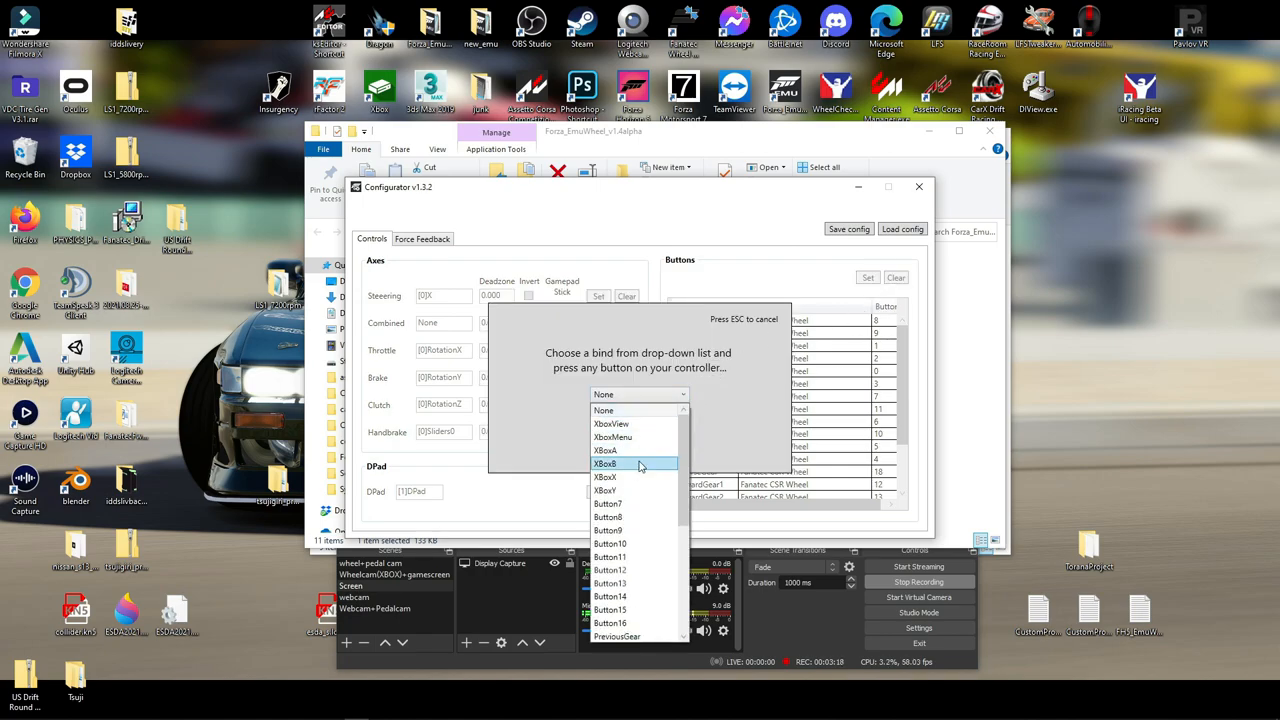
mouse_move(638, 424)
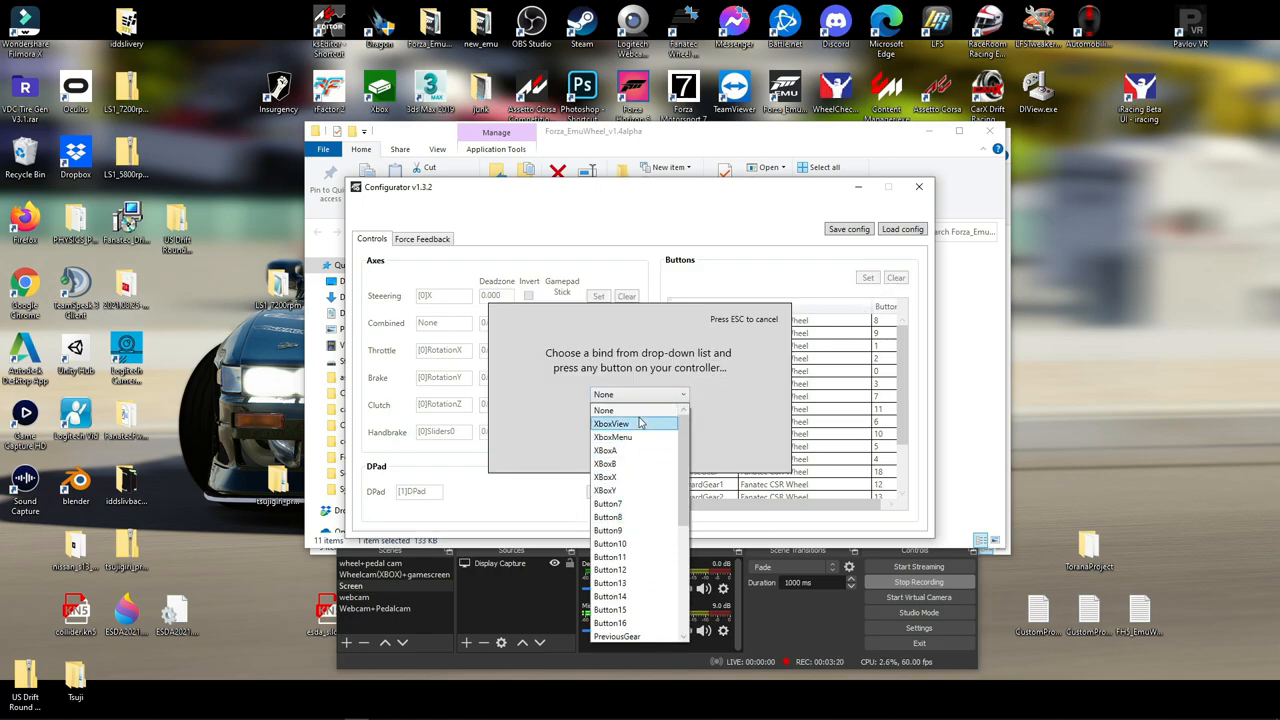
mouse_move(632, 450)
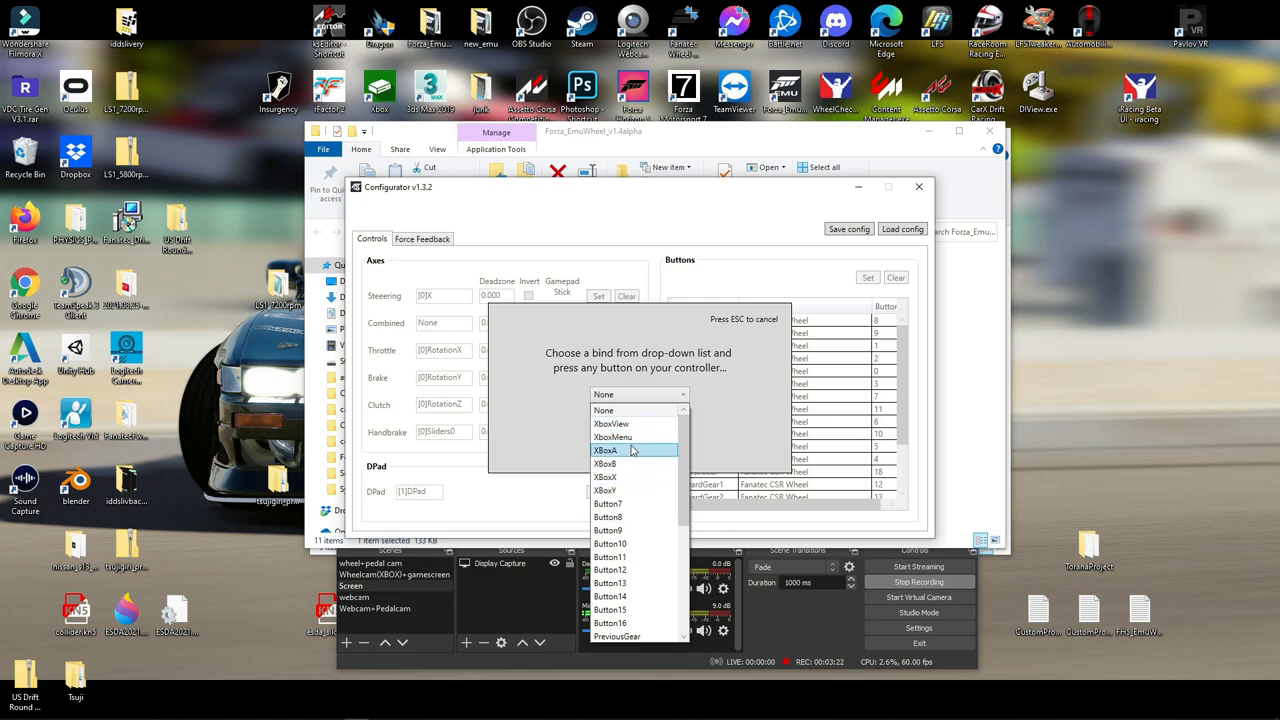
mouse_move(668, 440)
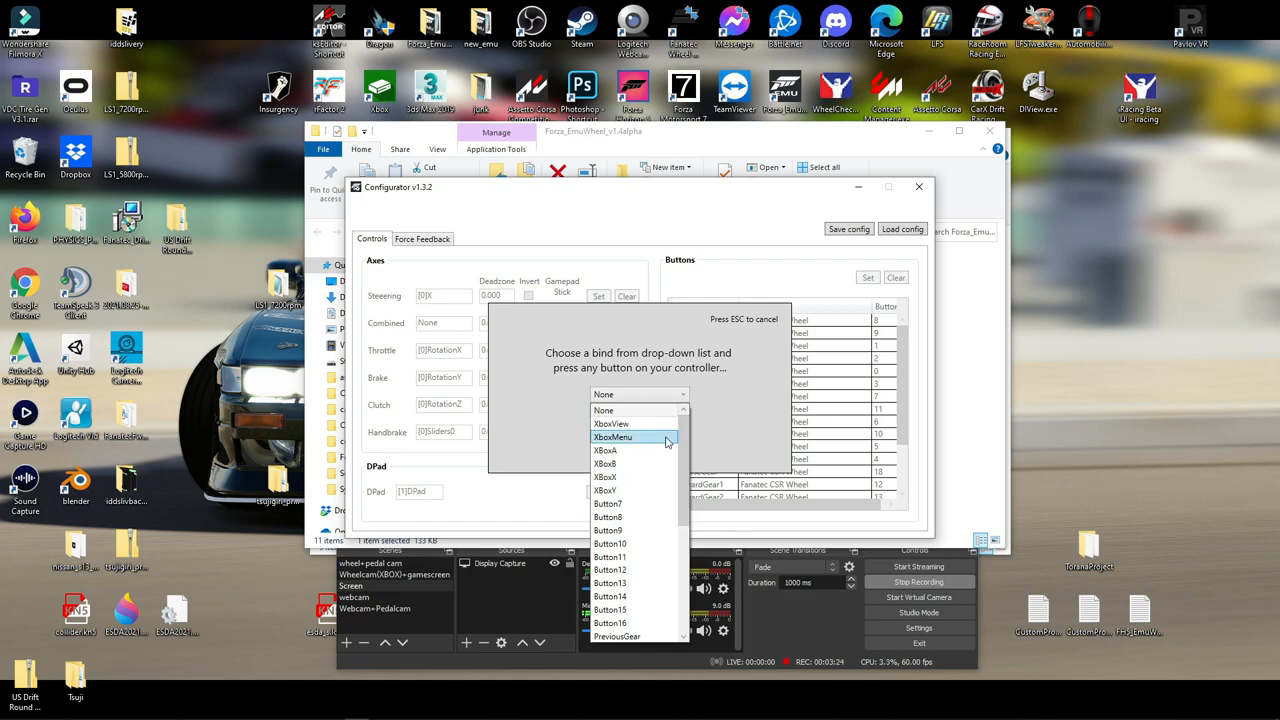
mouse_move(618, 452)
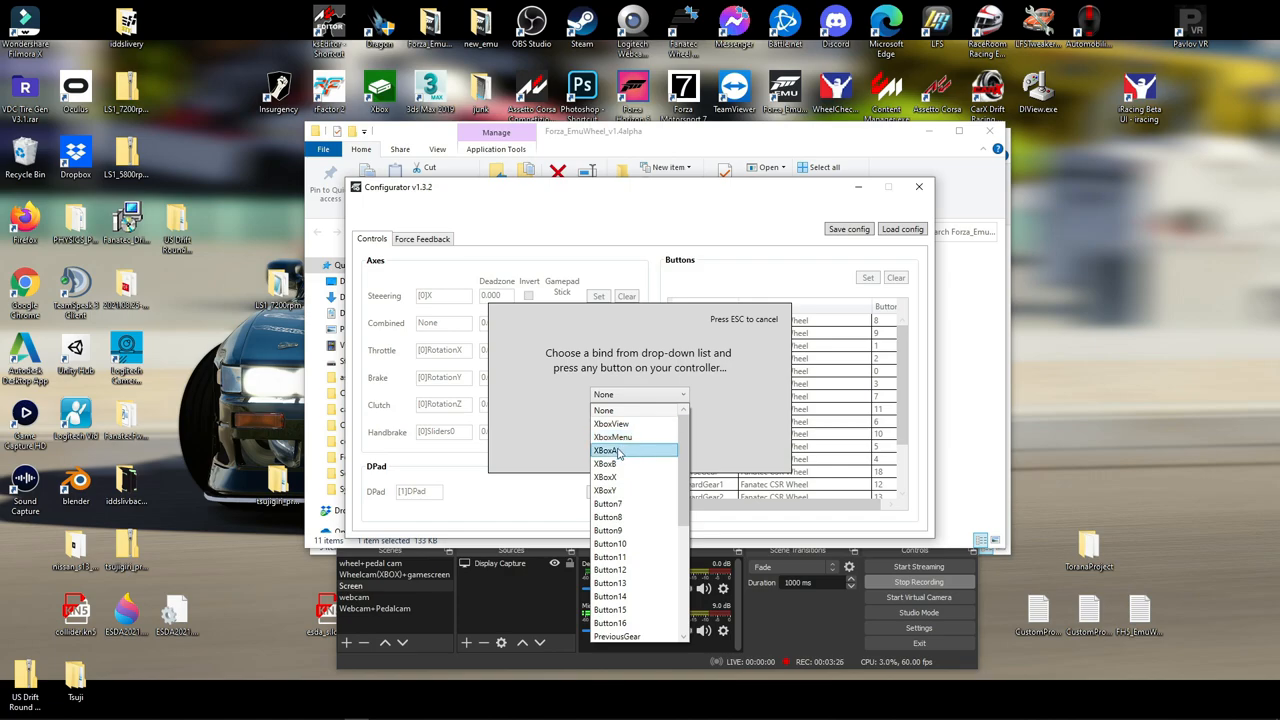
scroll(down, 3)
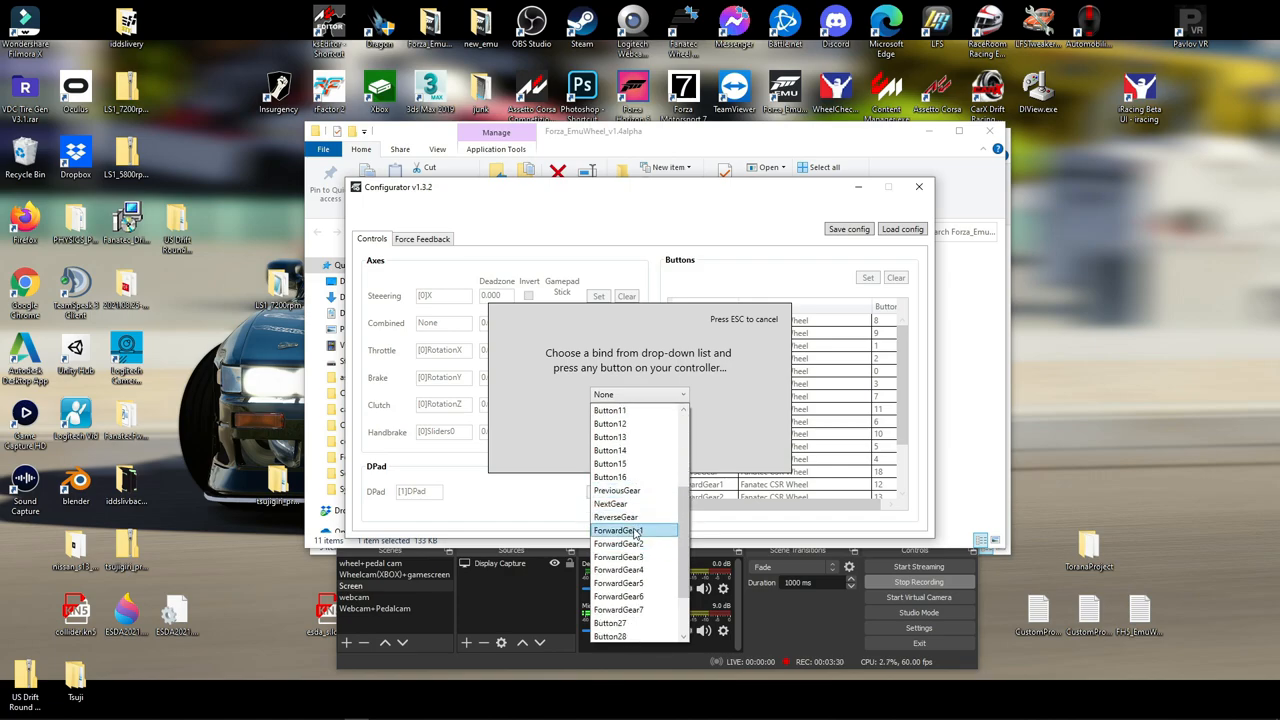
scroll(up, 3)
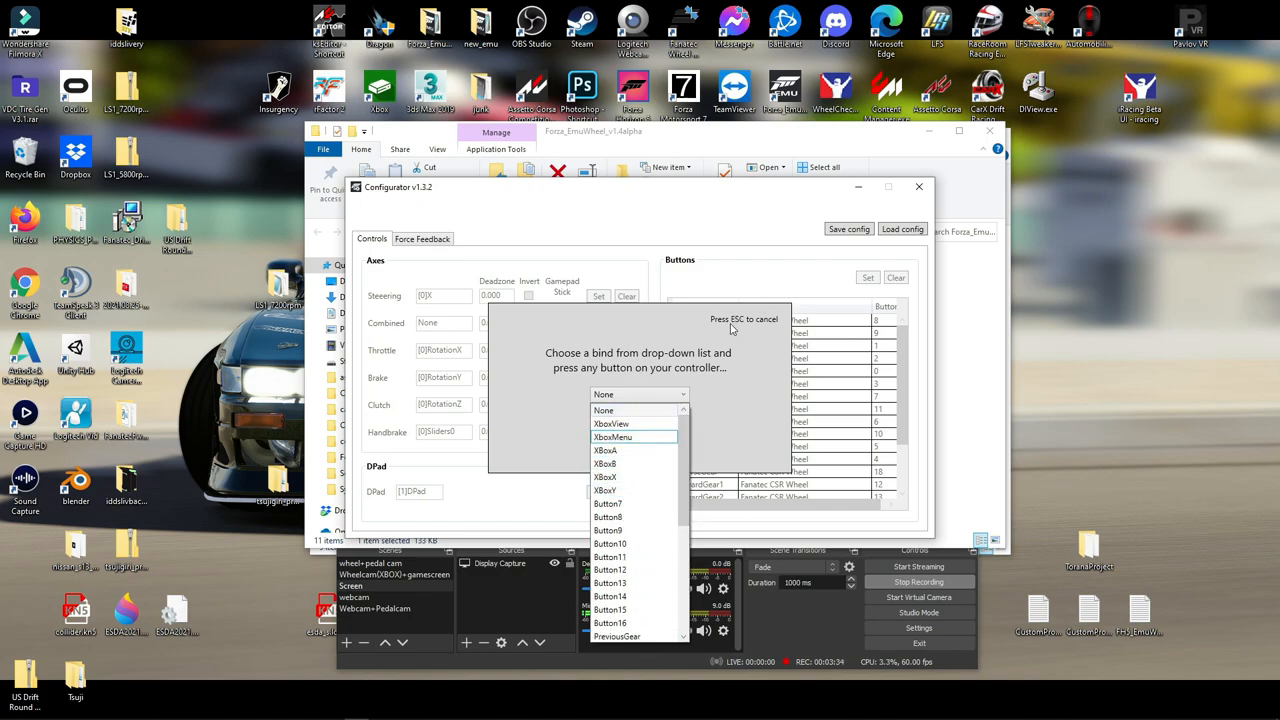
mouse_move(680, 460)
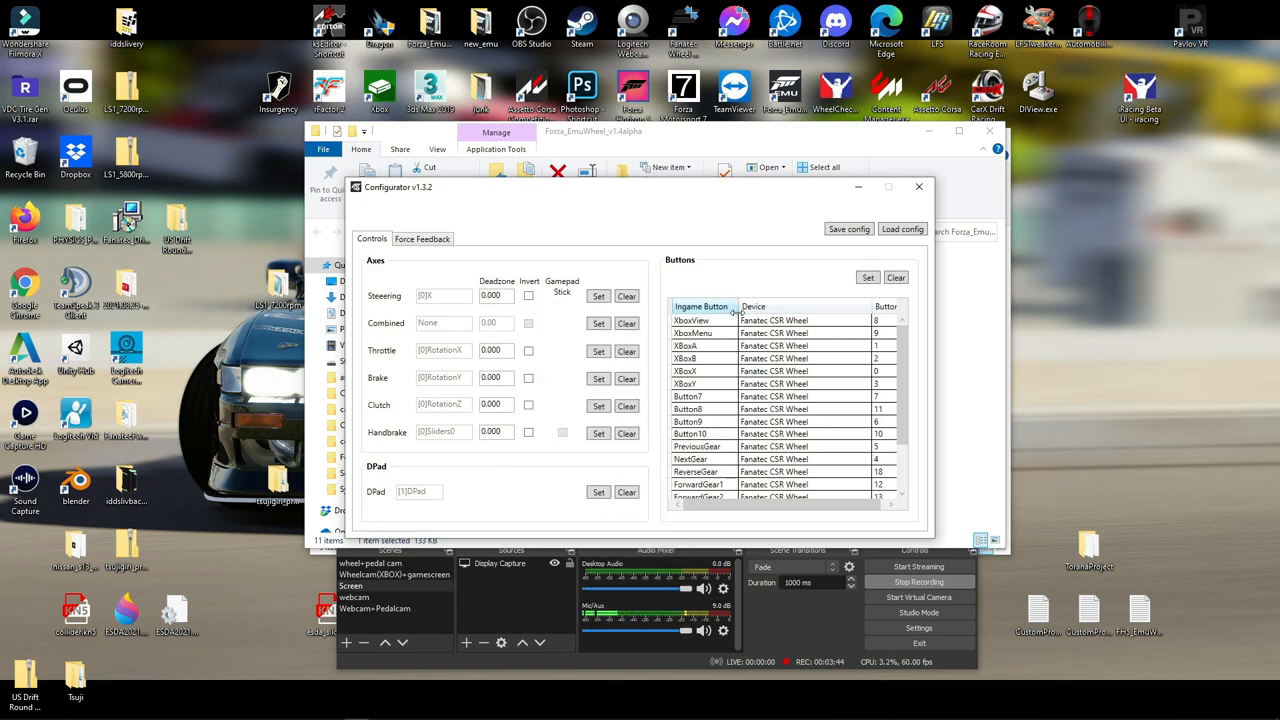
scroll(down, 3)
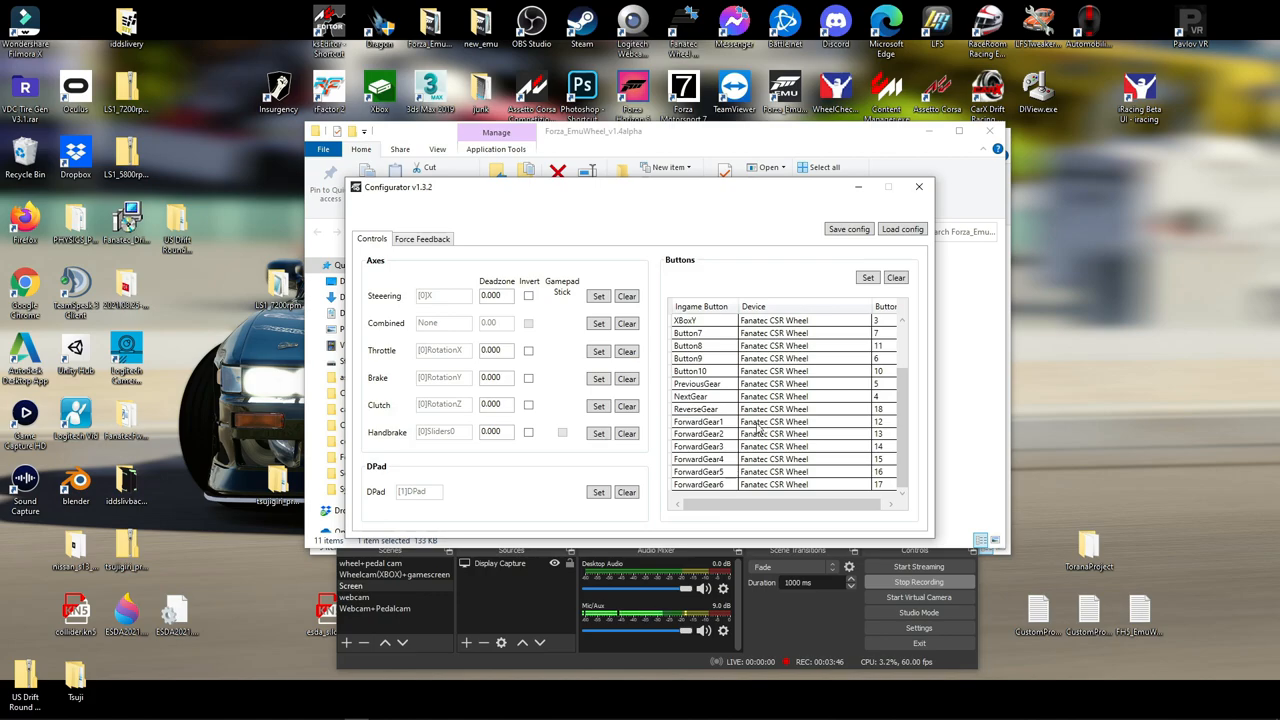
scroll(up, 3)
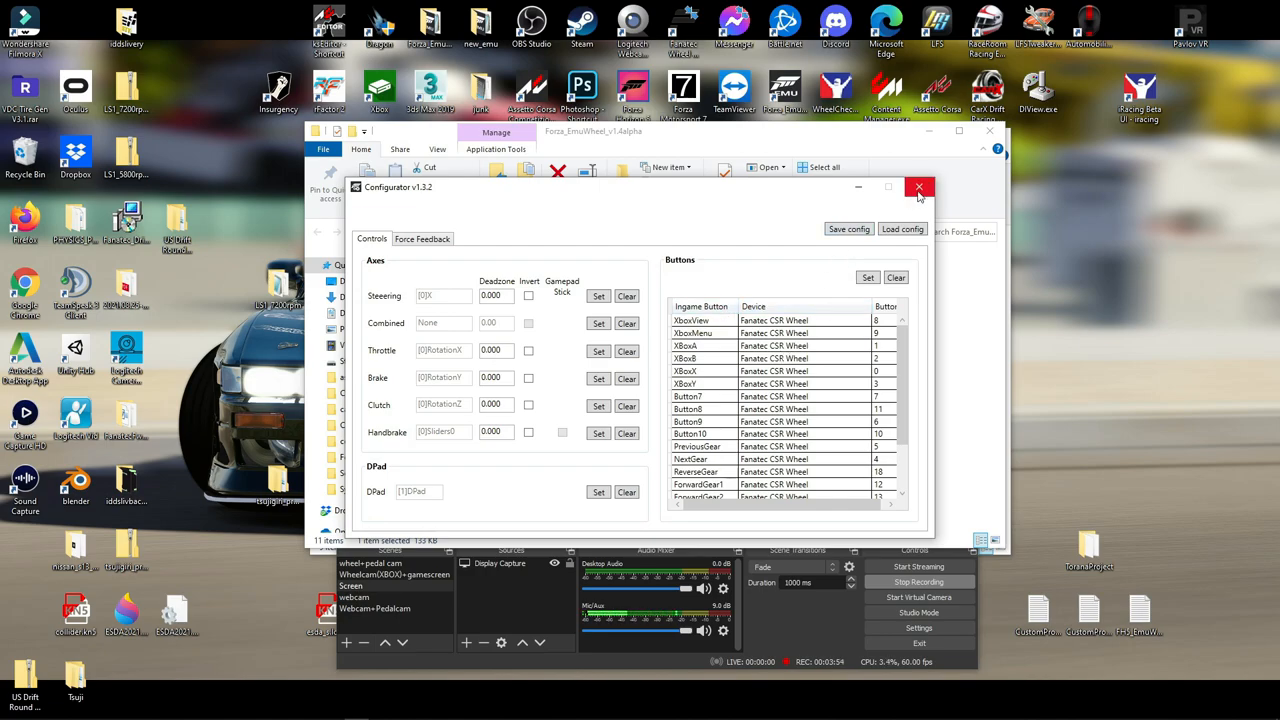
Step: Close the Configurator, run Hush to mute the Fanatec wheel and pedals, and close it
click(920, 188)
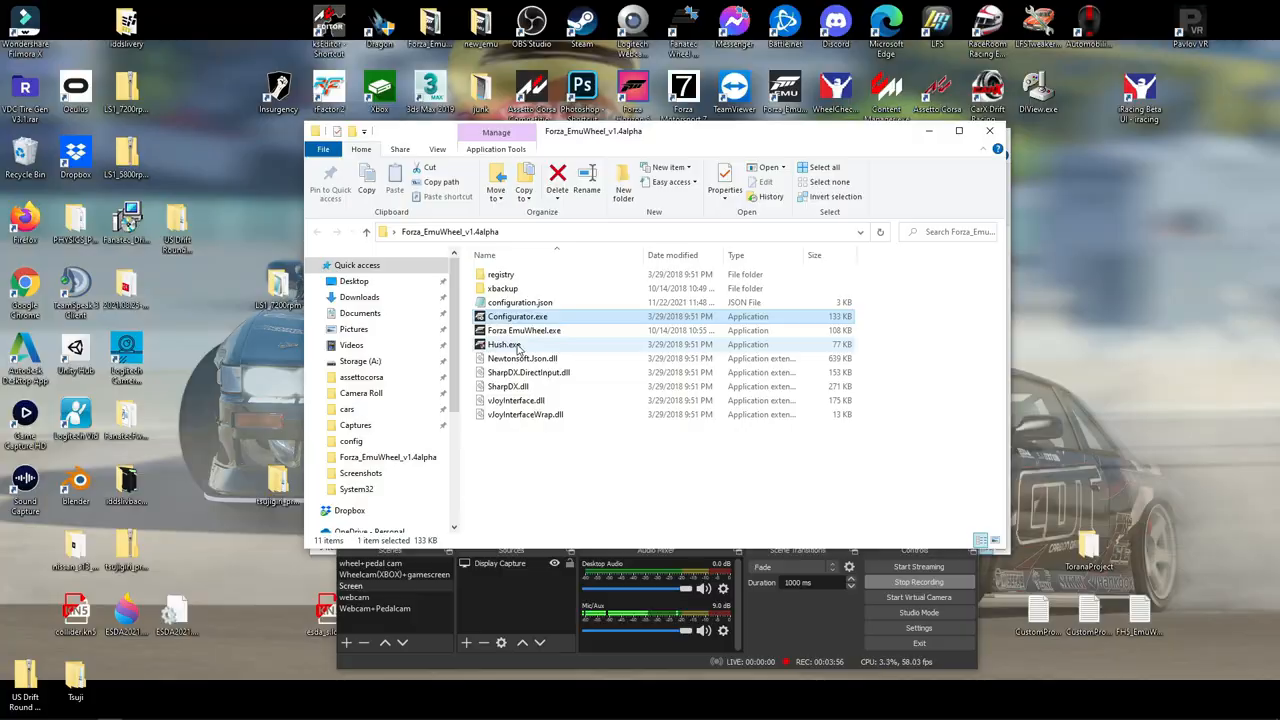
double_click(504, 344)
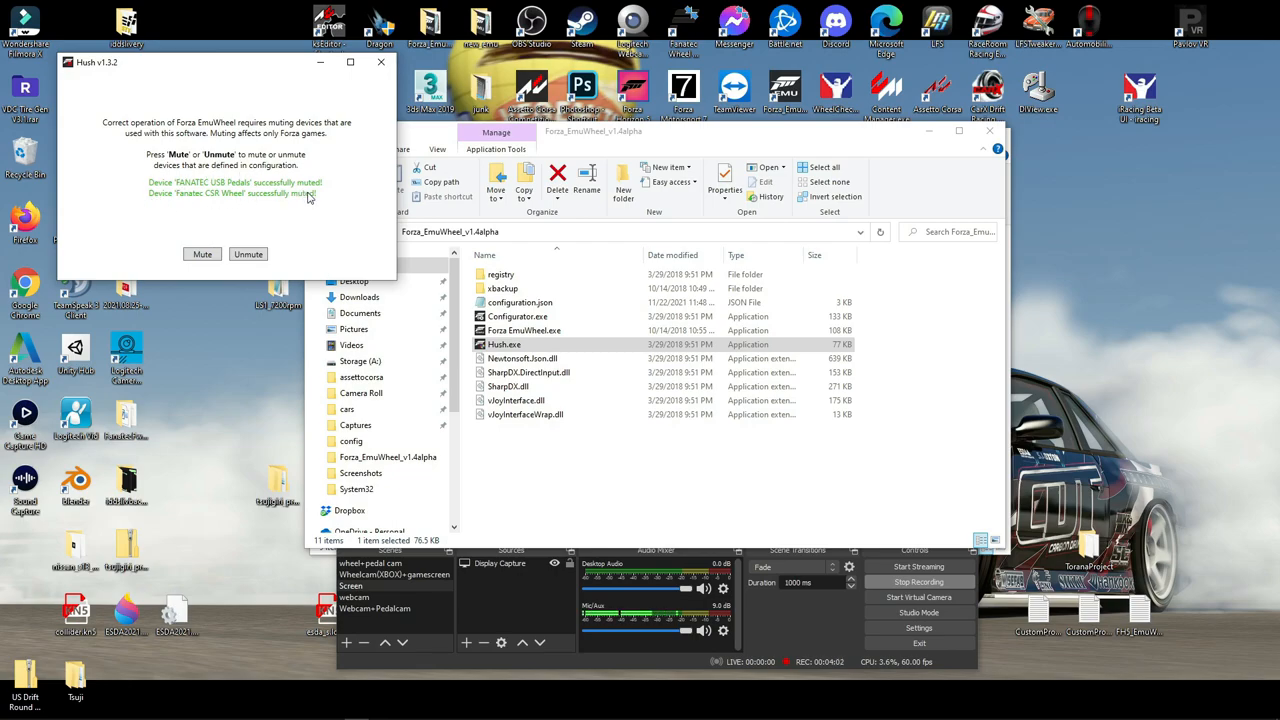
mouse_move(268, 202)
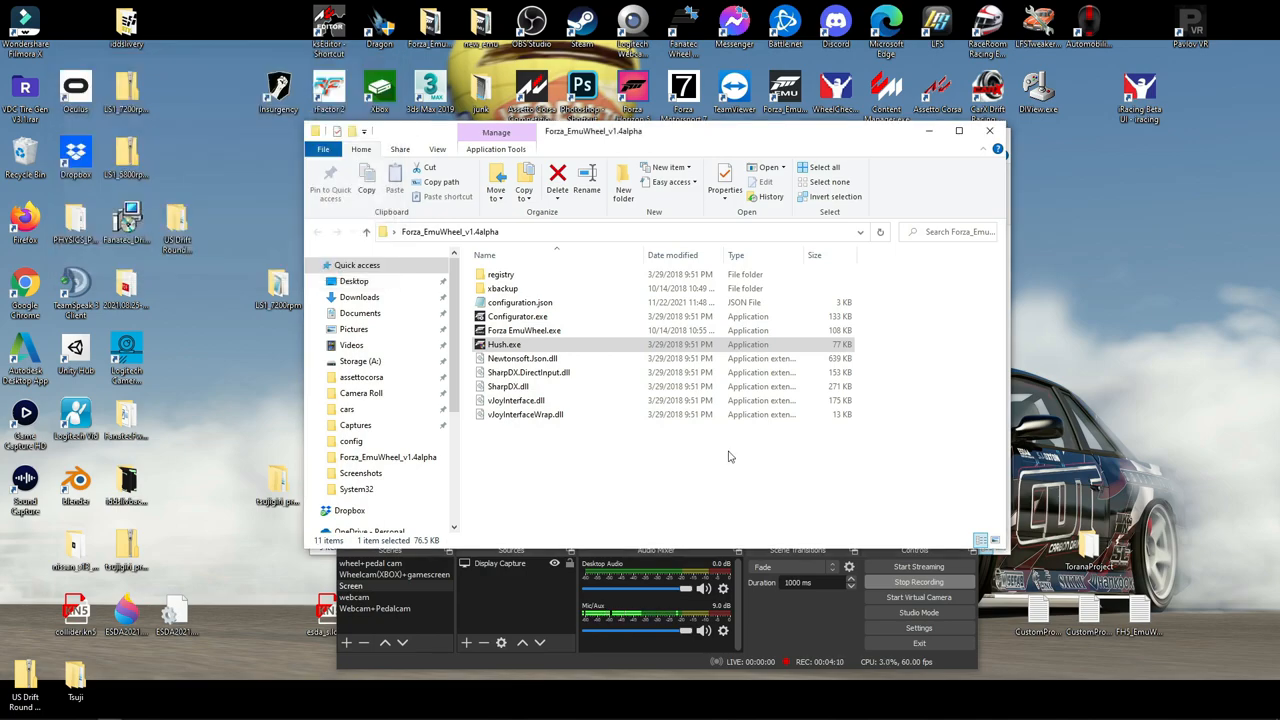
click(524, 330)
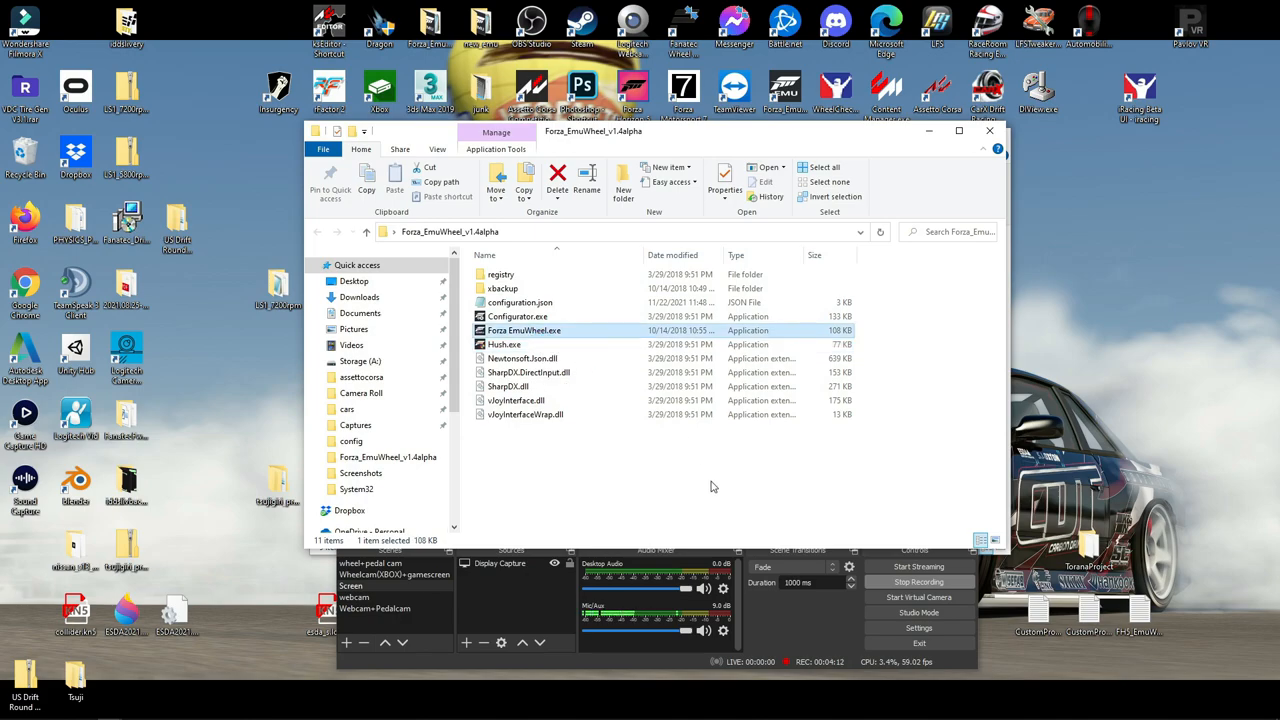
double_click(524, 330)
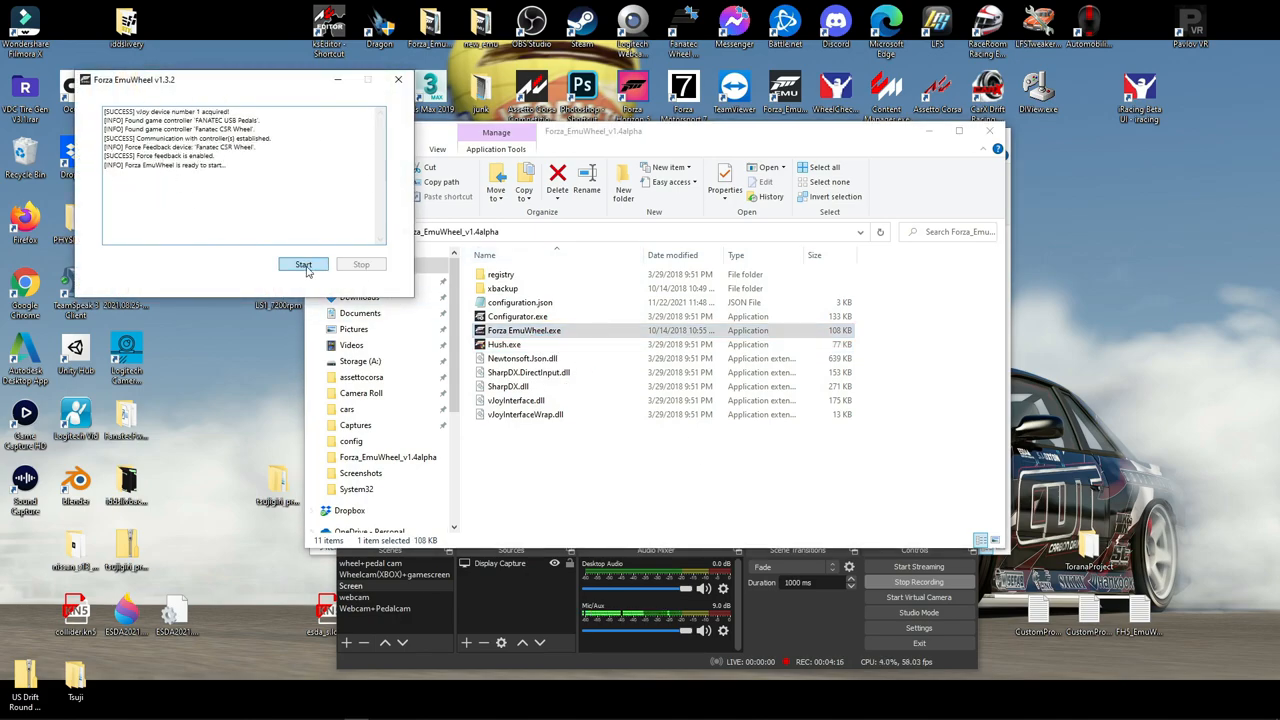
click(304, 264)
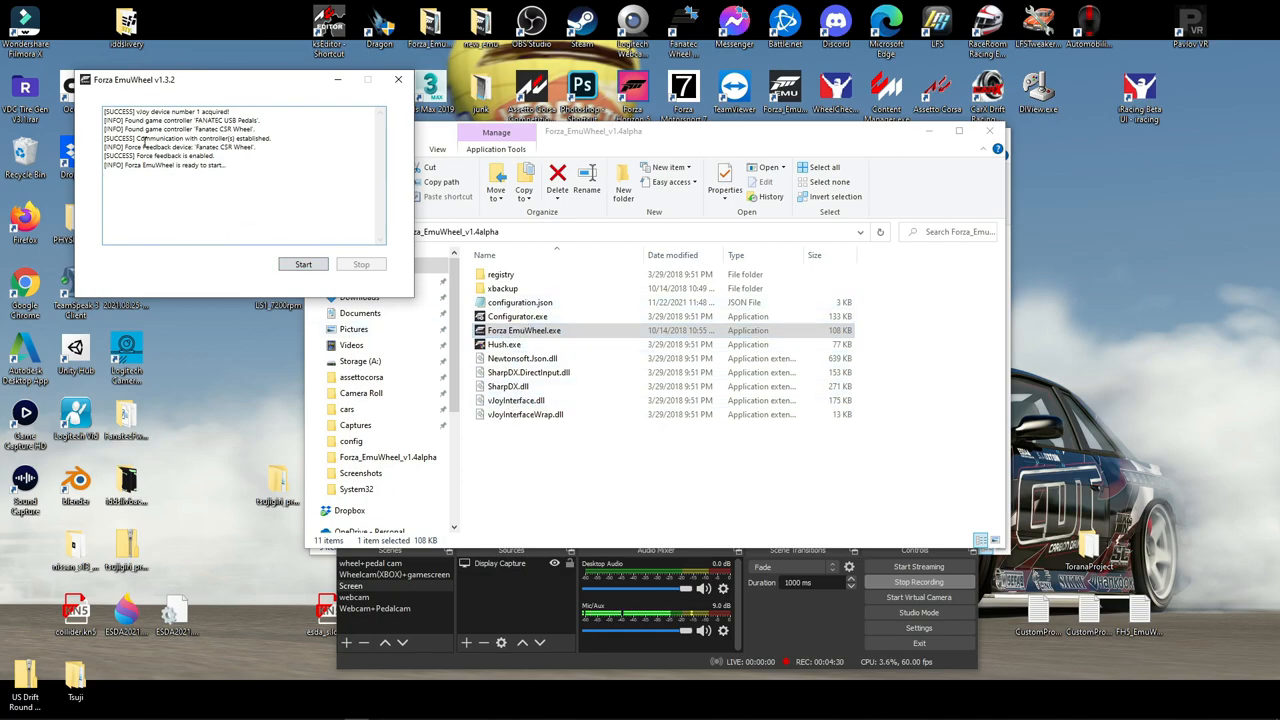
click(516, 400)
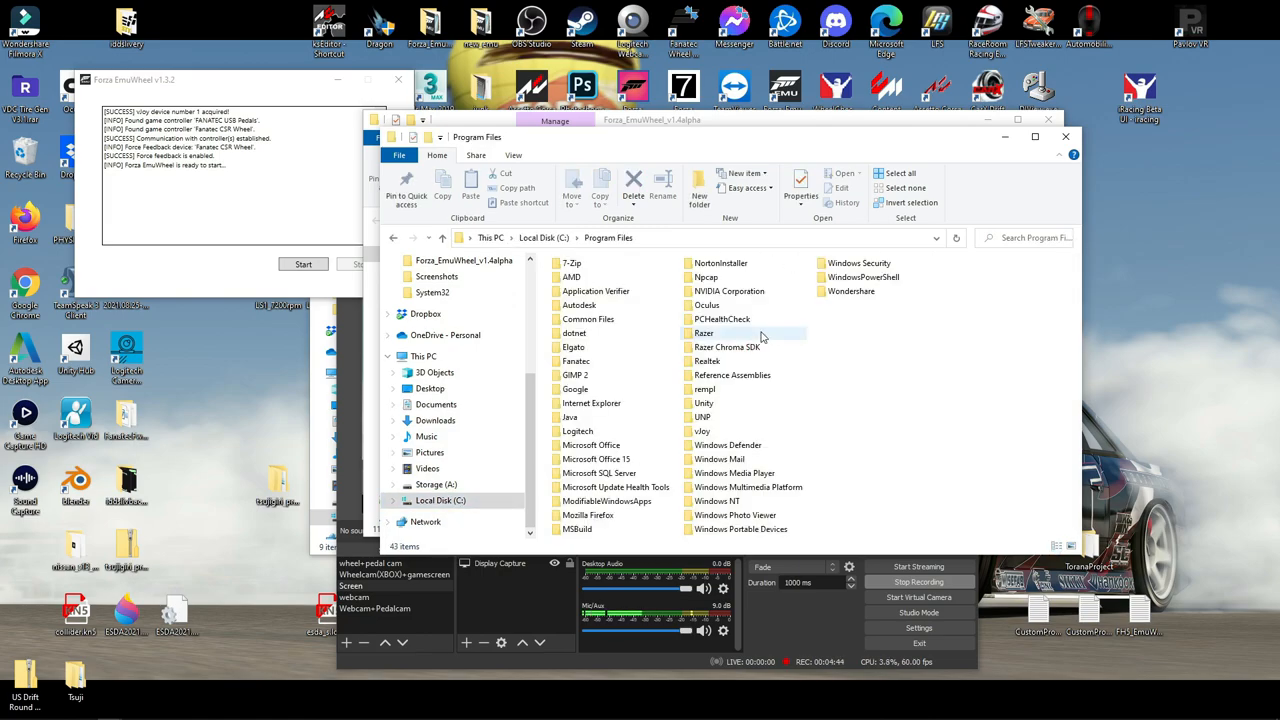
Step: Browse vJoy's x64 driver folder in Program Files, close it, and switch to Forza's Controls settings
double_click(704, 432)
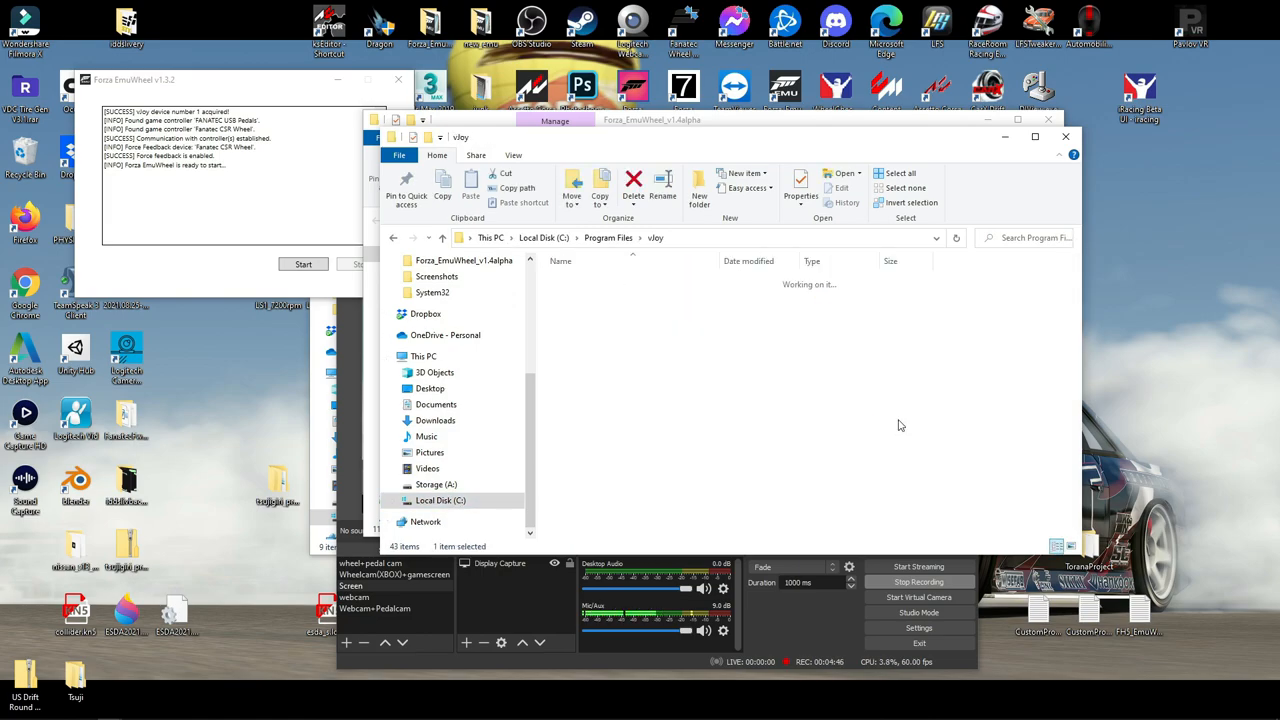
double_click(590, 420)
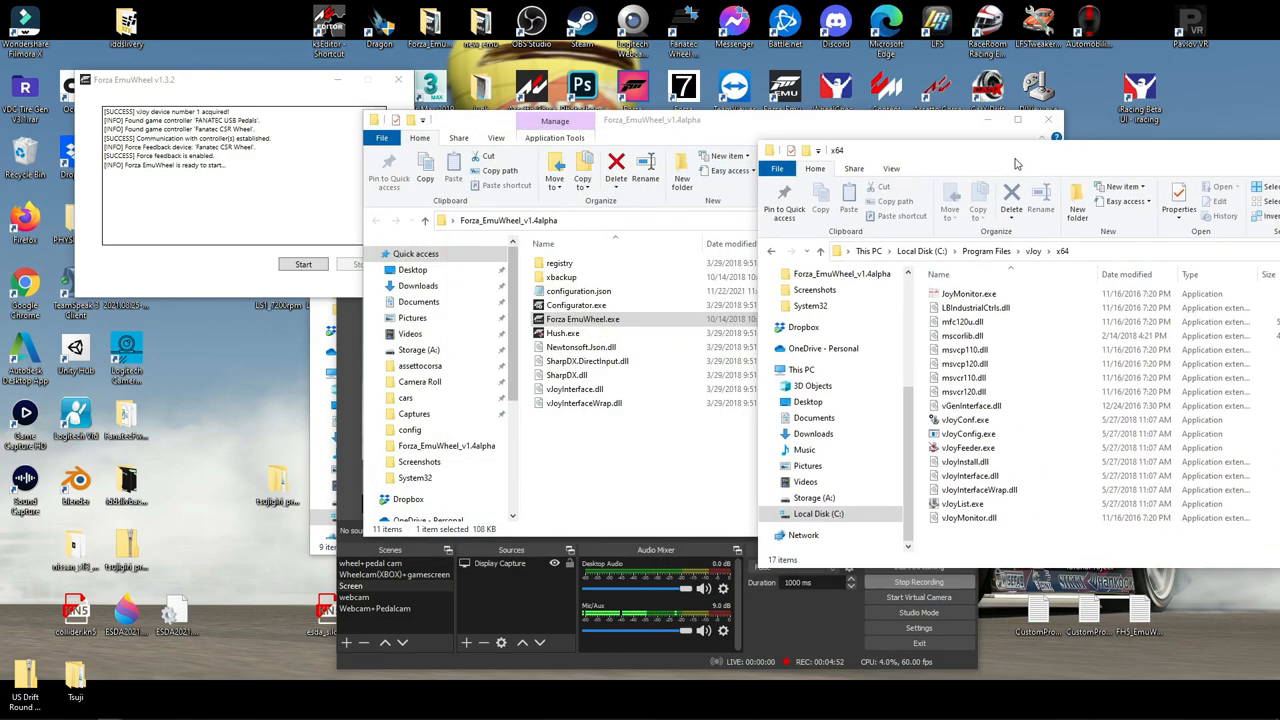
click(970, 476)
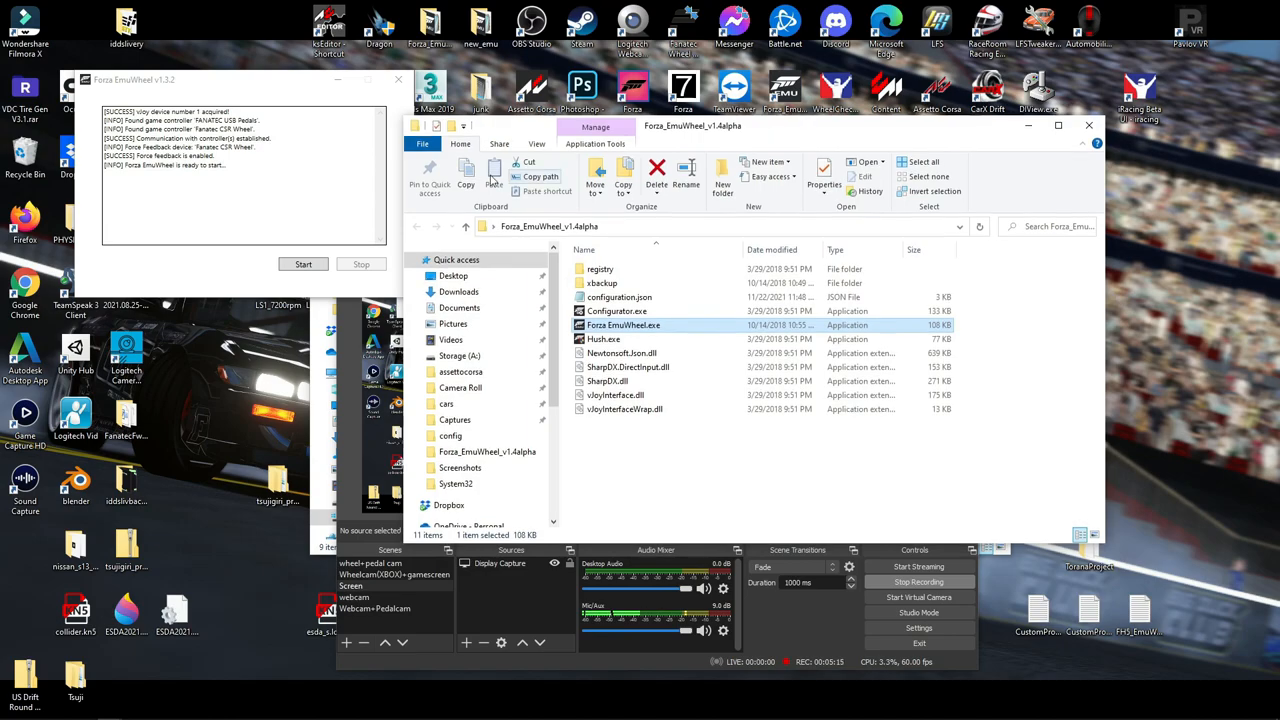
click(304, 264)
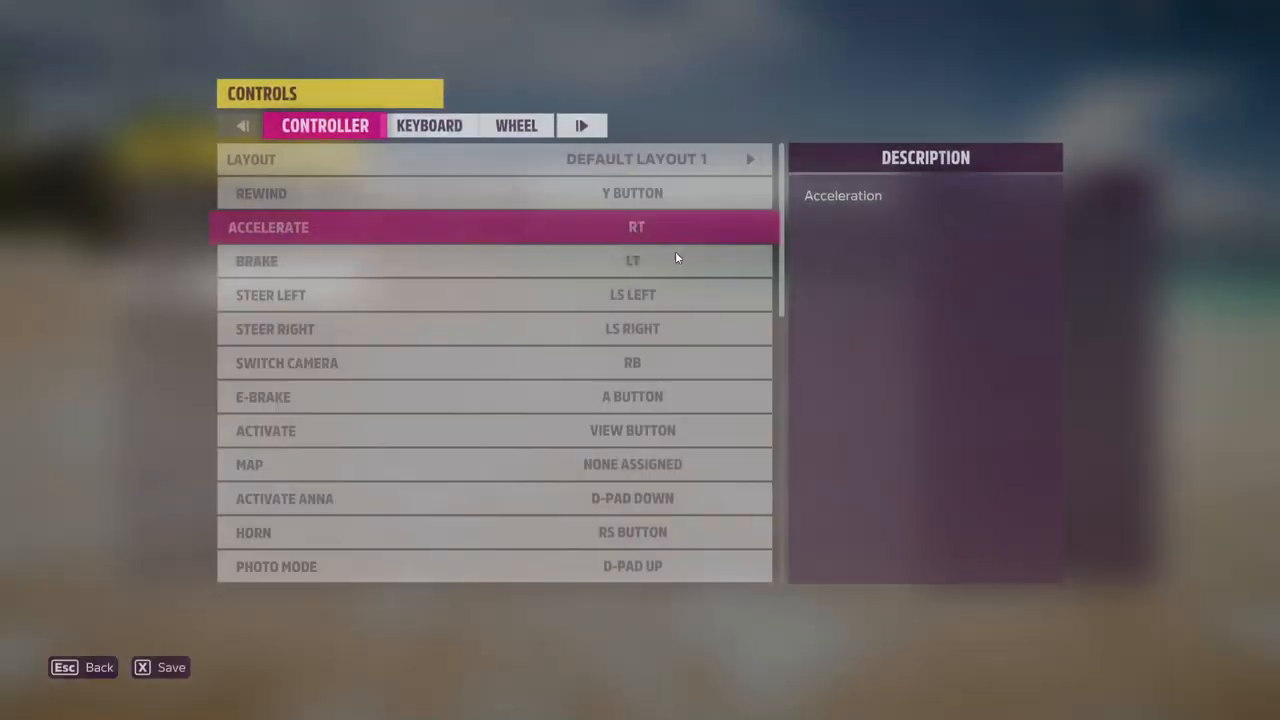
Step: Show the Wheel tab's Custom Wheel Profile 1 layout and scroll through its button bindings
click(516, 124)
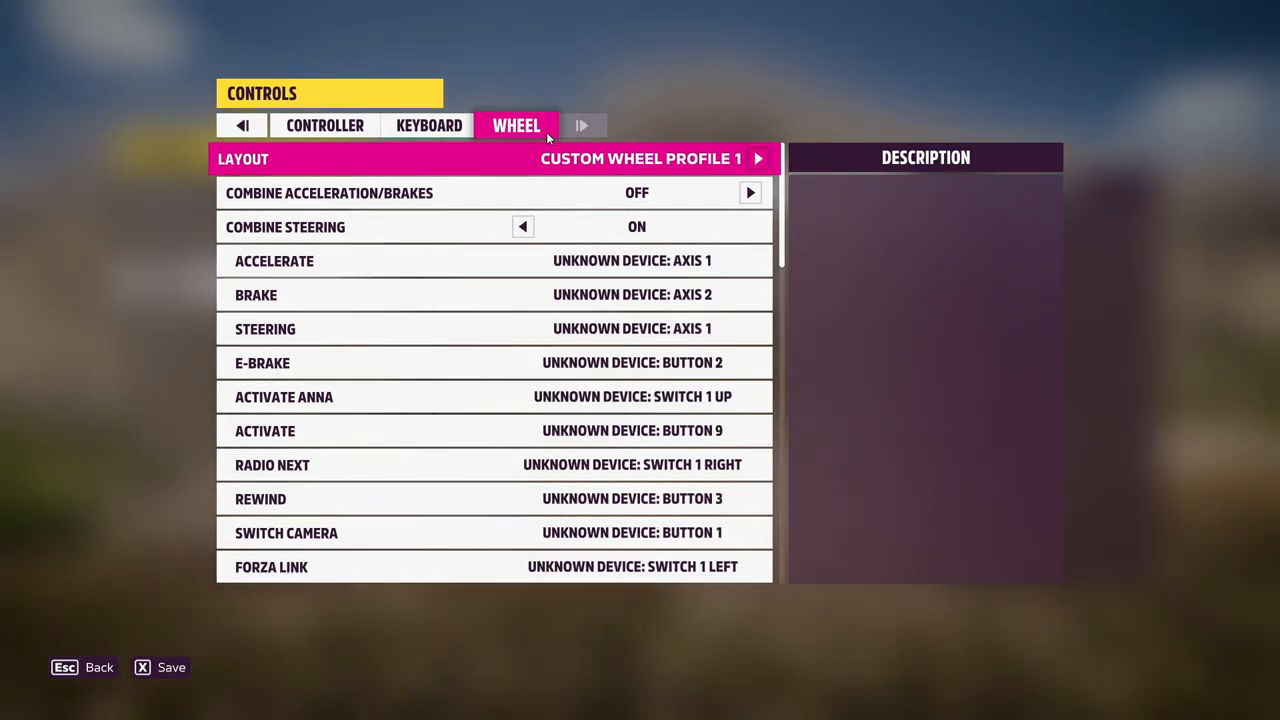
click(758, 158)
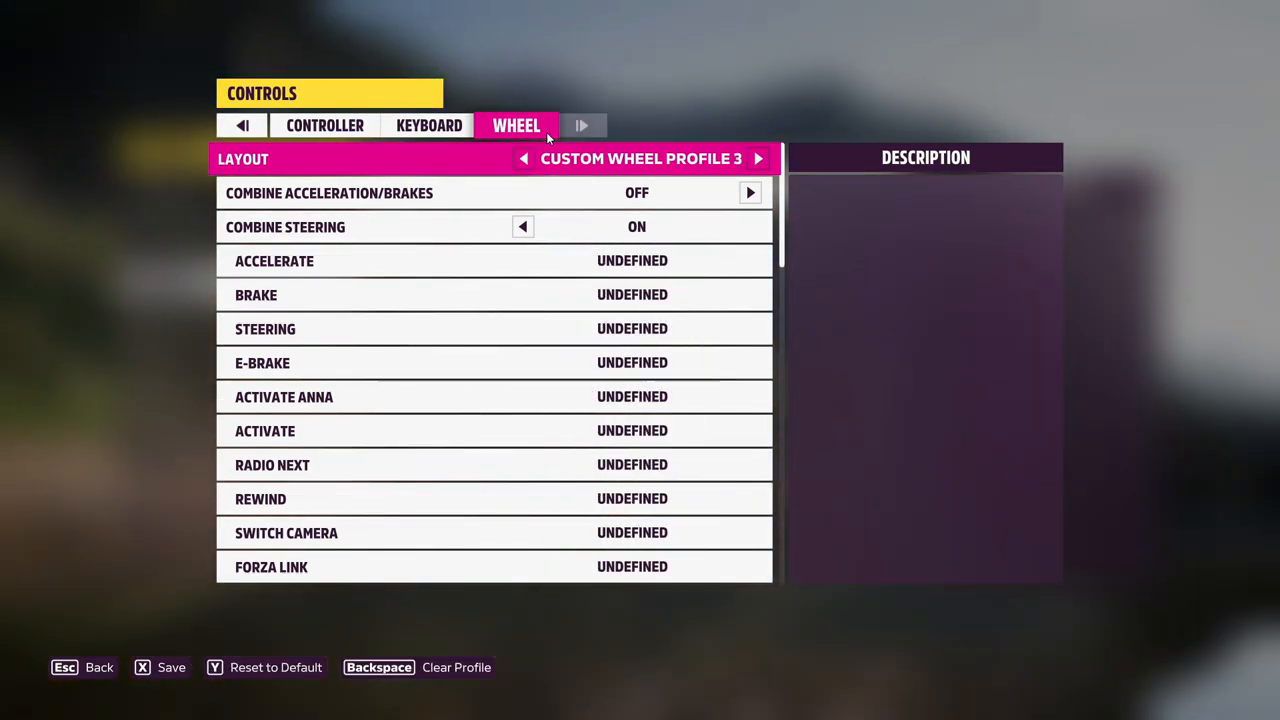
click(524, 158)
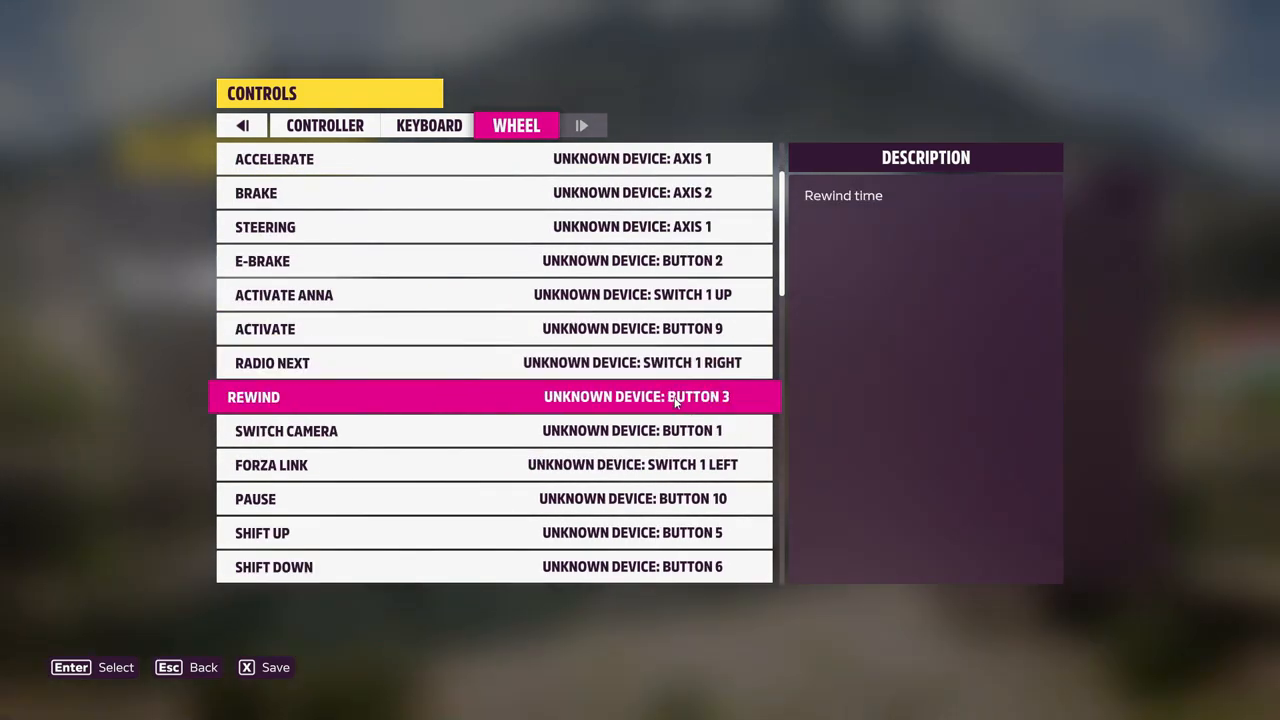
scroll(down, 3)
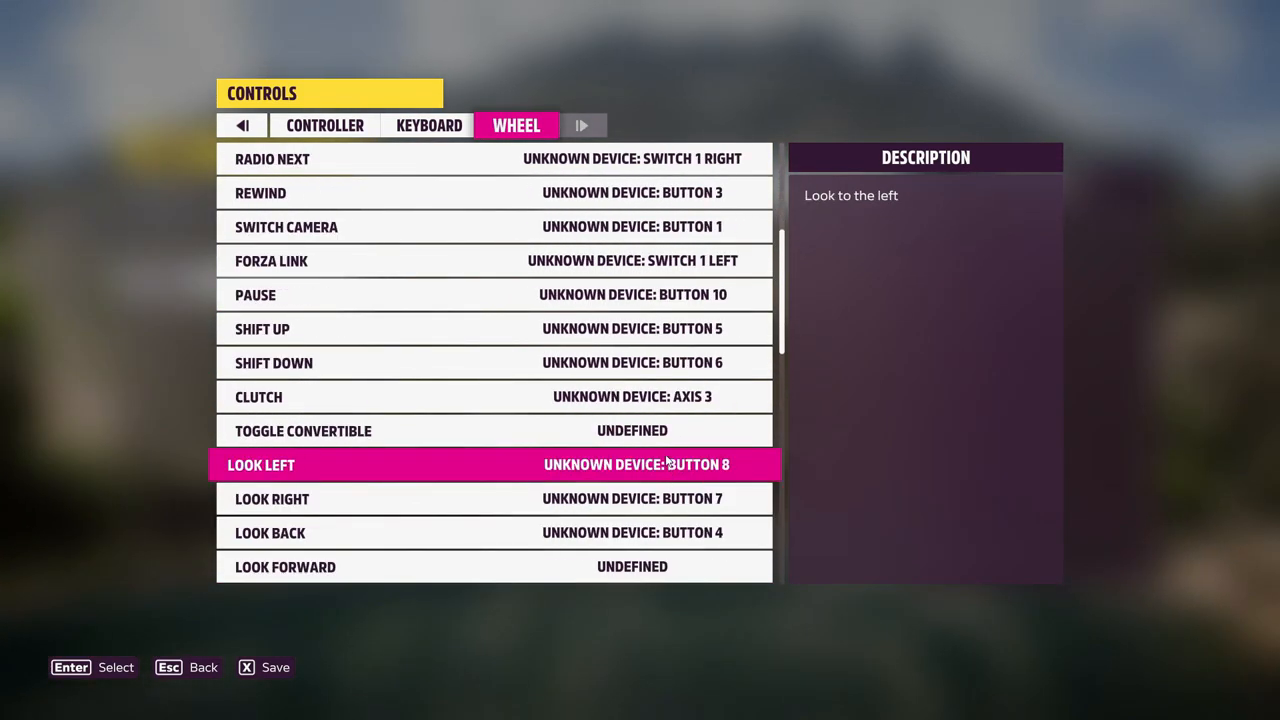
scroll(up, 3)
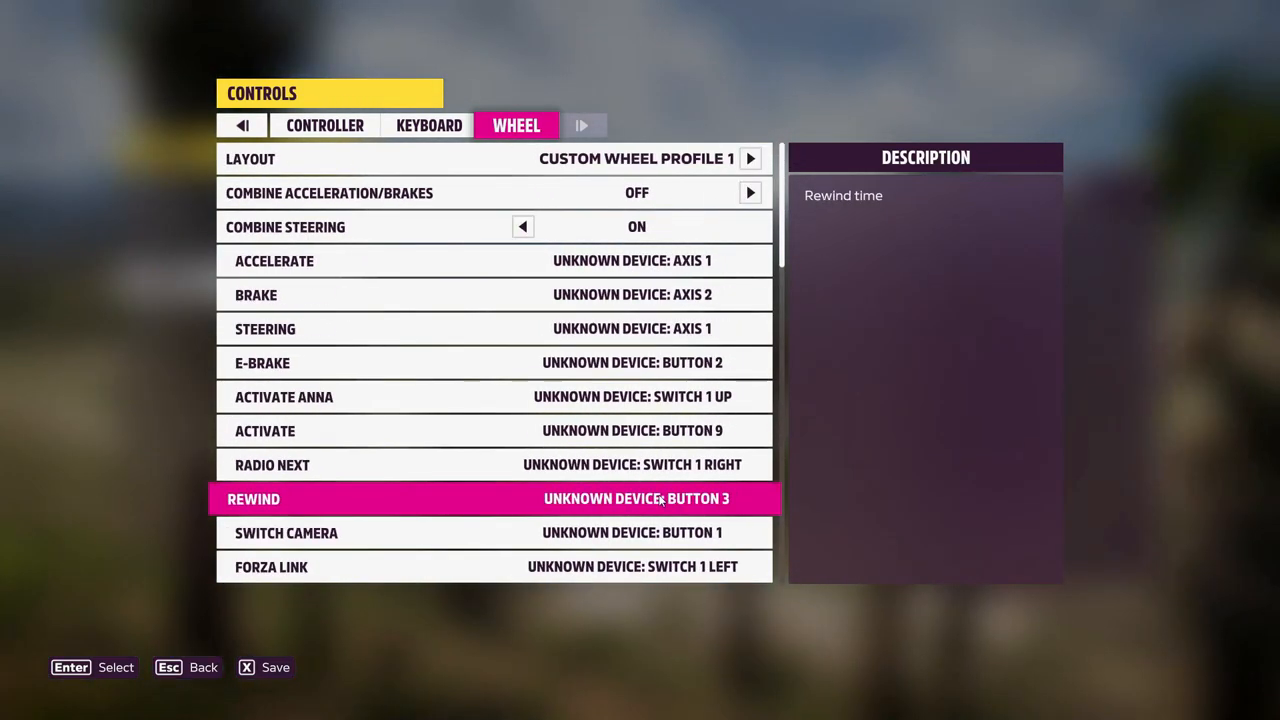
key(down)
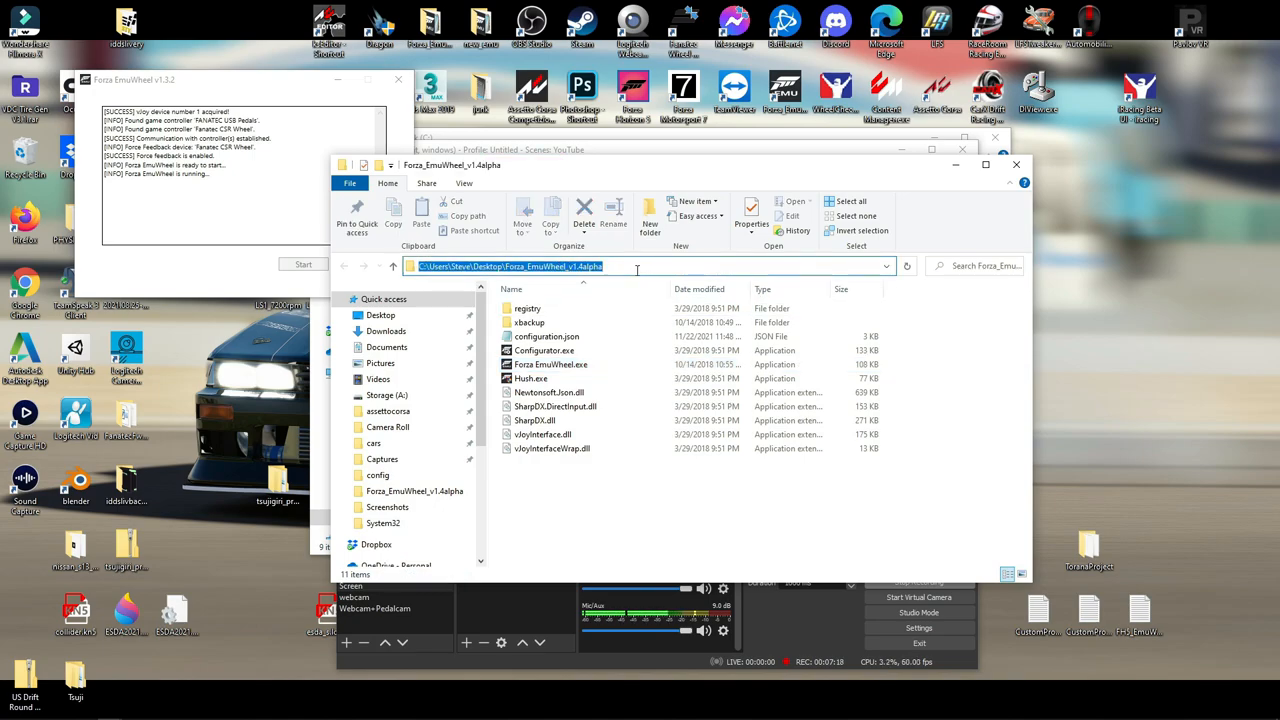
Step: Navigate via %appdata% up to AppData and into the Local folder
text(%a)
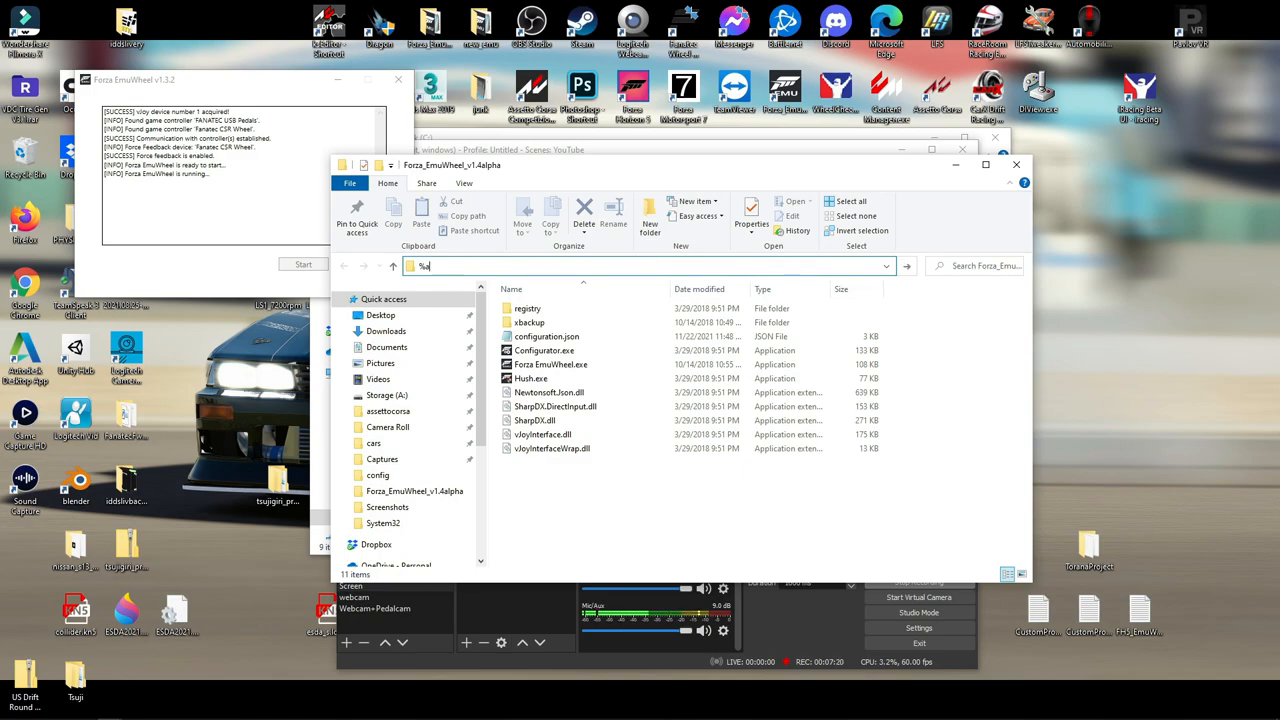
text(ppdata)
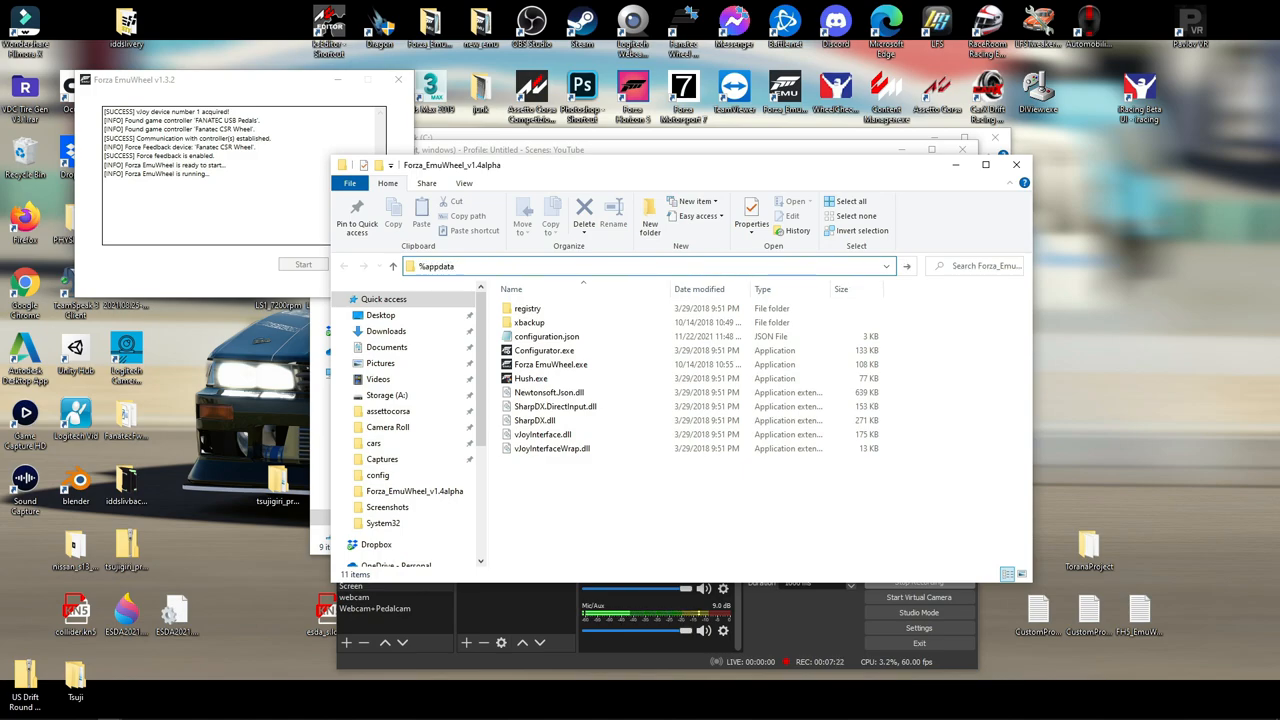
text(%)
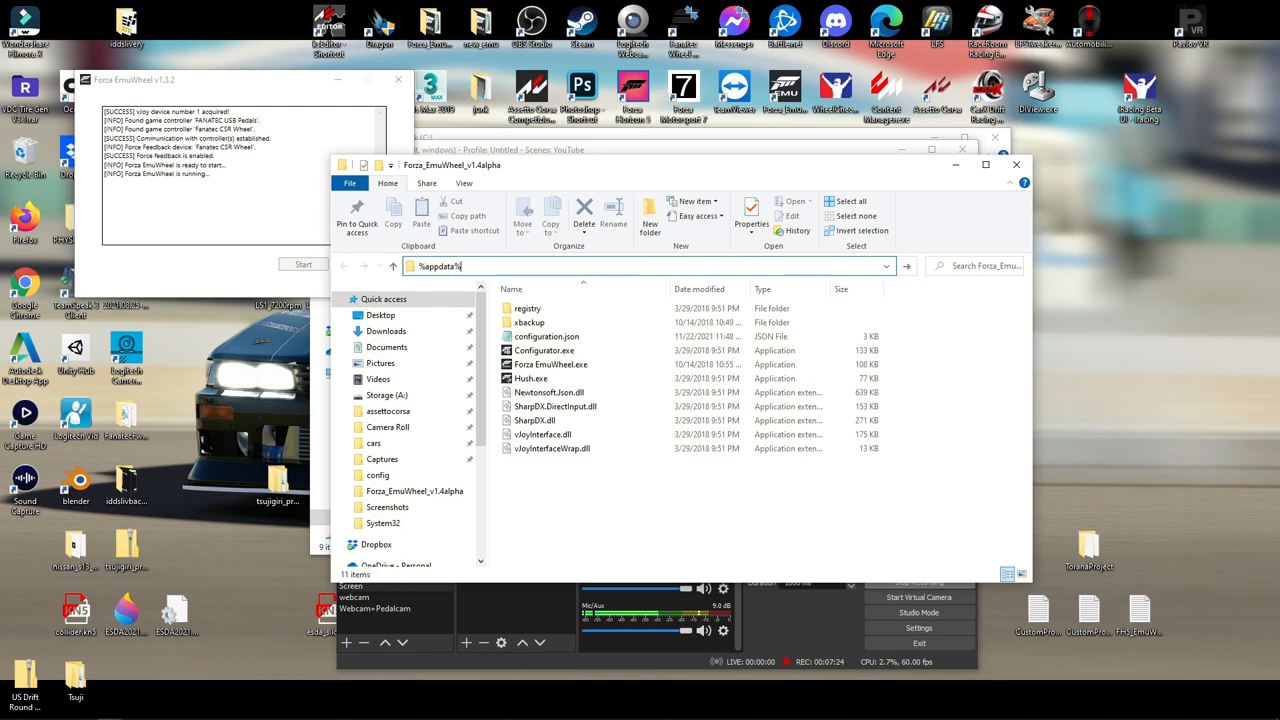
key(Return)
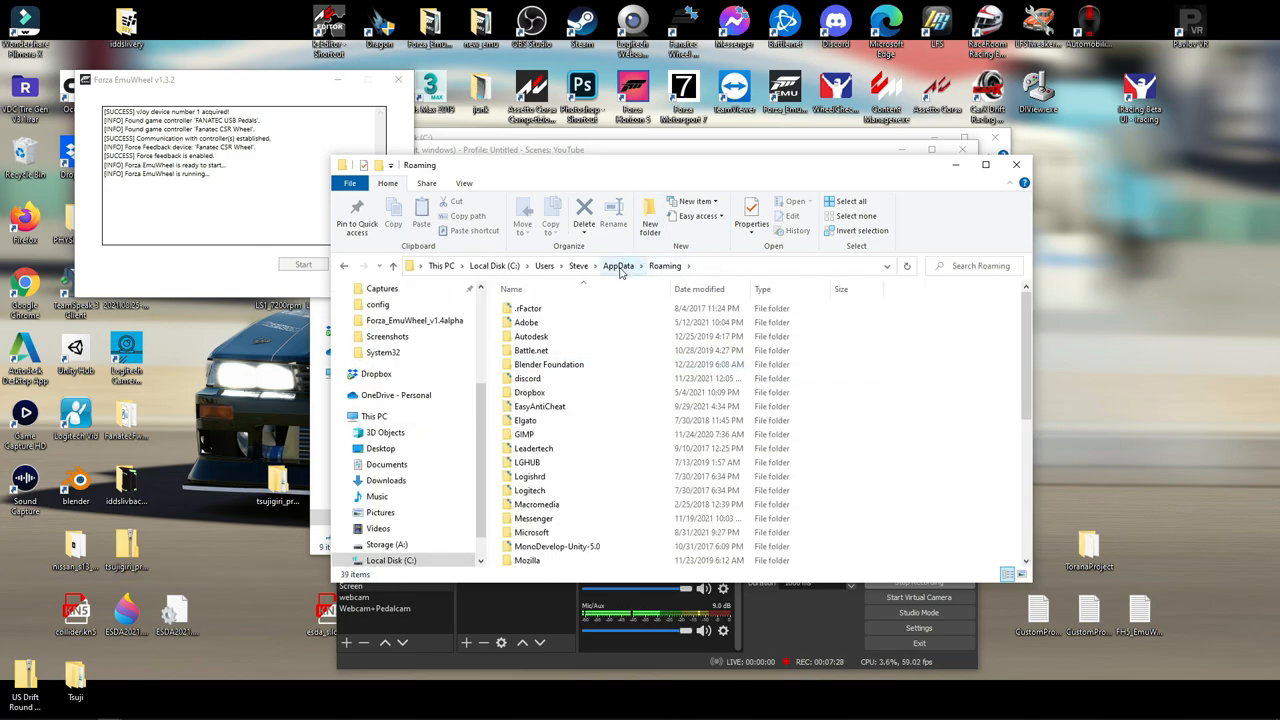
click(620, 264)
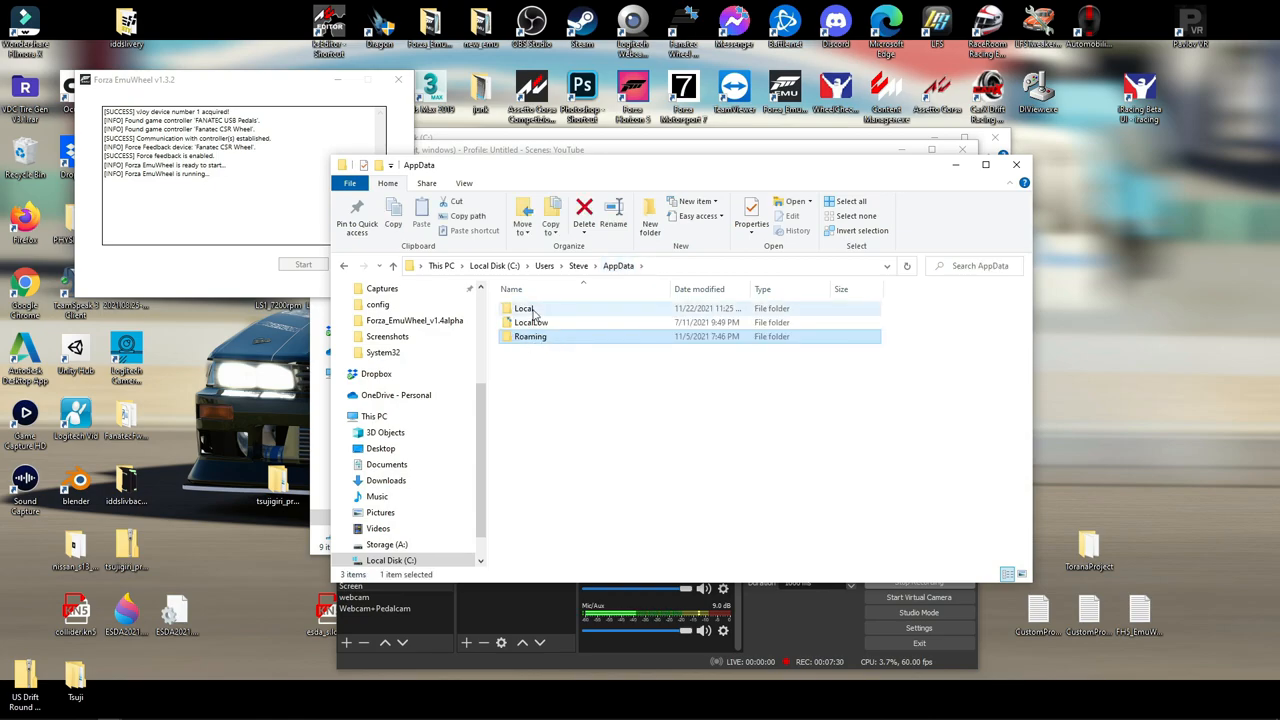
double_click(524, 308)
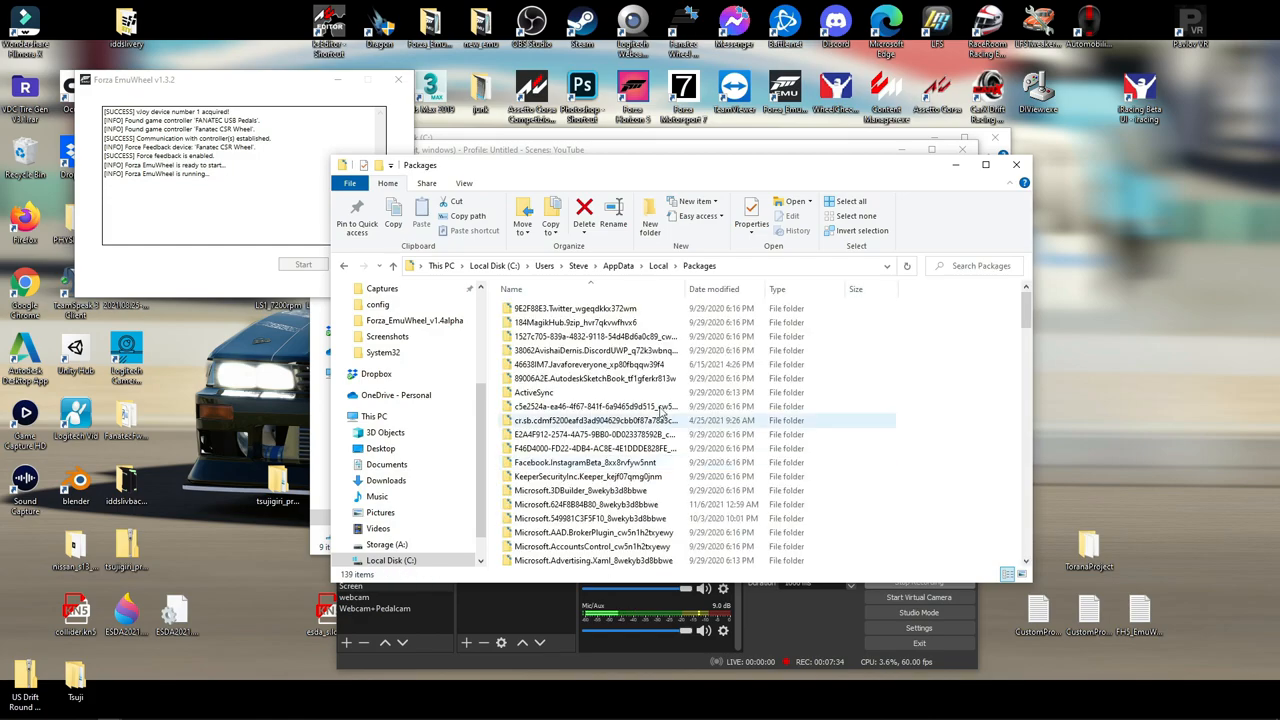
Step: Open the Microsoft game package folder under Packages toward SystemAppData\wgs
scroll(down, 3)
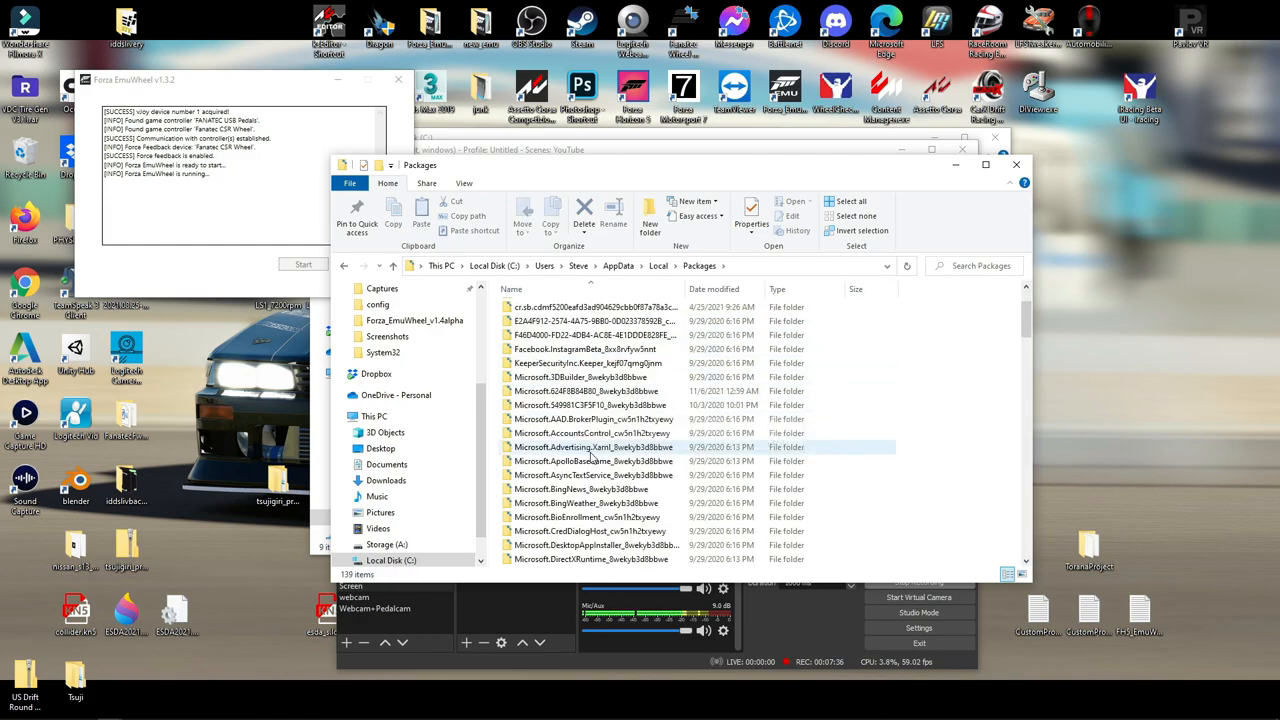
click(586, 390)
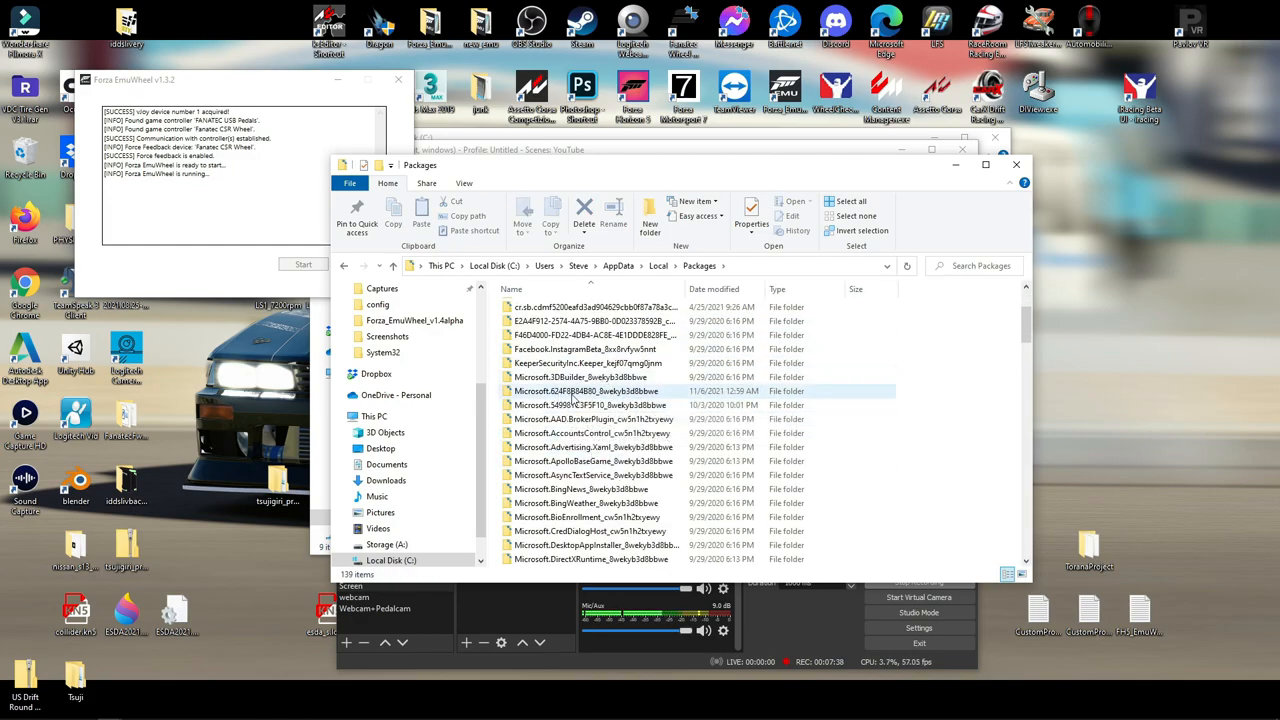
mouse_move(560, 400)
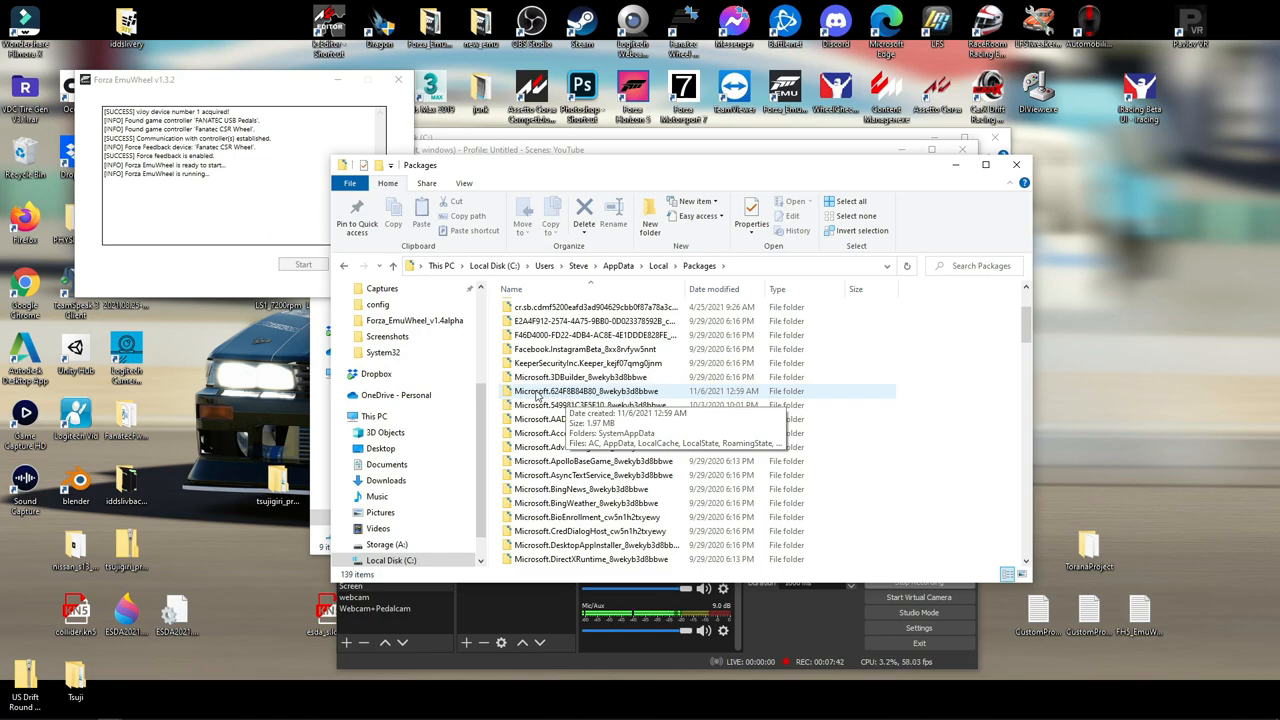
double_click(588, 390)
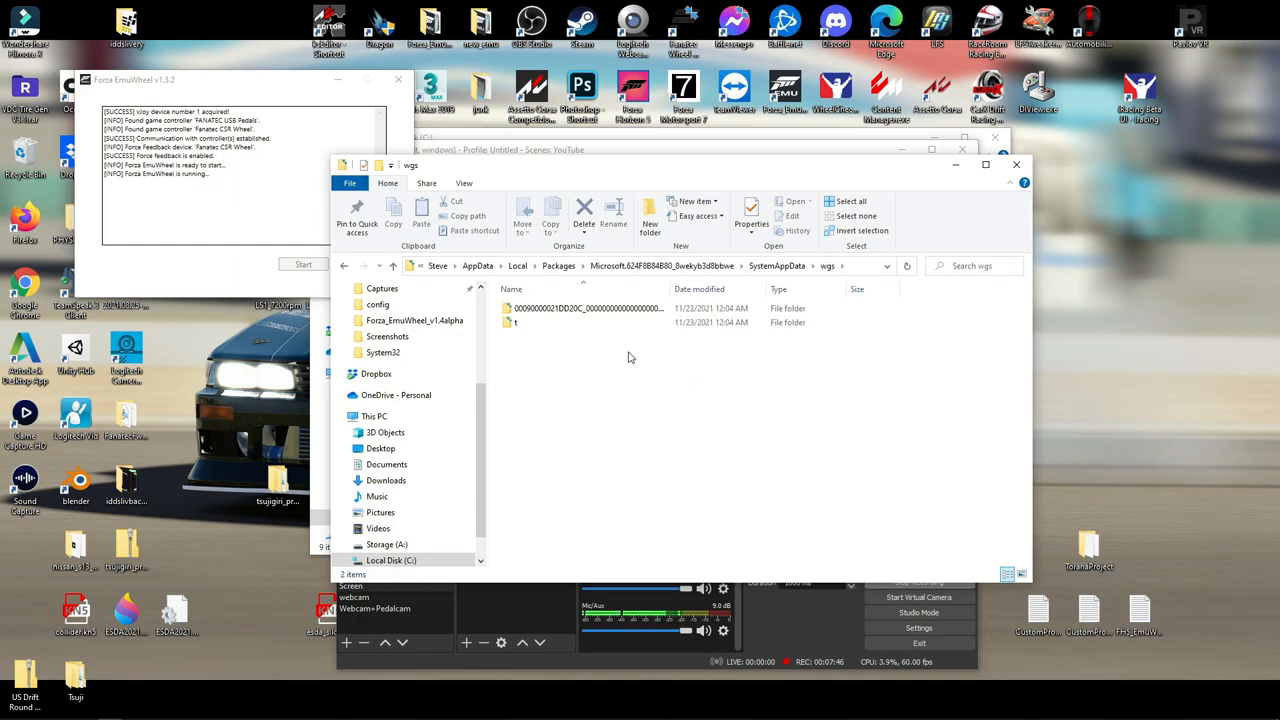
Step: Open the long-named wgs save folder and one of its container subfolders
double_click(588, 308)
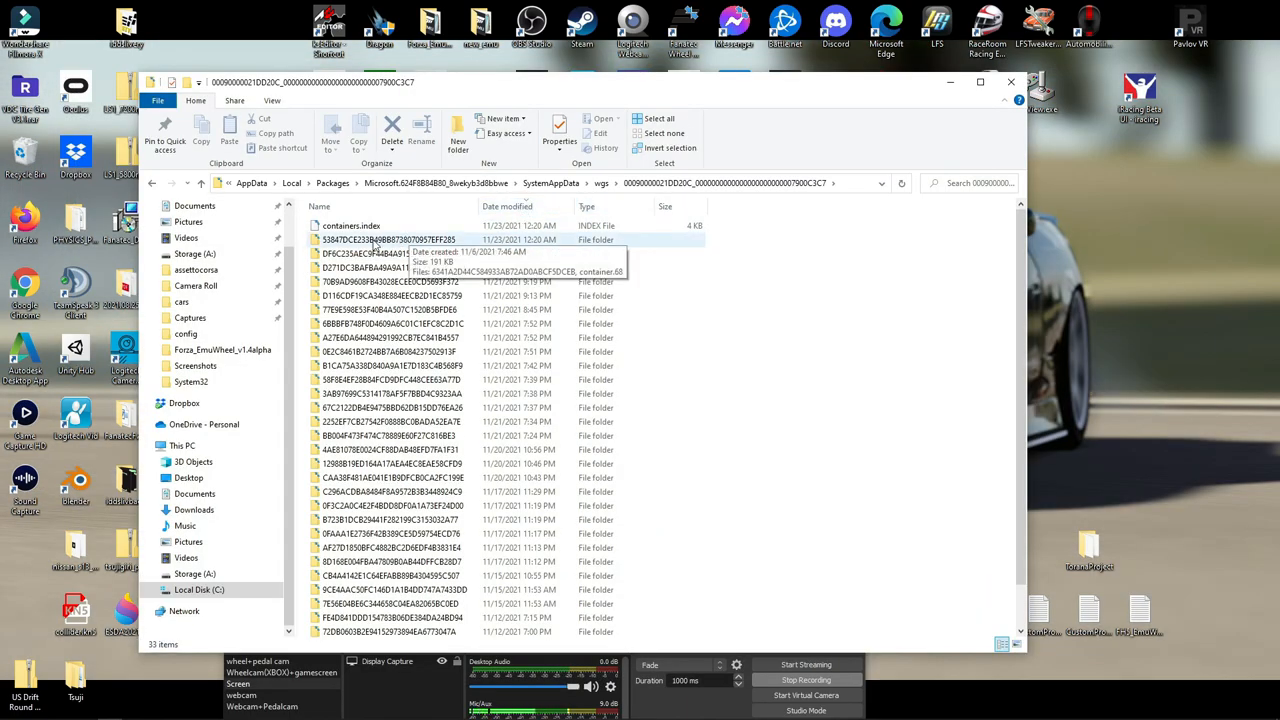
double_click(390, 240)
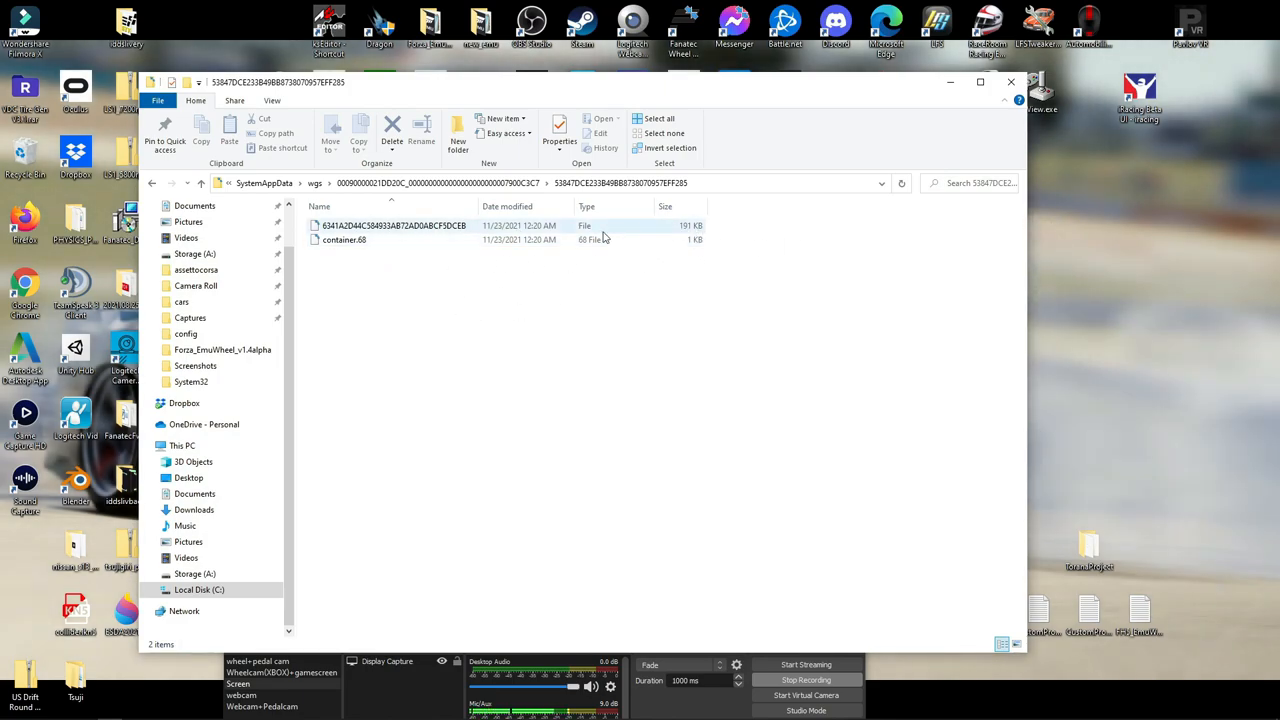
mouse_move(516, 308)
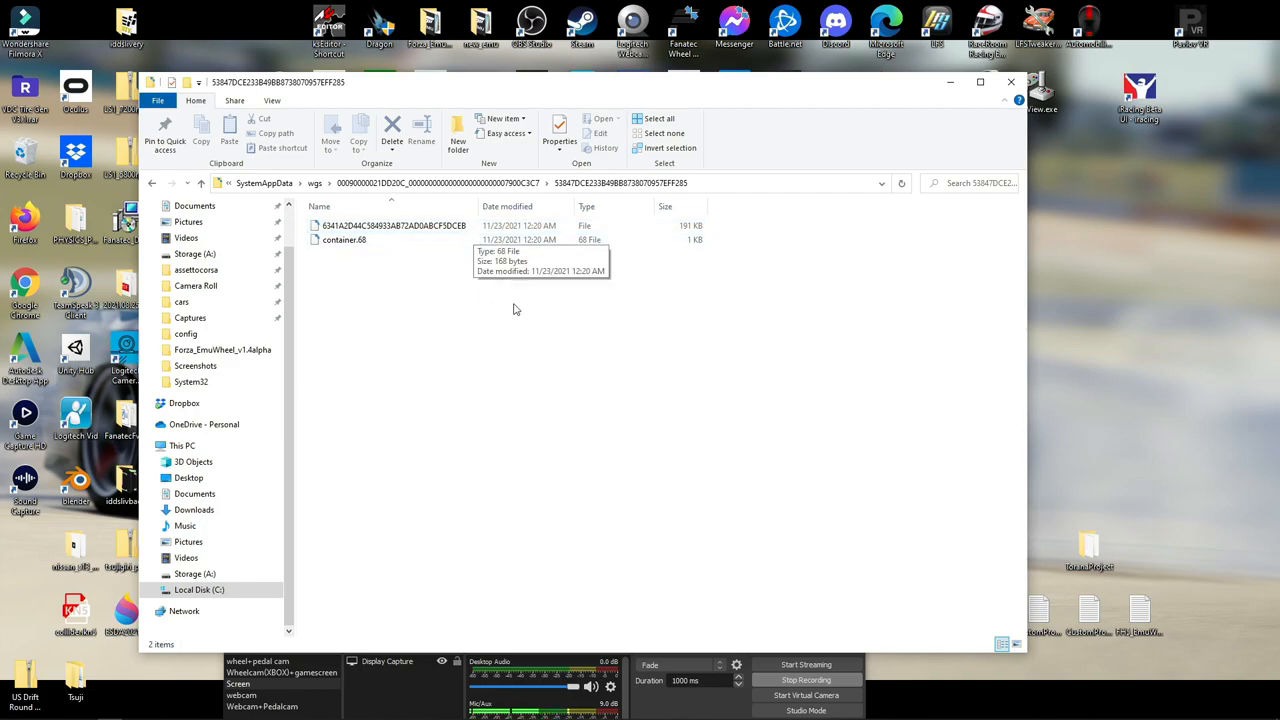
mouse_move(688, 244)
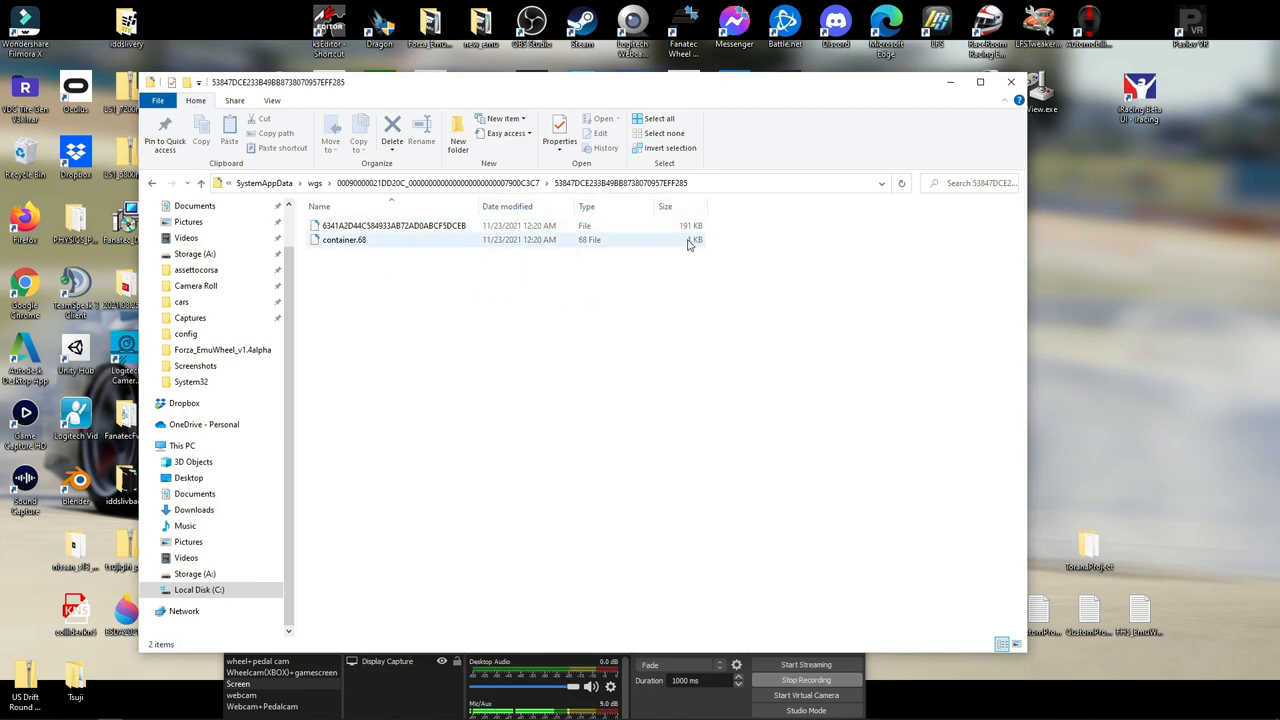
mouse_move(344, 240)
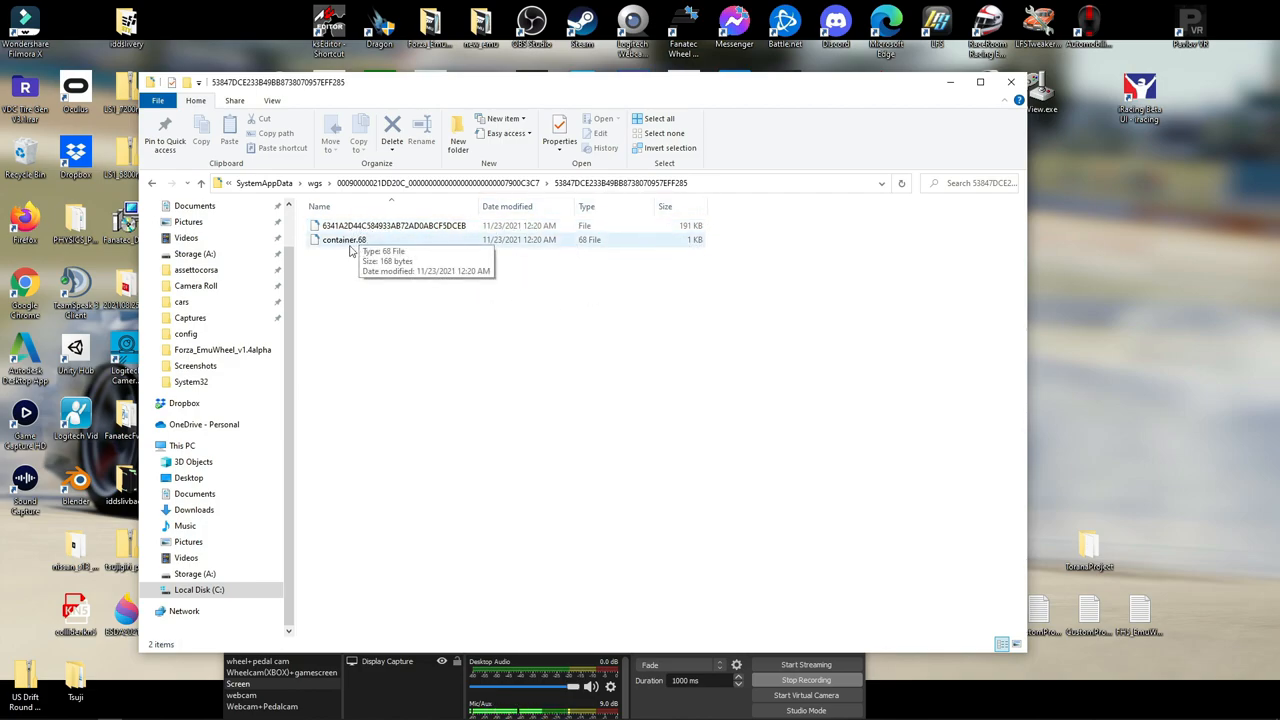
mouse_move(484, 210)
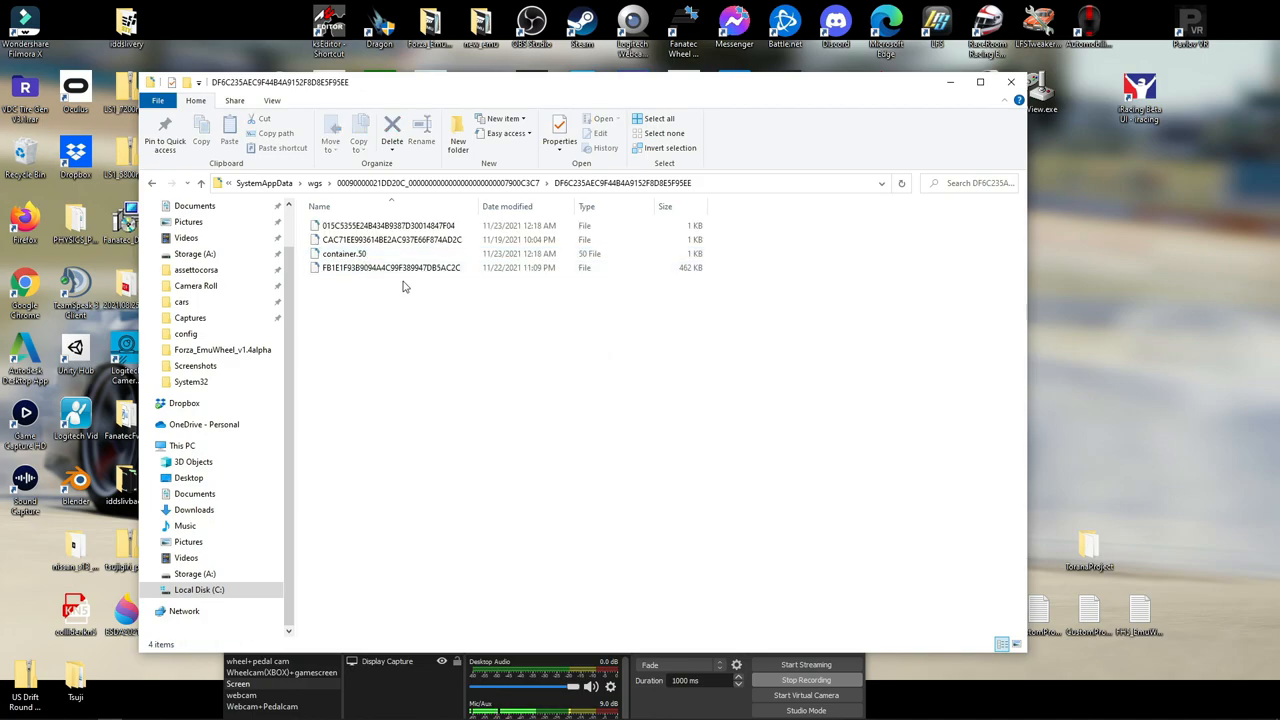
Step: Open the largest data file, find it is garbled binary in Notepad, and close it
double_click(390, 268)
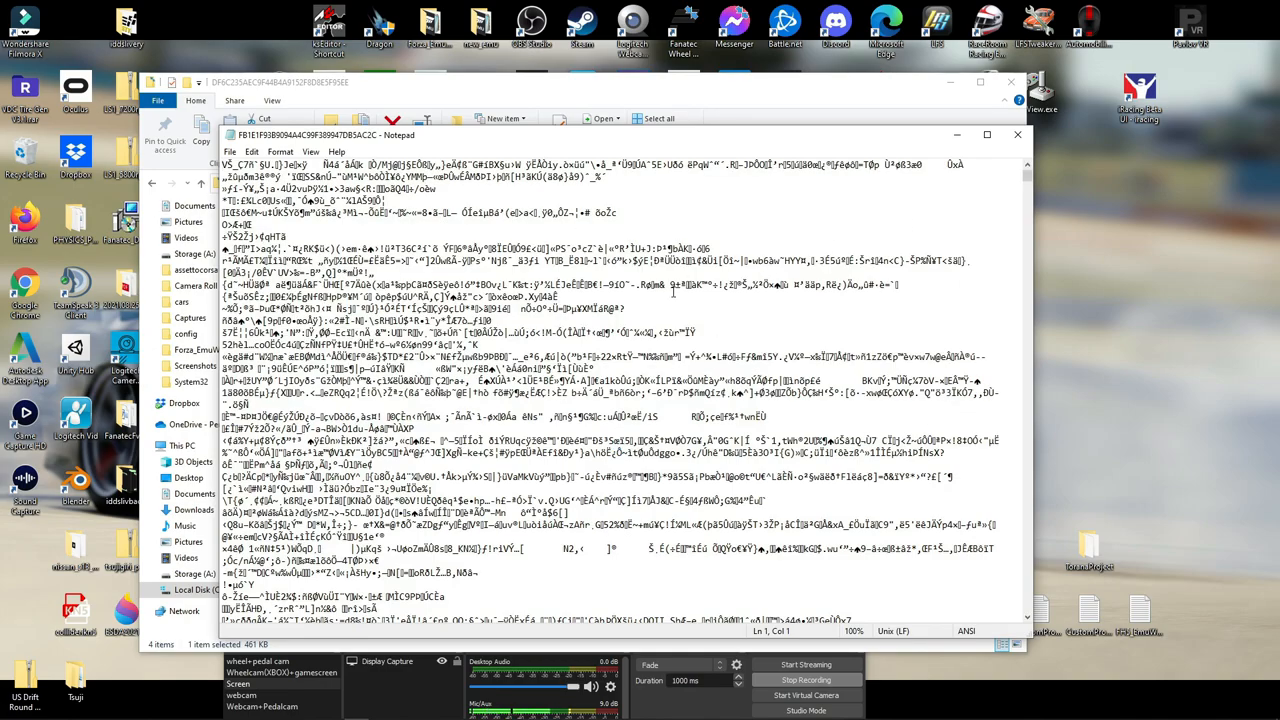
mouse_move(1016, 136)
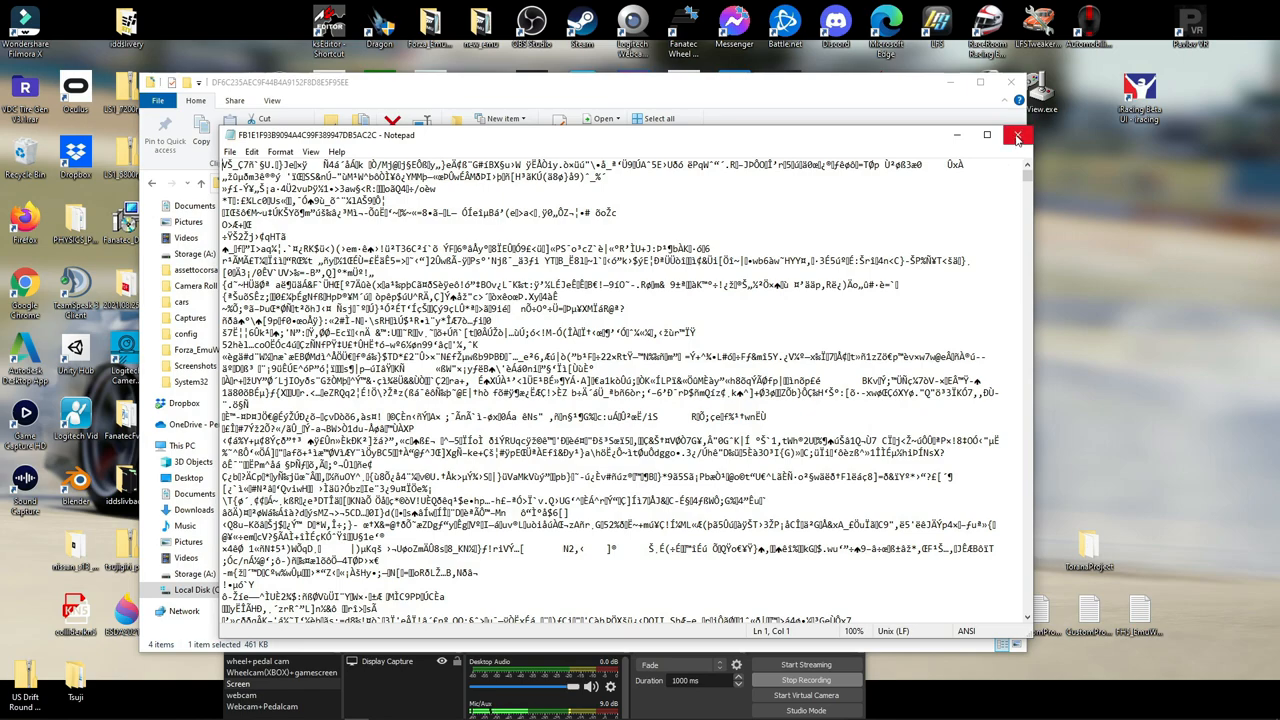
click(1020, 134)
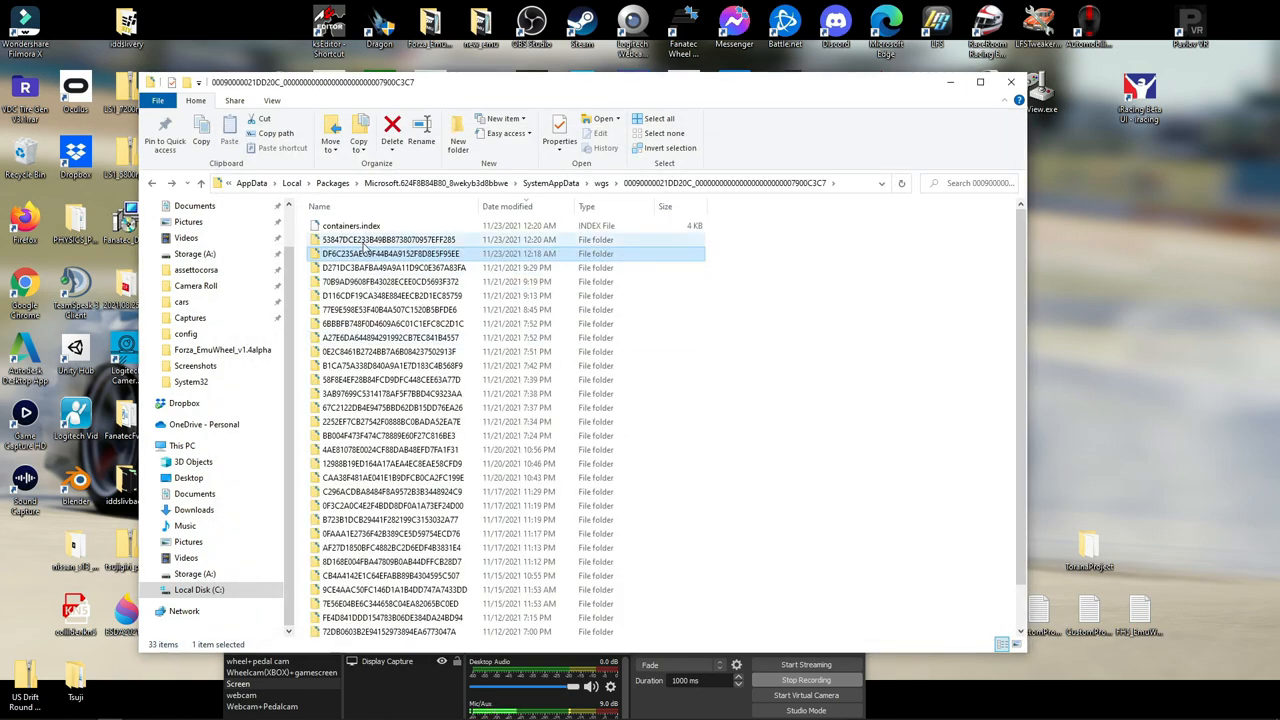
Step: Open the next folder's data file with Notepad as readable XML and maximize the window
double_click(390, 240)
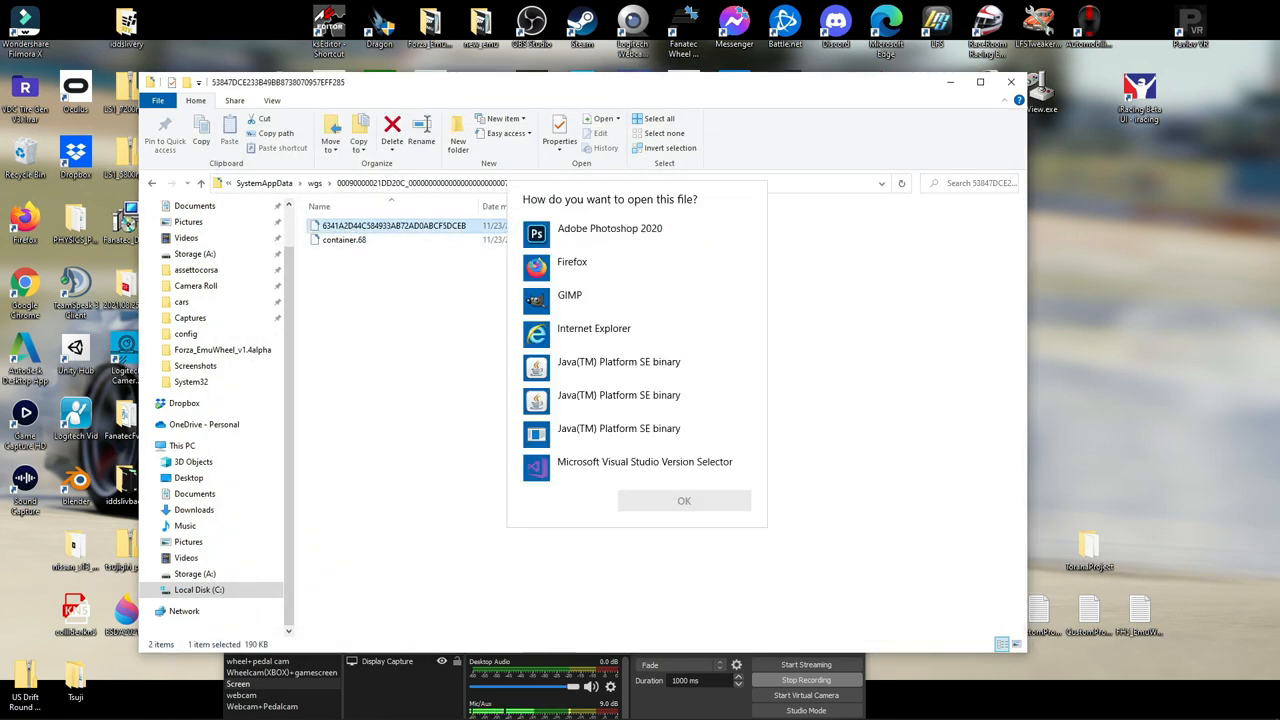
click(684, 500)
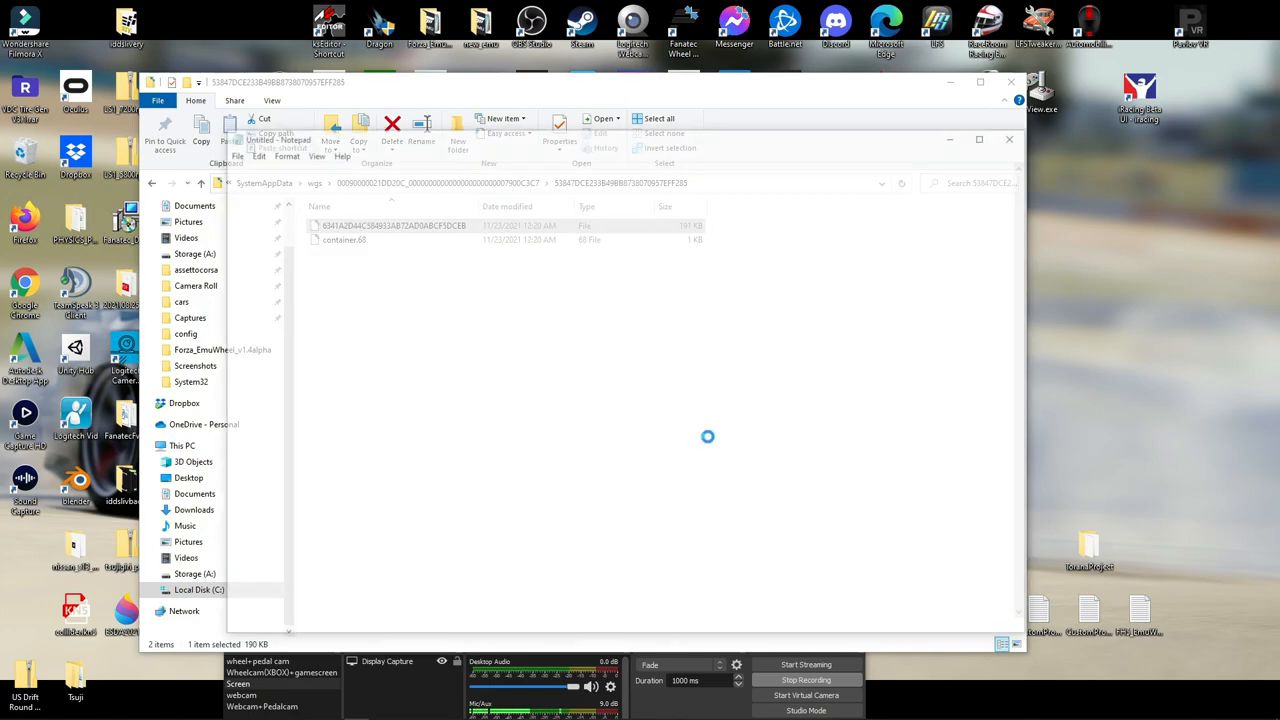
double_click(392, 224)
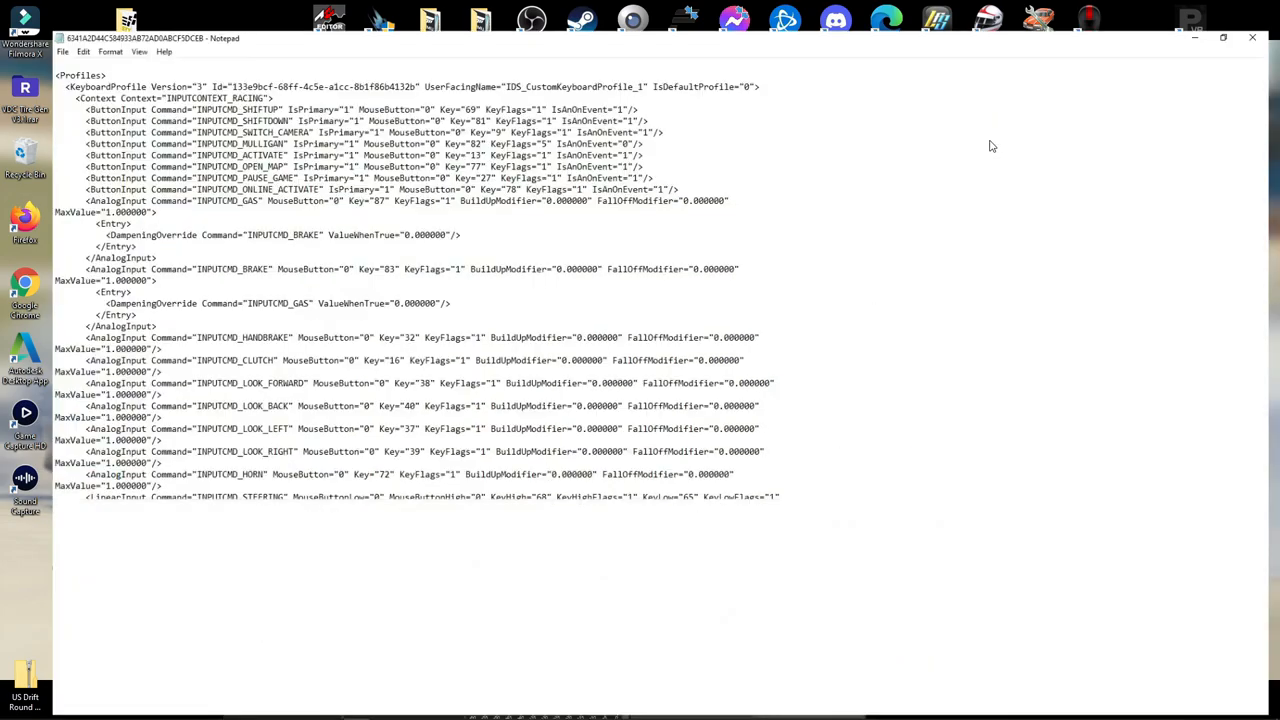
click(1224, 38)
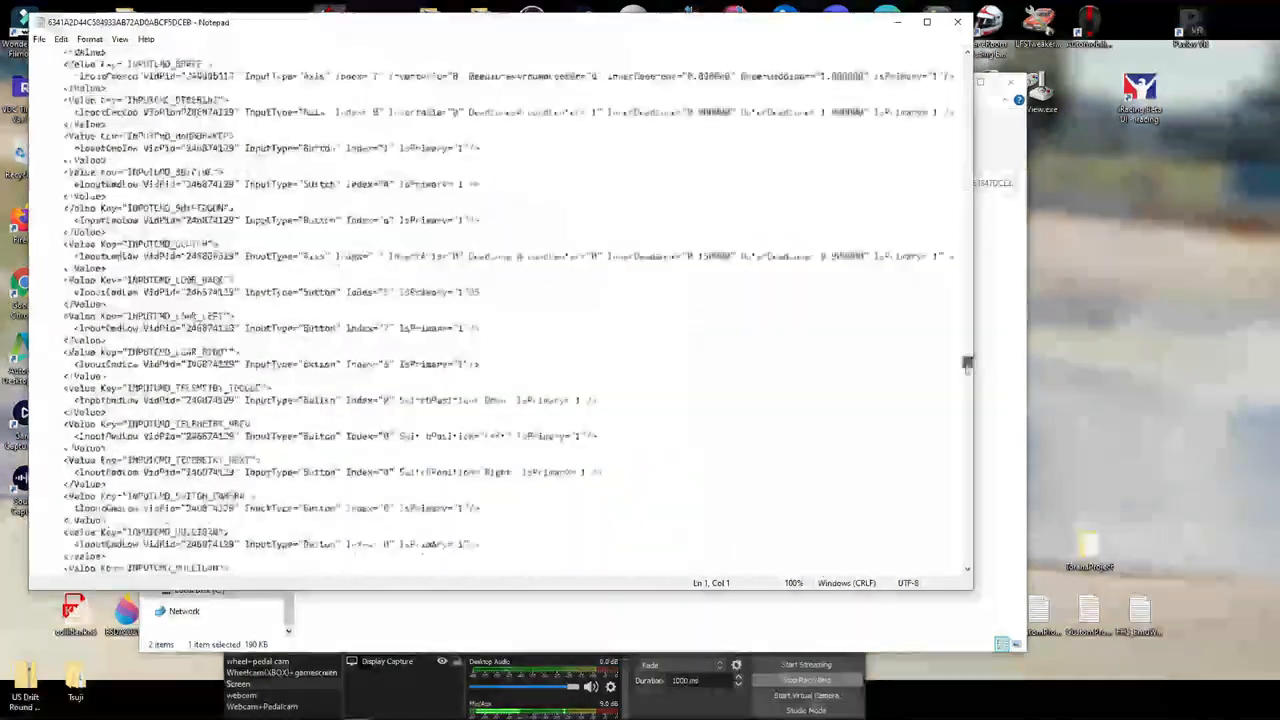
Step: Scroll to the CustomWheelProfile INPUTCONTEXT_RACING mappings section
scroll(down, 3)
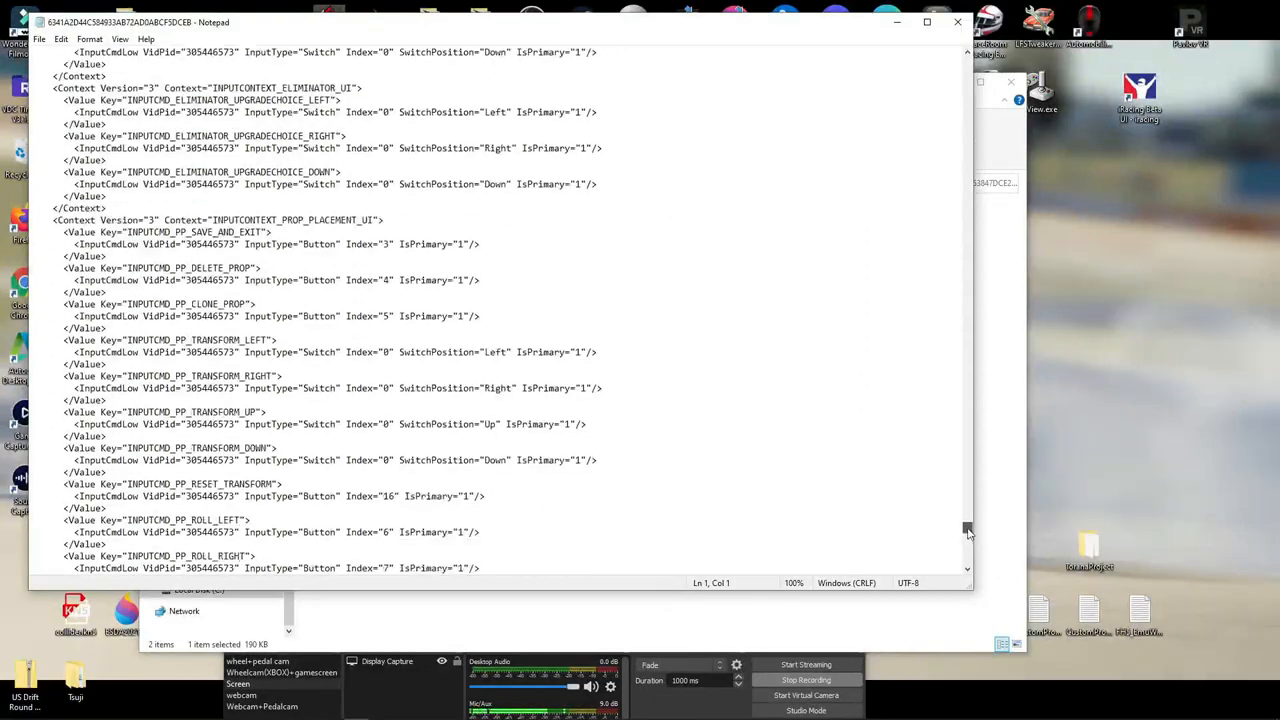
scroll(down, 3)
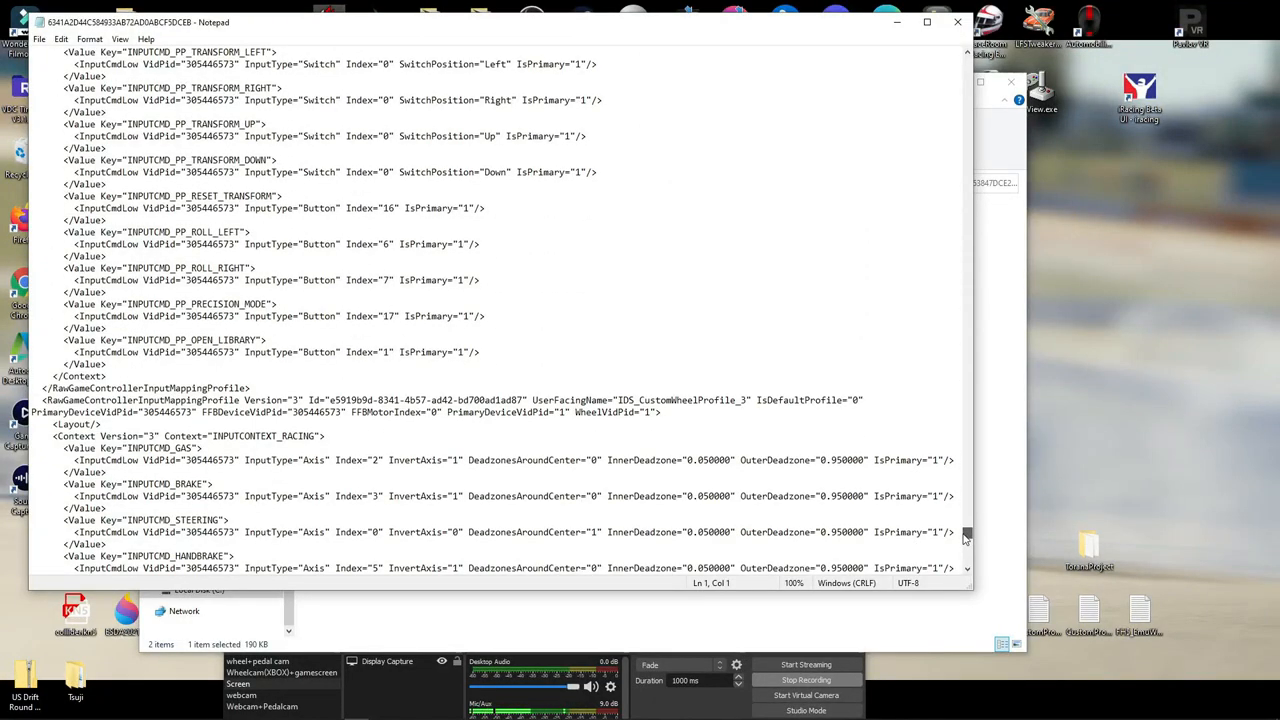
scroll(down, 3)
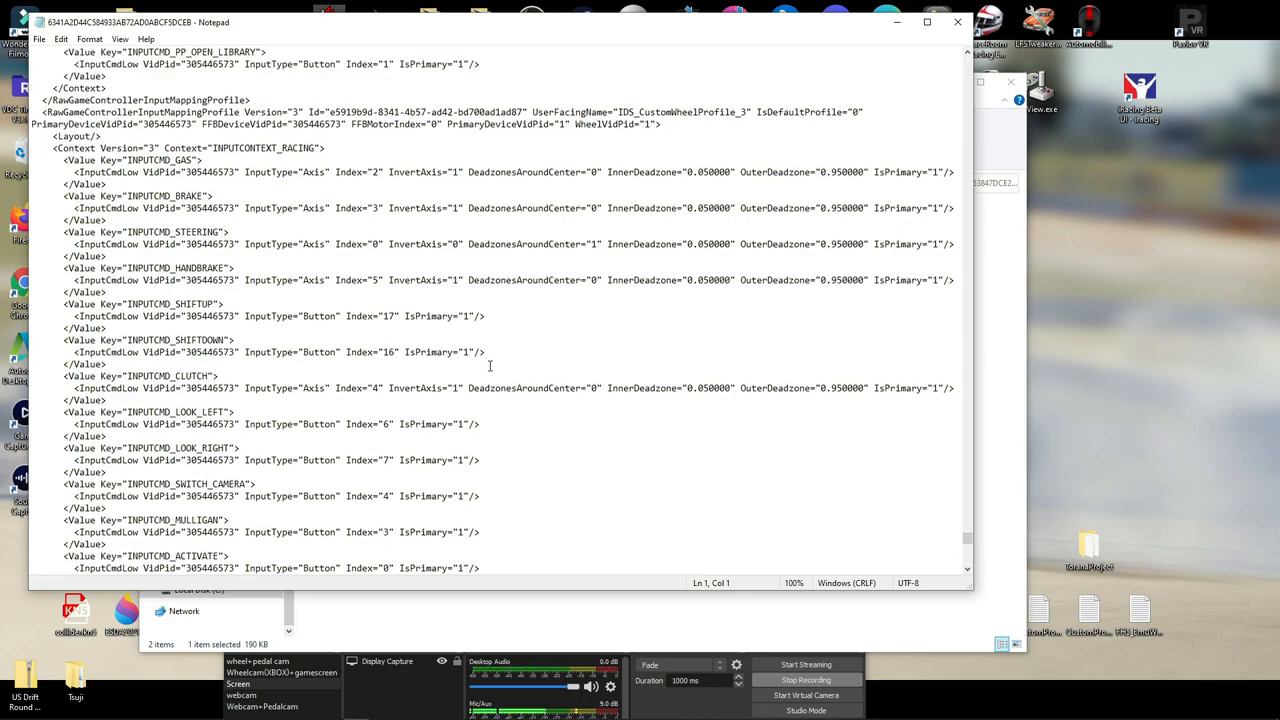
scroll(up, 3)
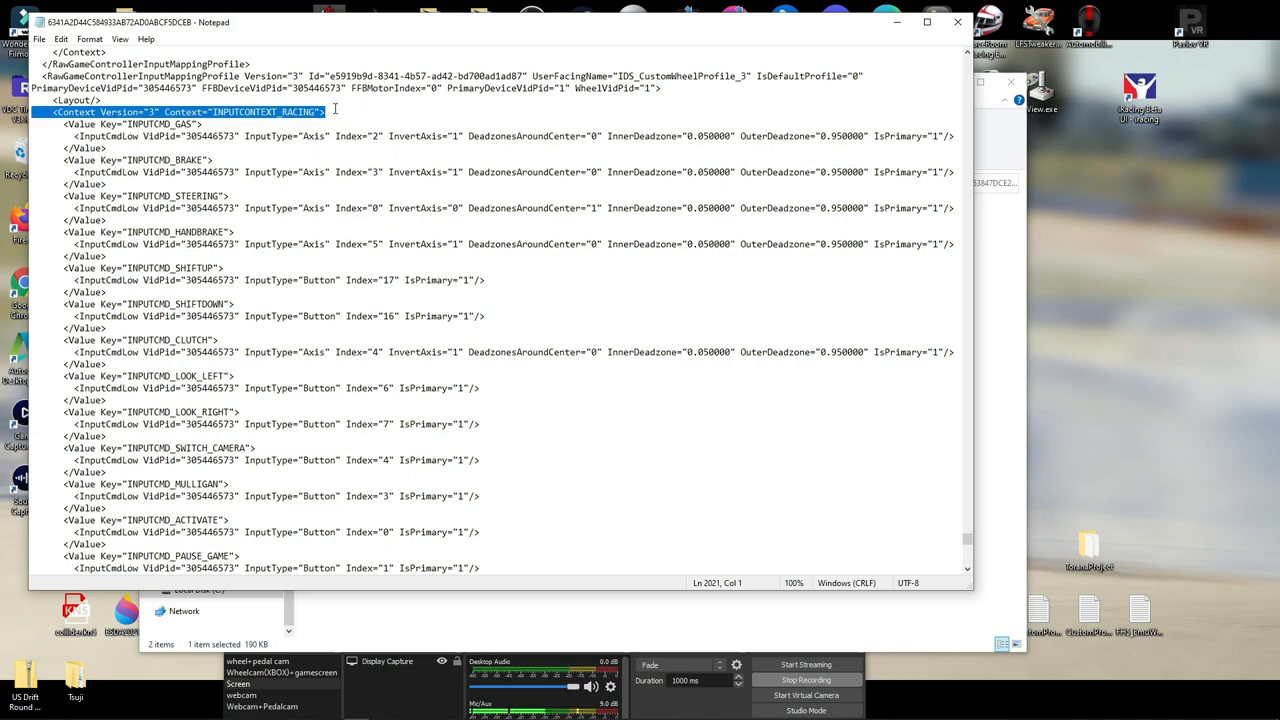
scroll(down, 3)
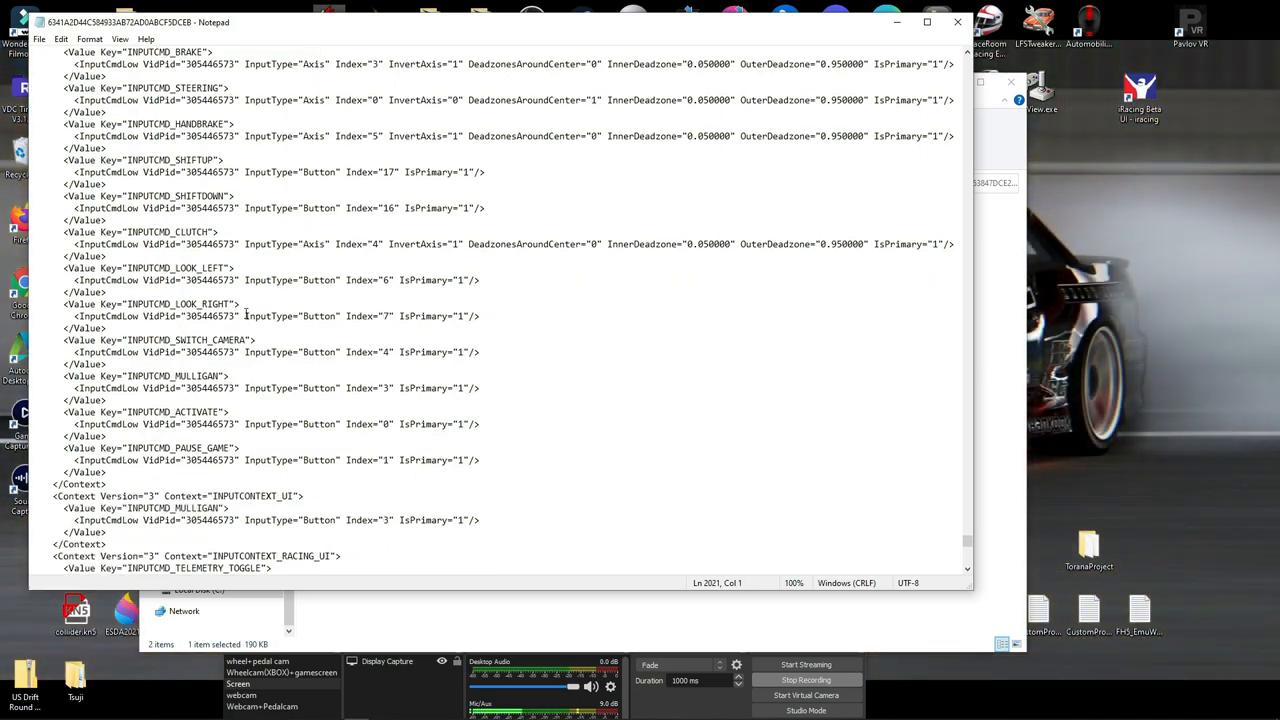
scroll(down, 3)
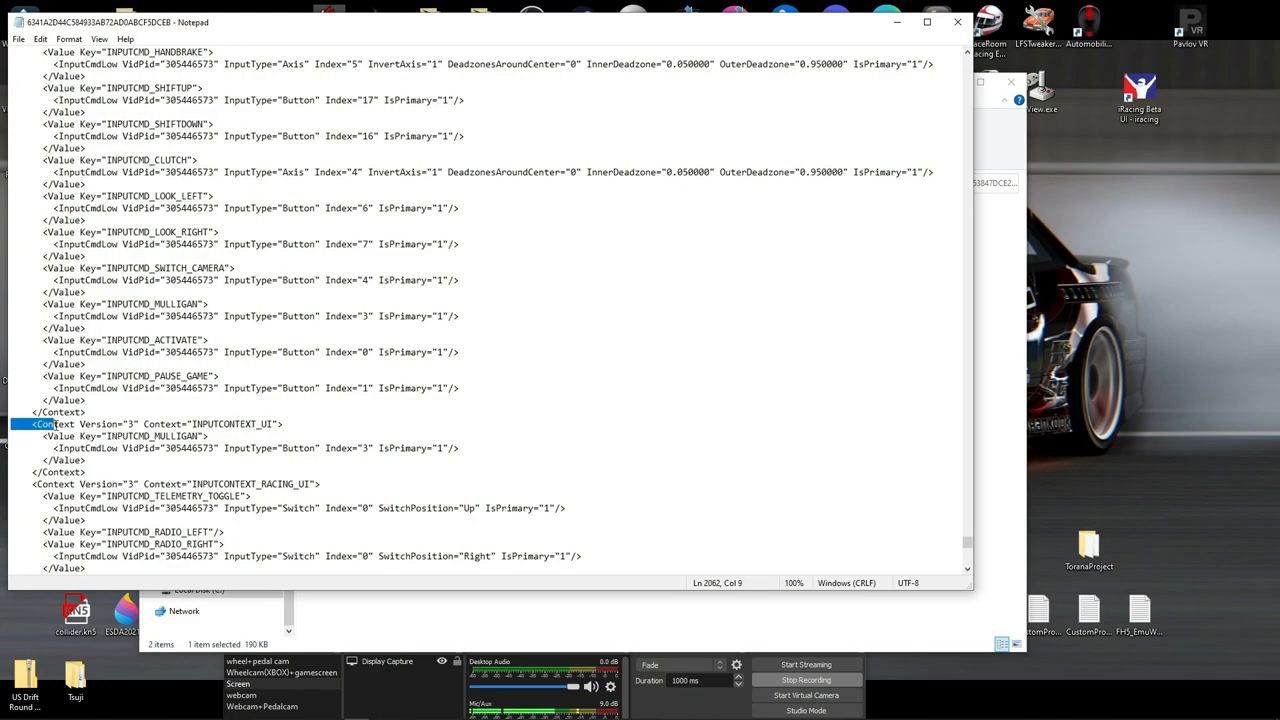
Step: Select from the INPUTCONTEXT_UI line through the racing UI, telemetry, camera and copter context blocks
drag(44, 424, 320, 520)
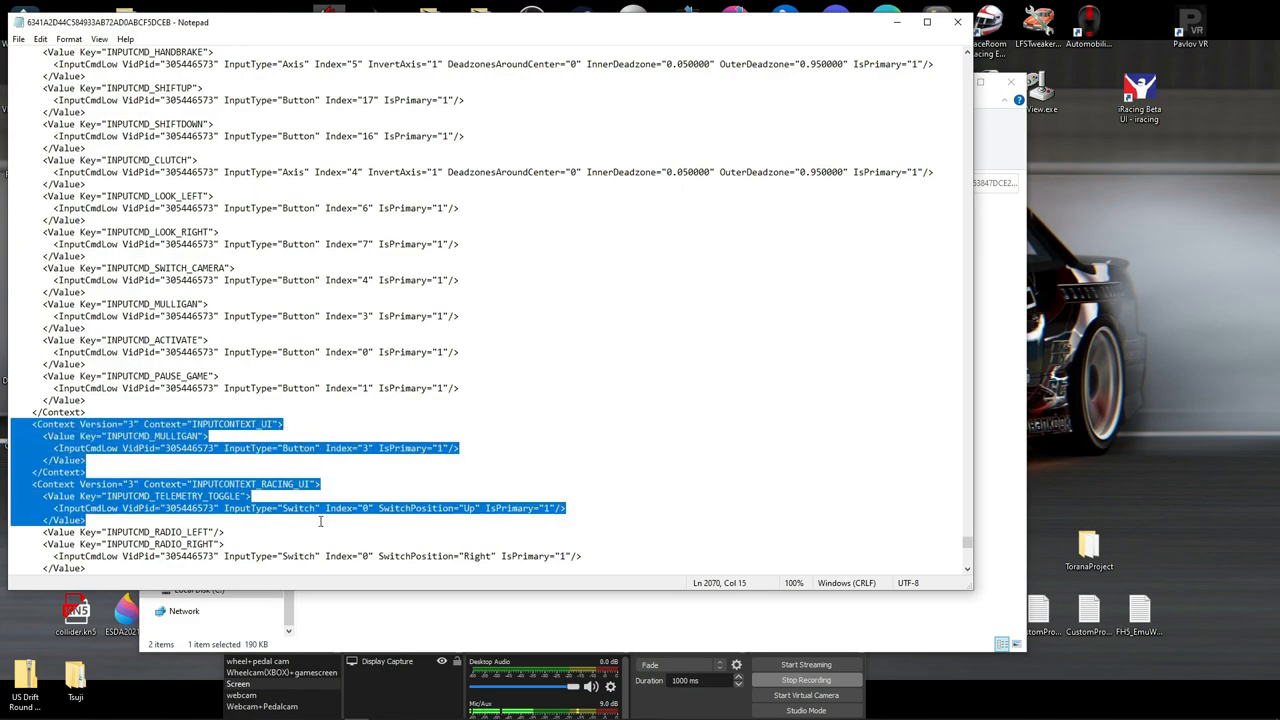
scroll(down, 3)
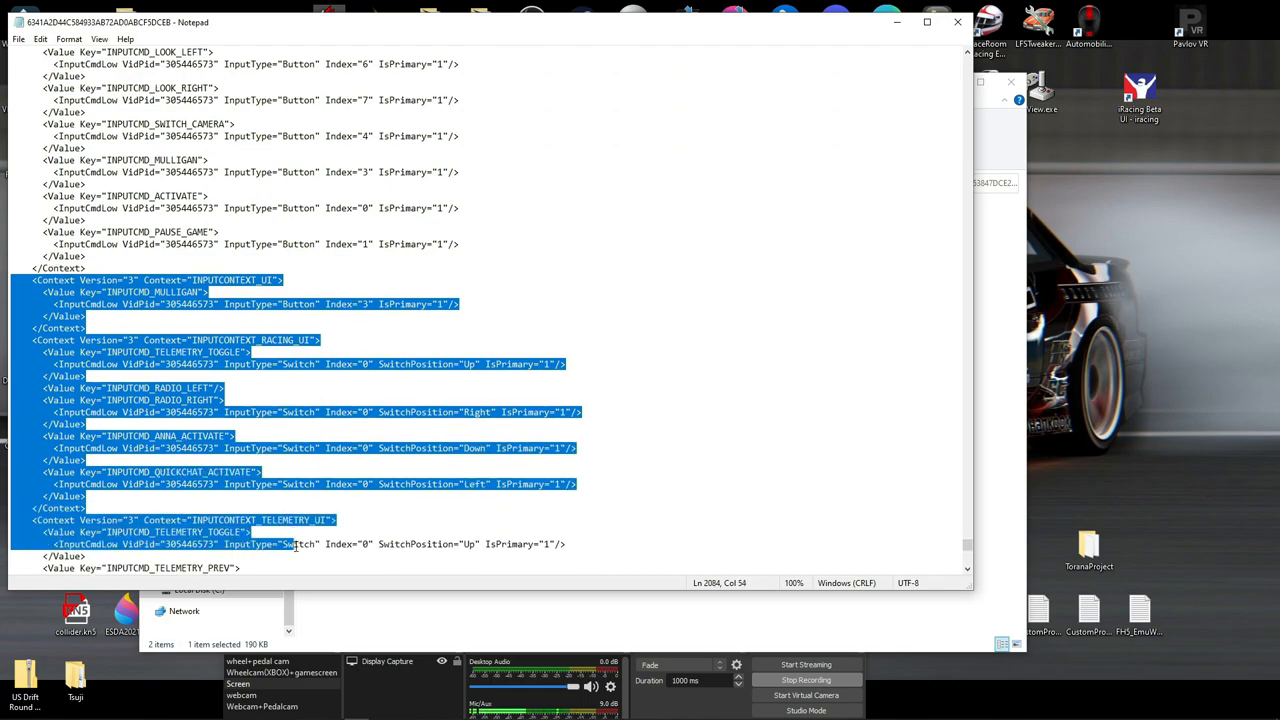
scroll(down, 3)
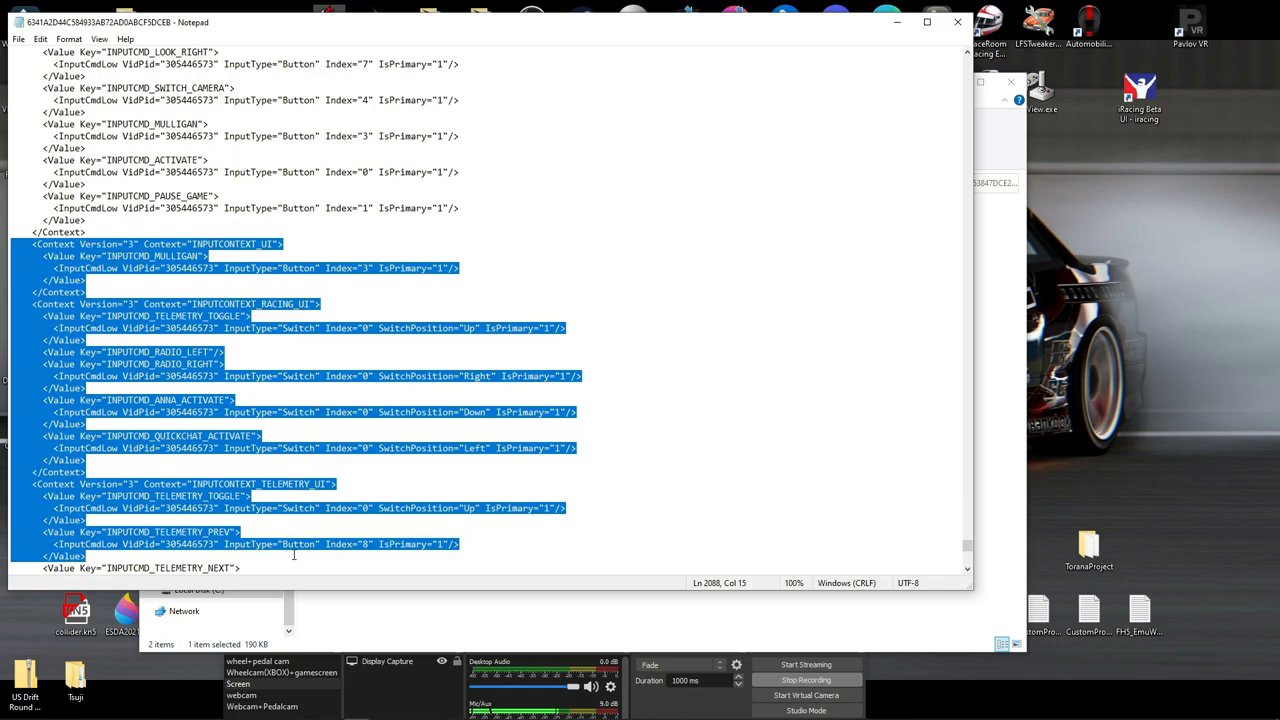
scroll(down, 3)
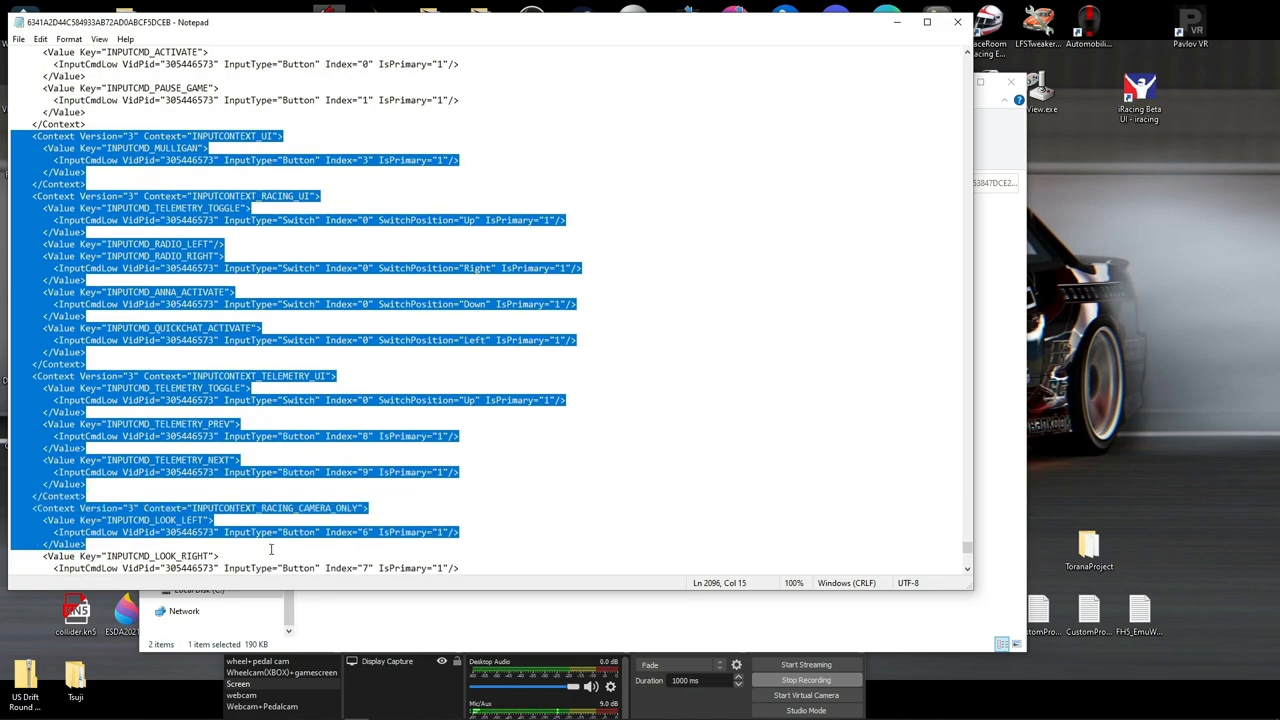
scroll(down, 3)
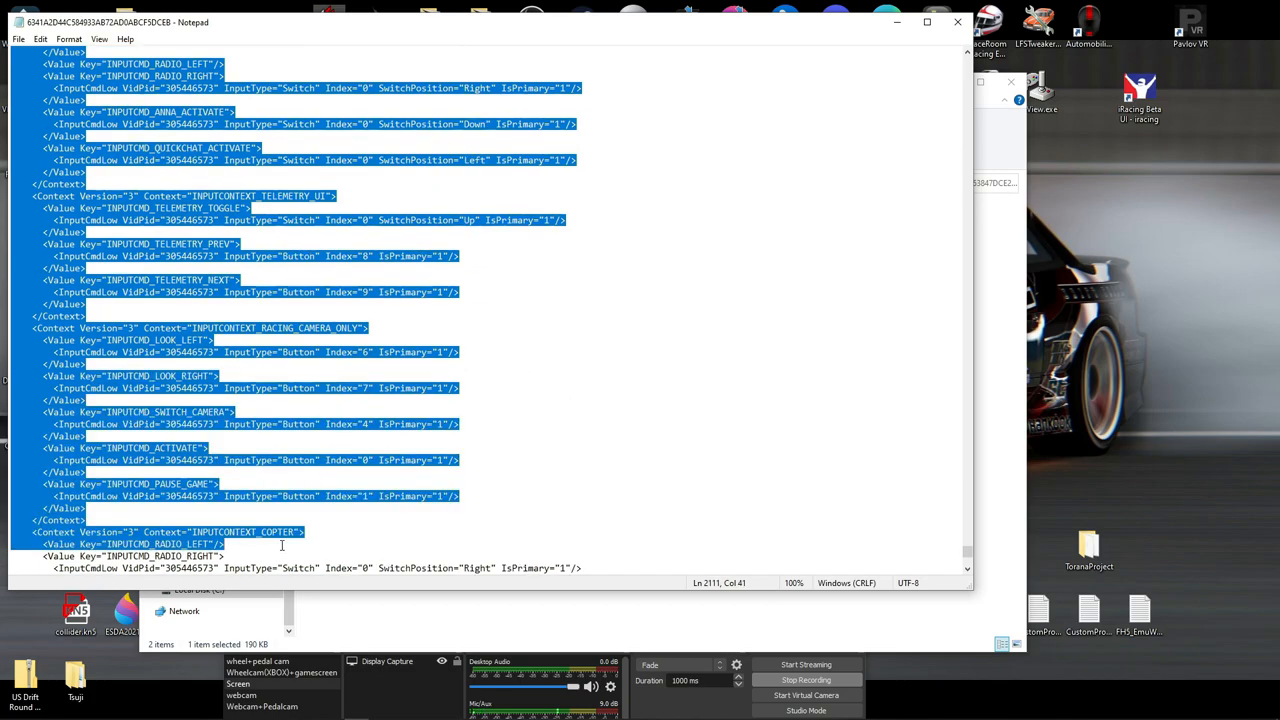
scroll(down, 3)
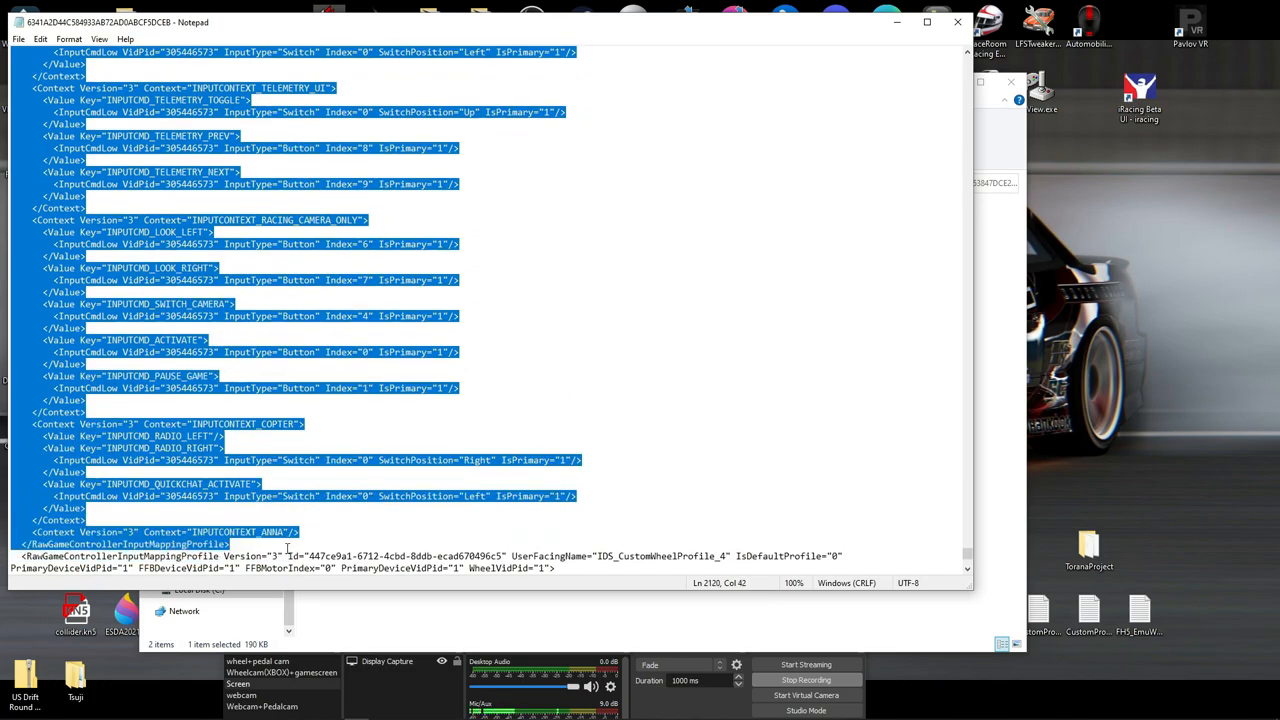
mouse_move(656, 540)
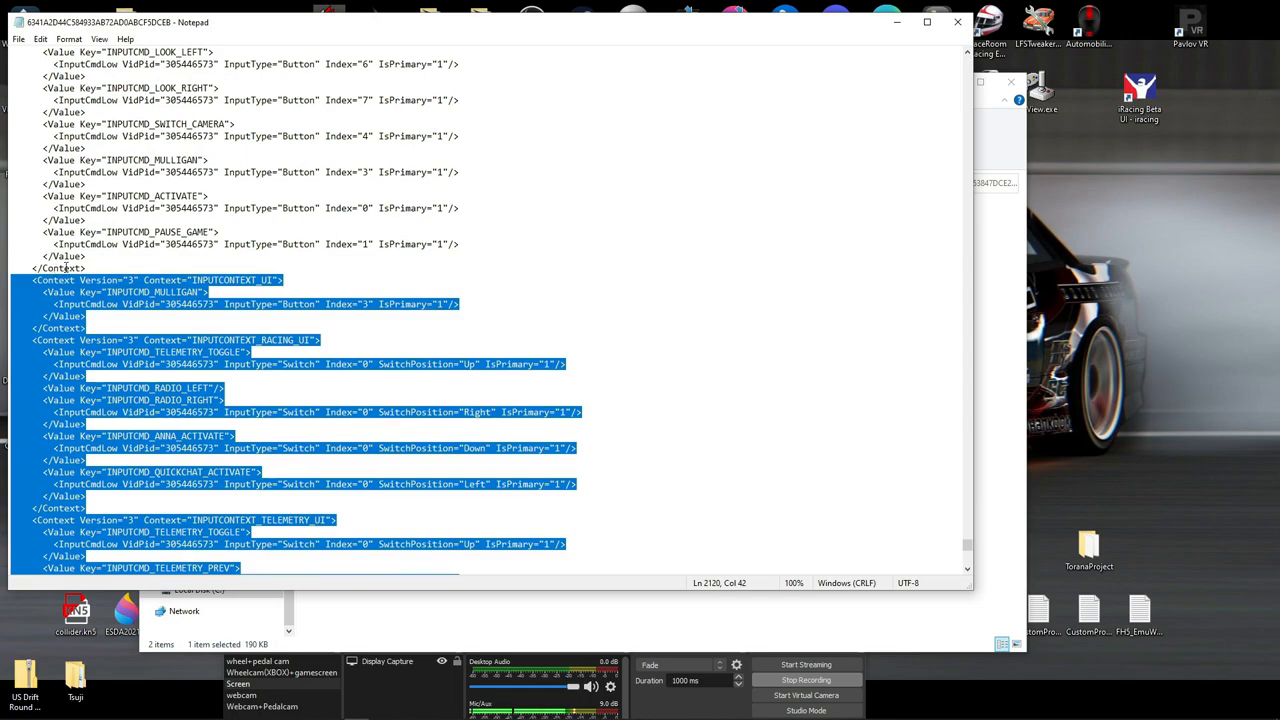
scroll(up, 3)
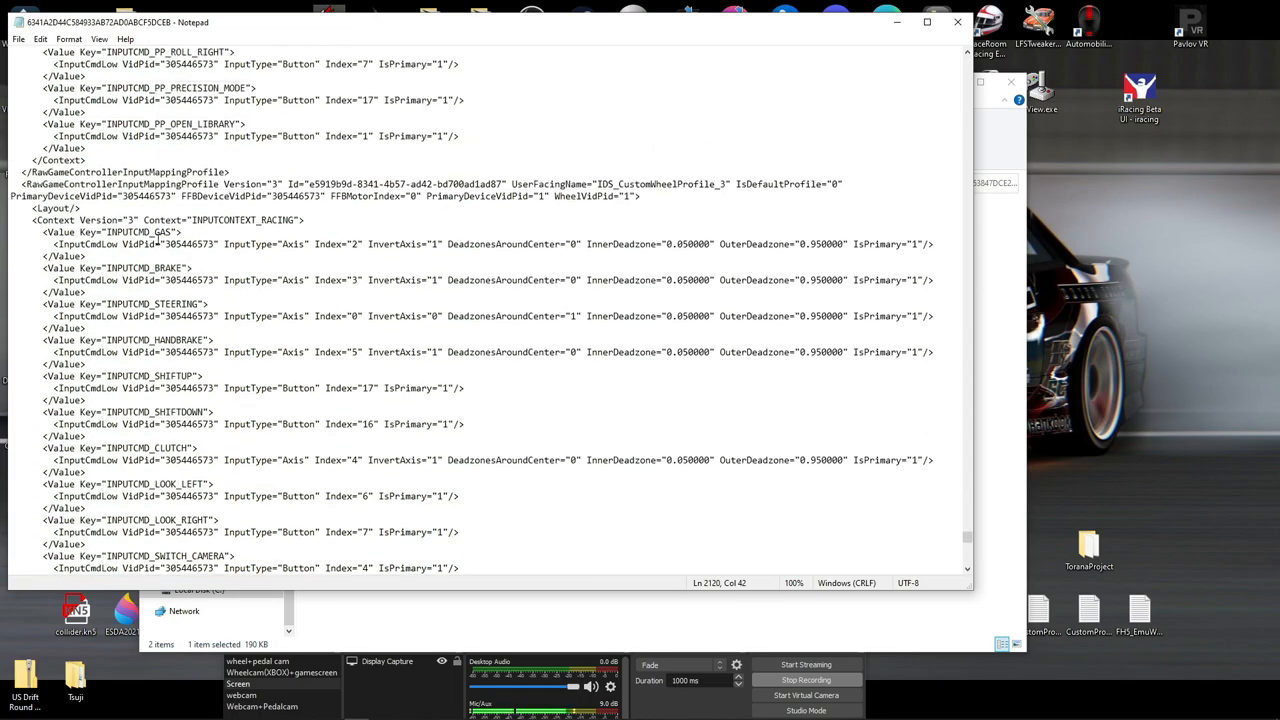
scroll(down, 3)
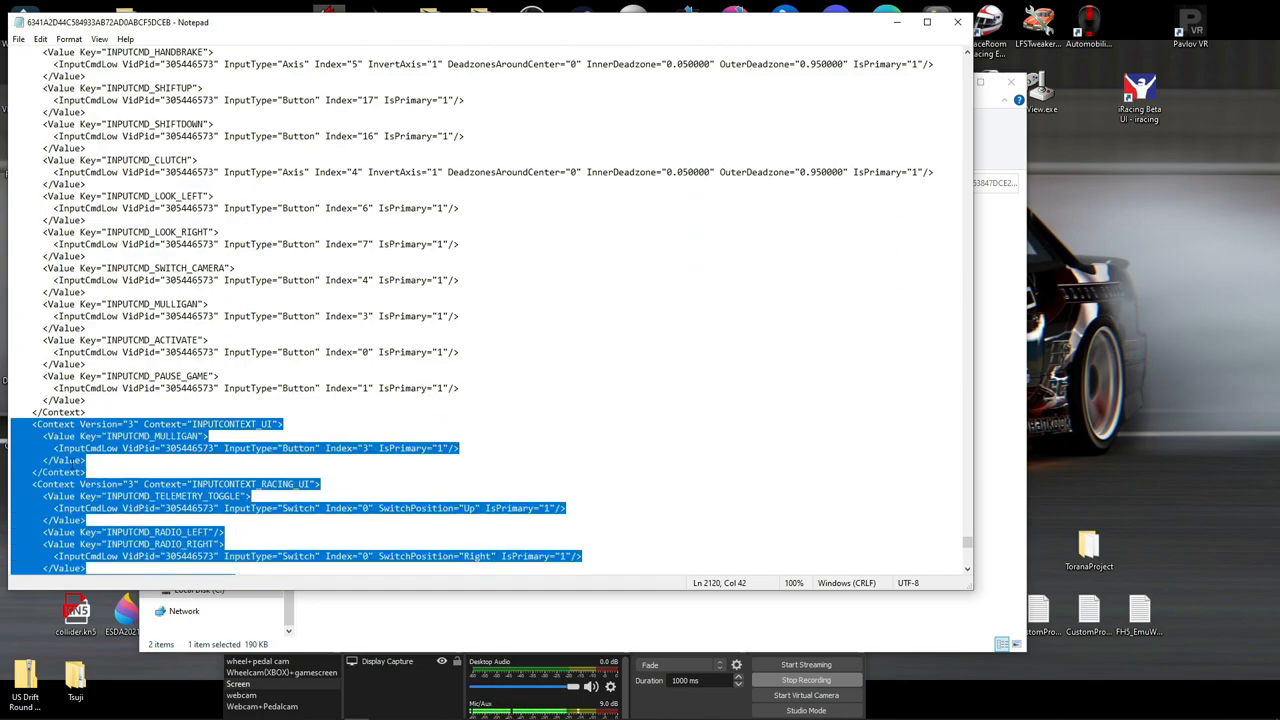
scroll(down, 3)
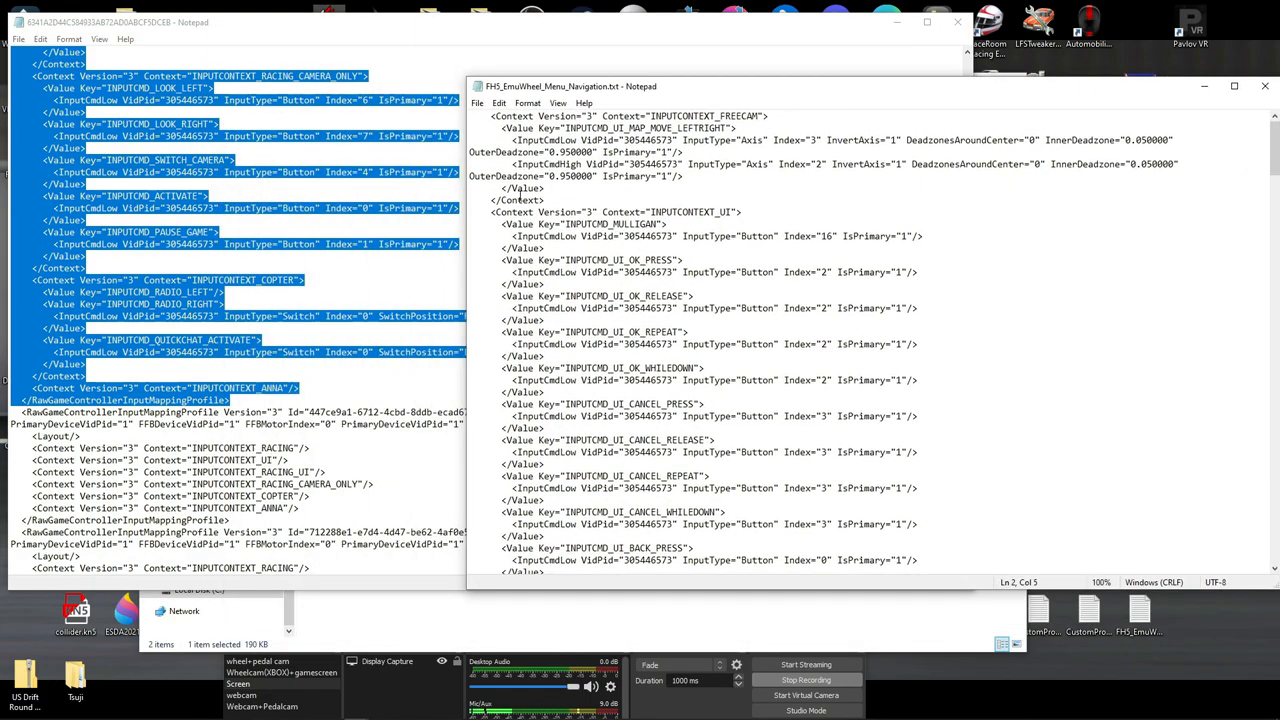
Step: Scroll the profile to review the pasted UI mappings for bumpers, X/Y buttons, replay speed and map movement
scroll(down, 3)
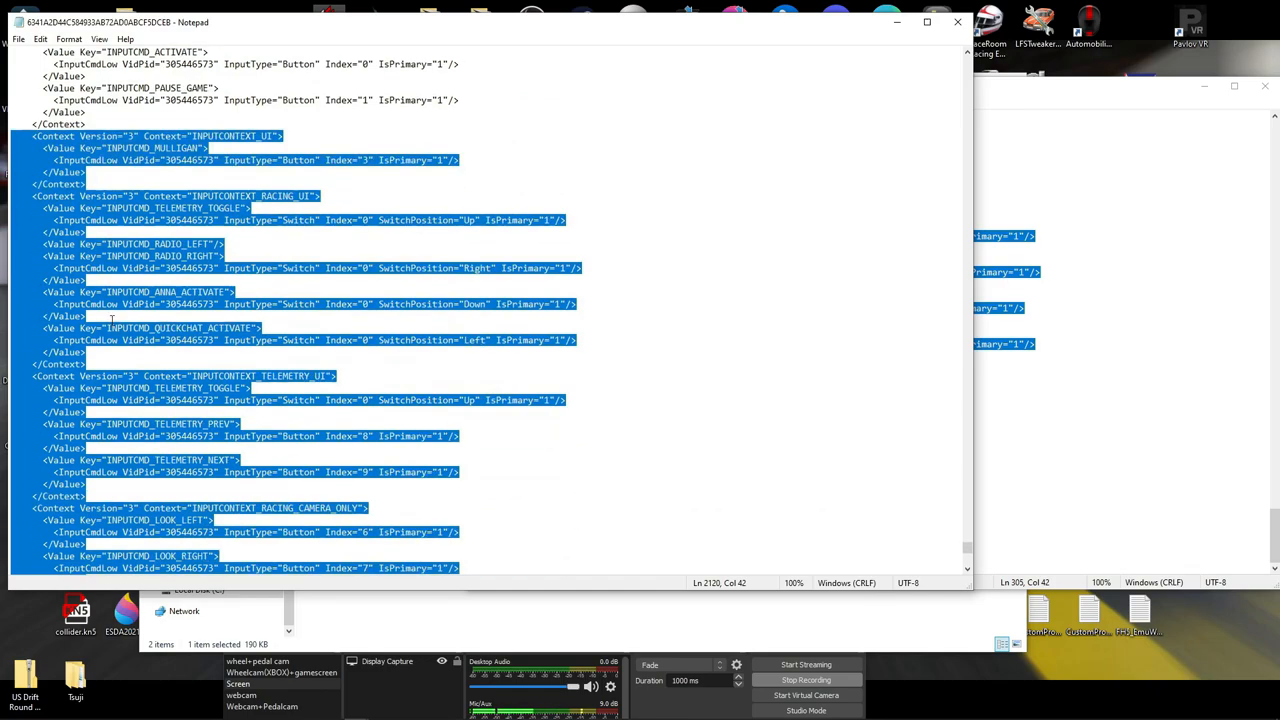
scroll(down, 3)
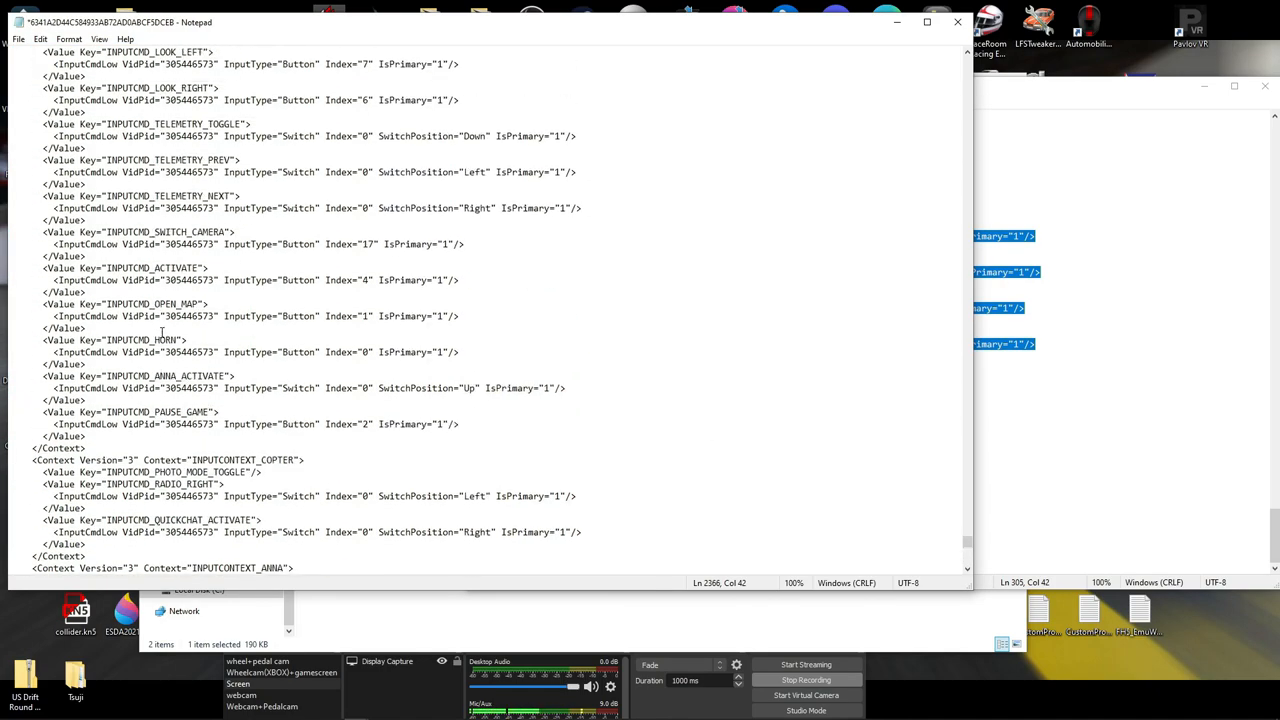
scroll(up, 3)
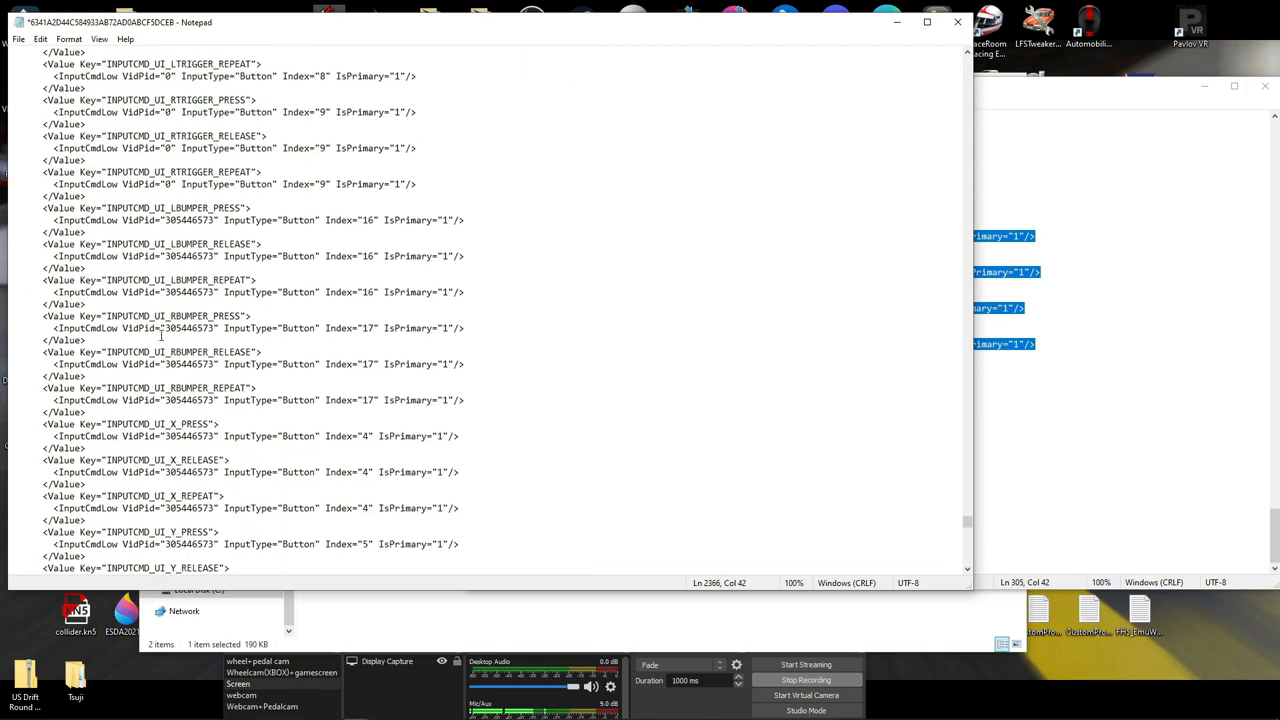
scroll(down, 3)
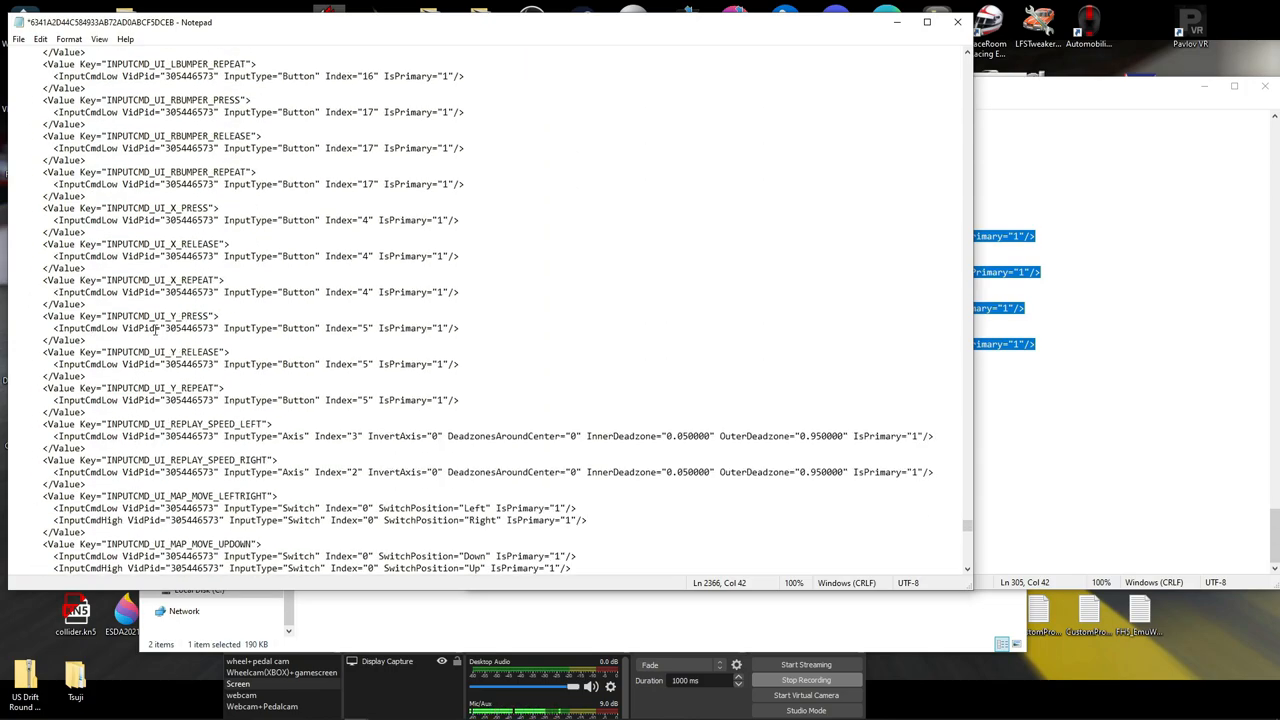